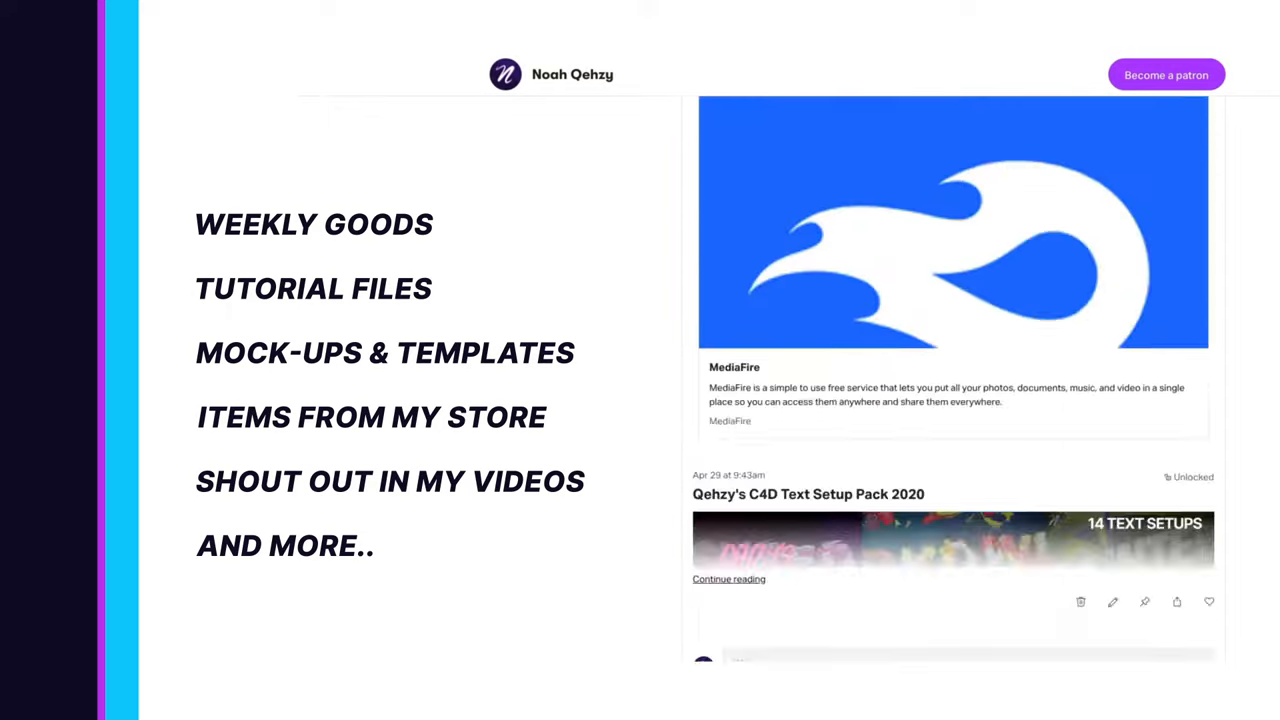
- Browse the TemplateFC shop's template product listings before returning to Photoshop
scroll(down, 3)
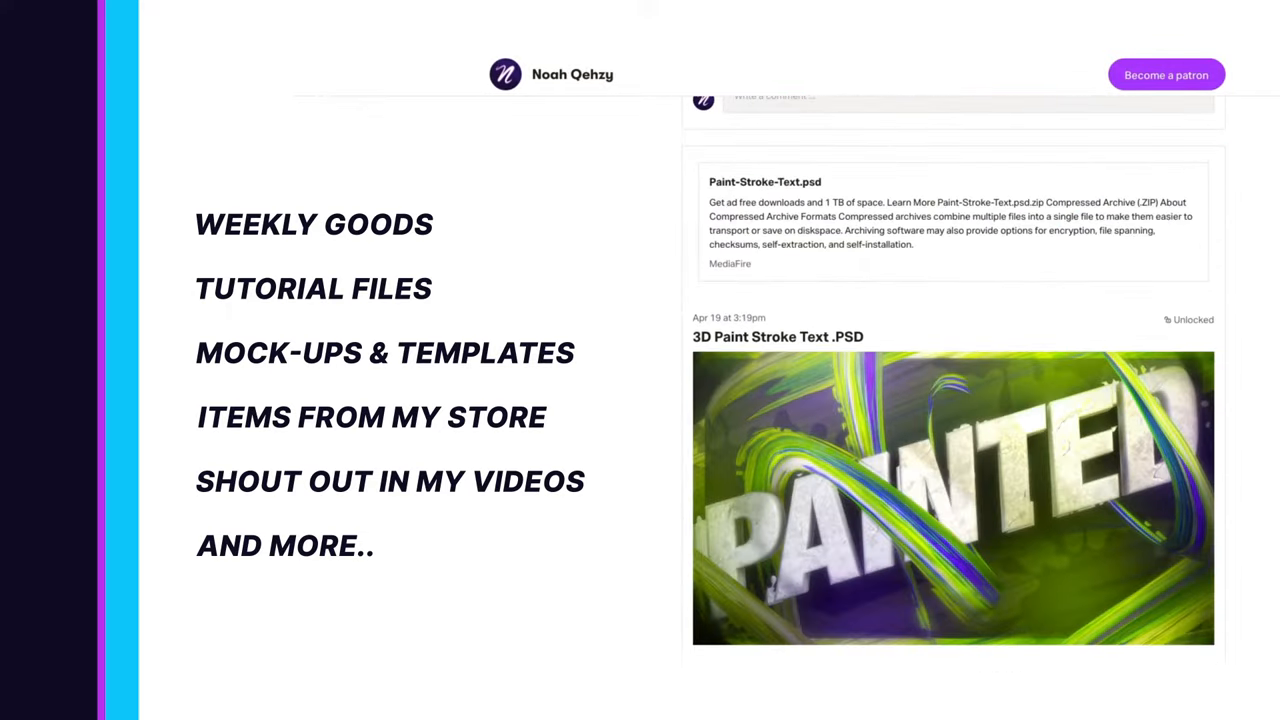
scroll(down, 3)
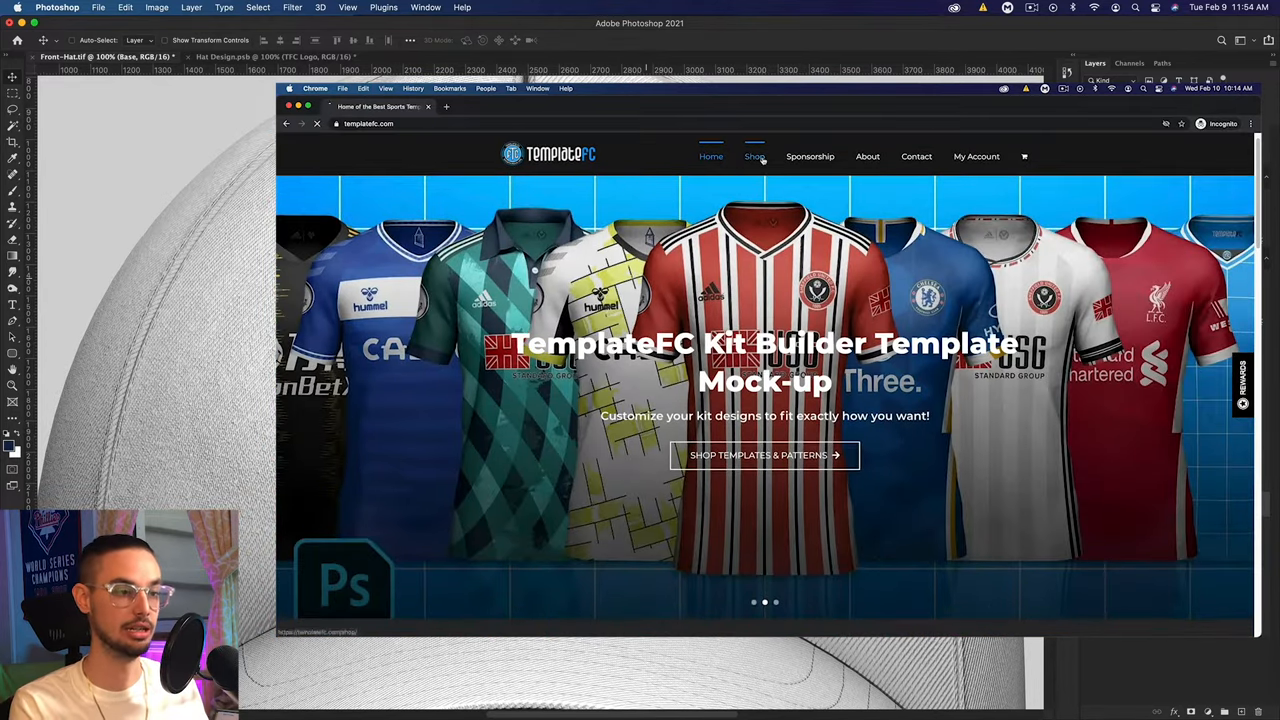
click(754, 156)
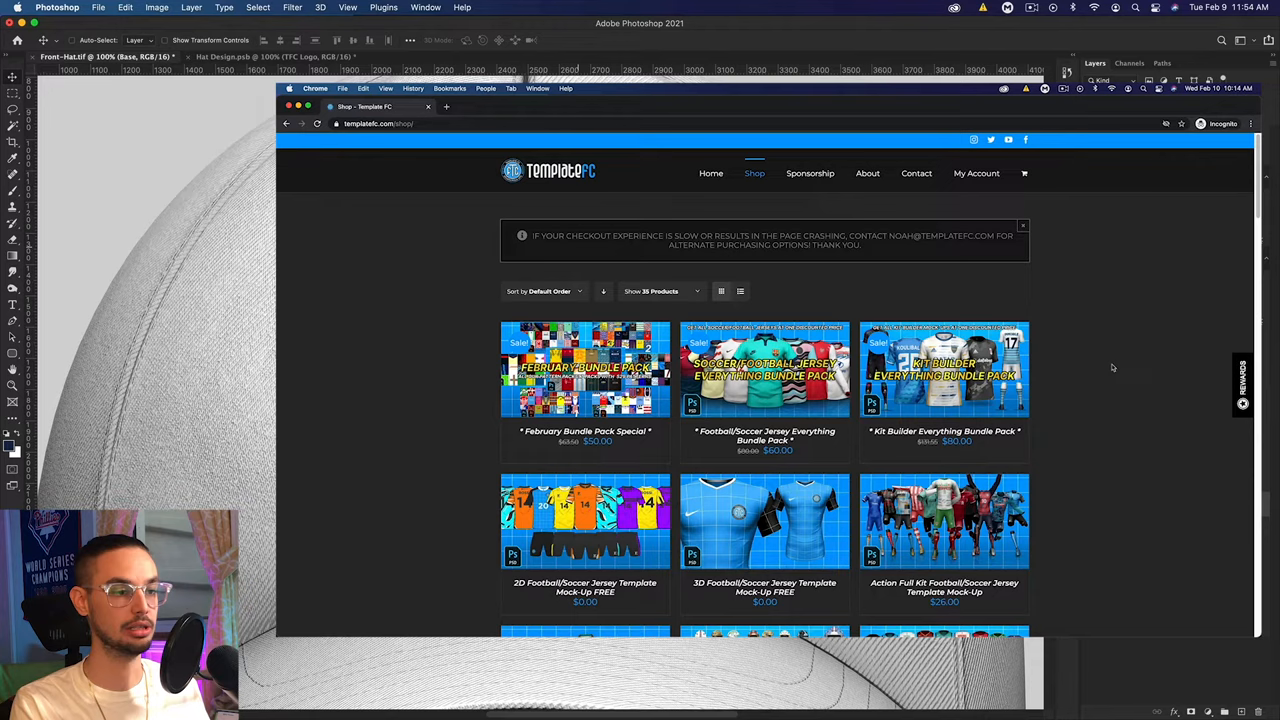
scroll(down, 3)
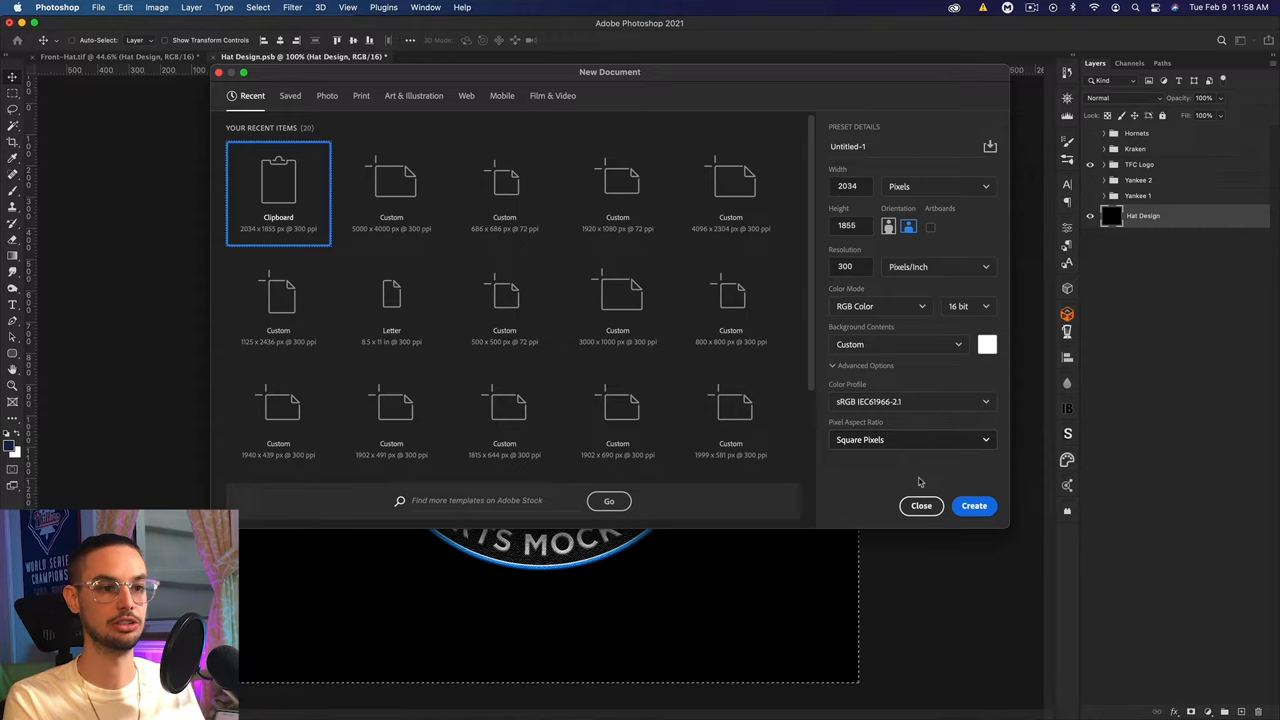
- Create the document, add a black layer named Logo and convert it to a smart object
click(972, 504)
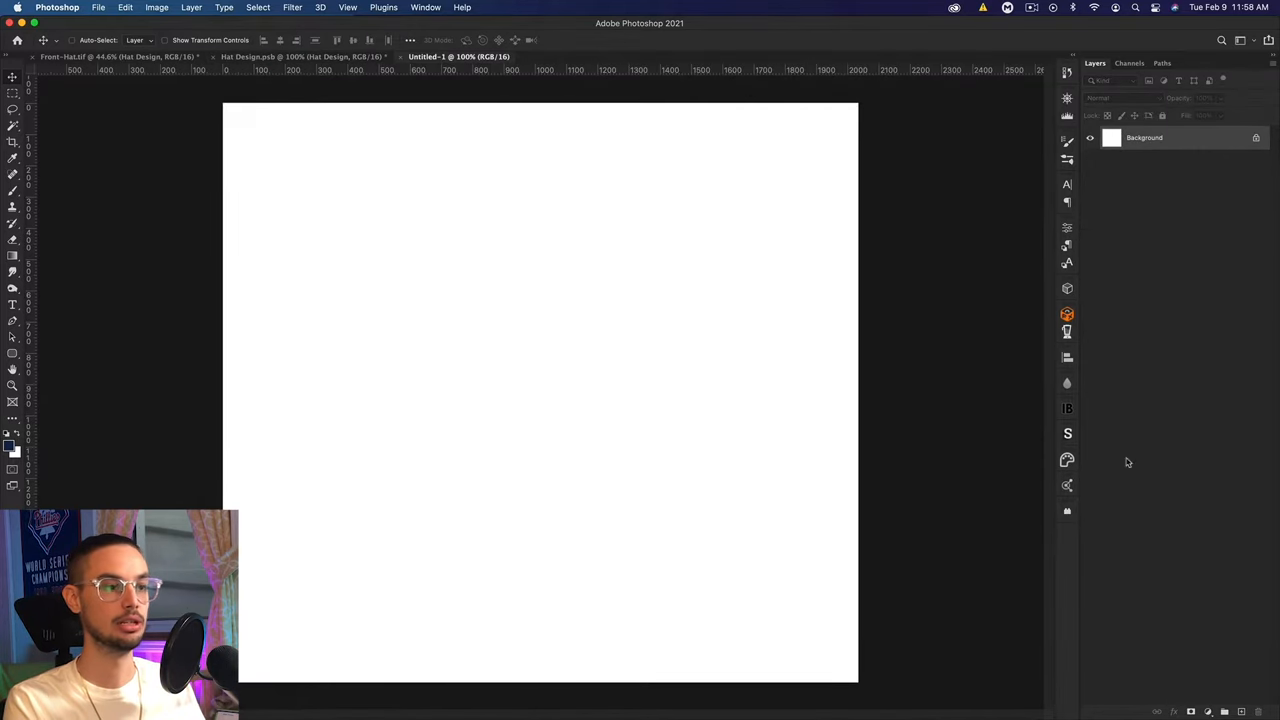
key(cmd+shift+n)
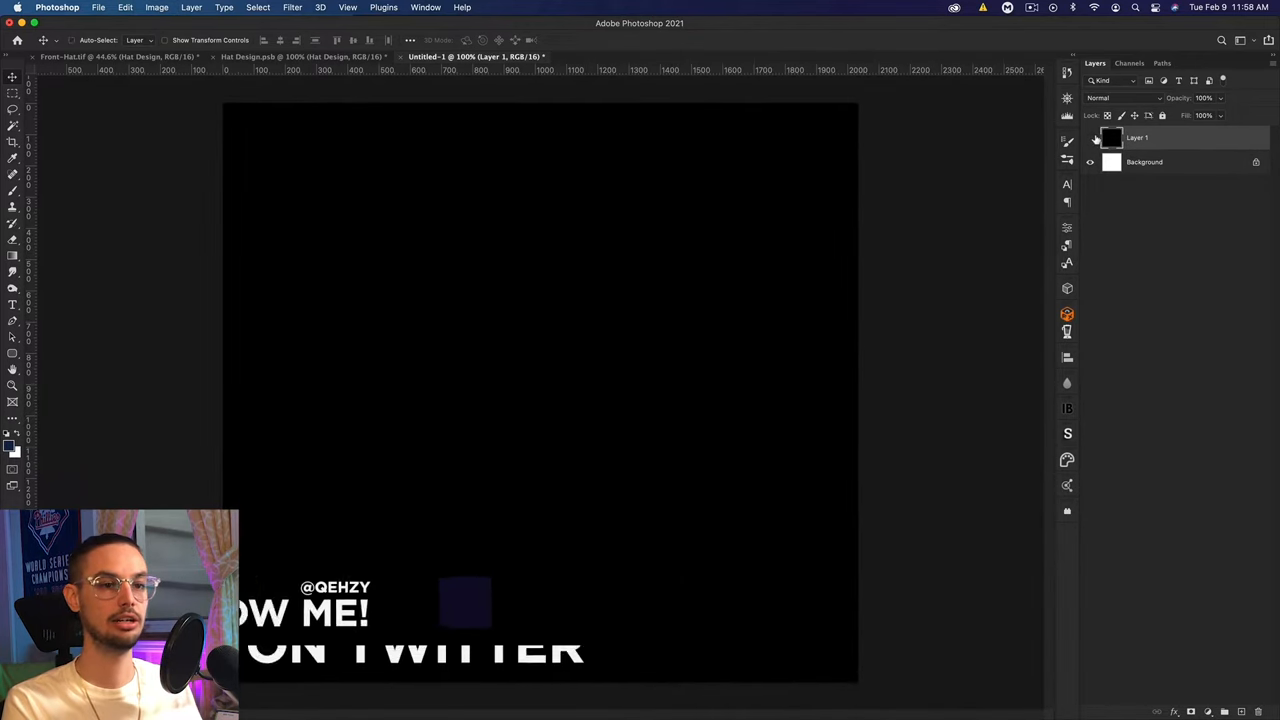
double_click(1136, 136)
text(Logo)
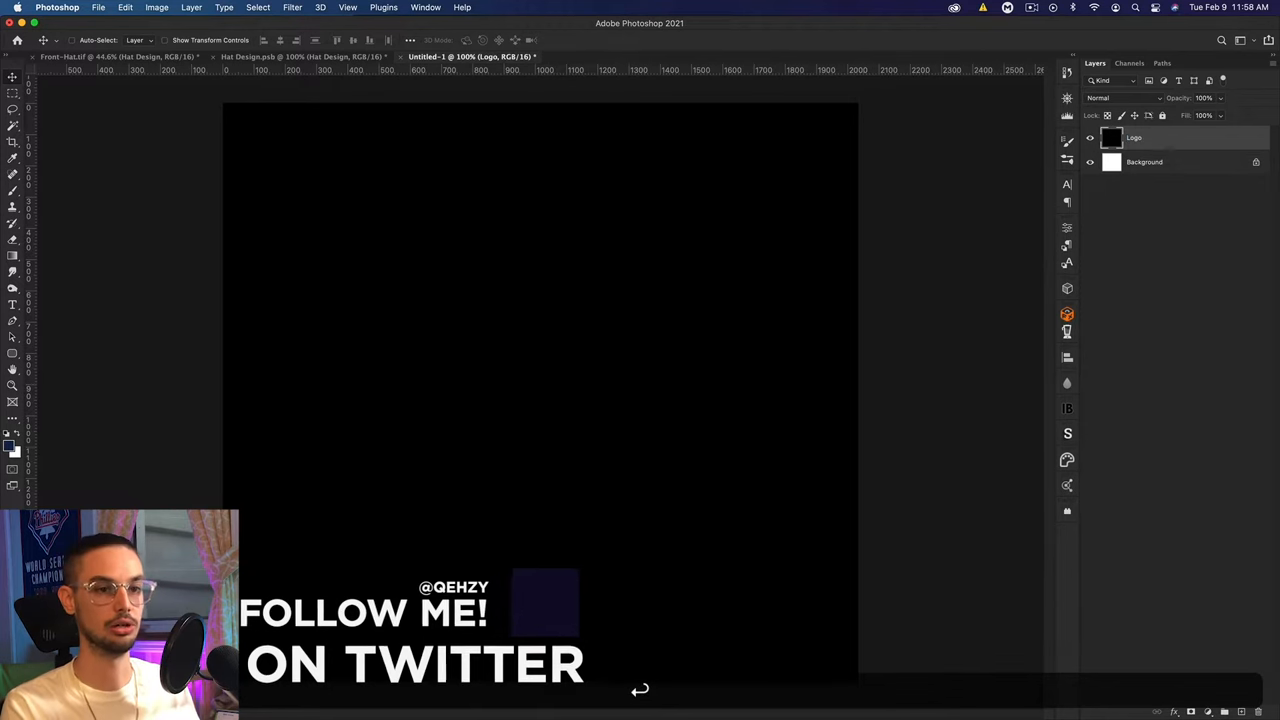
right_click(1134, 136)
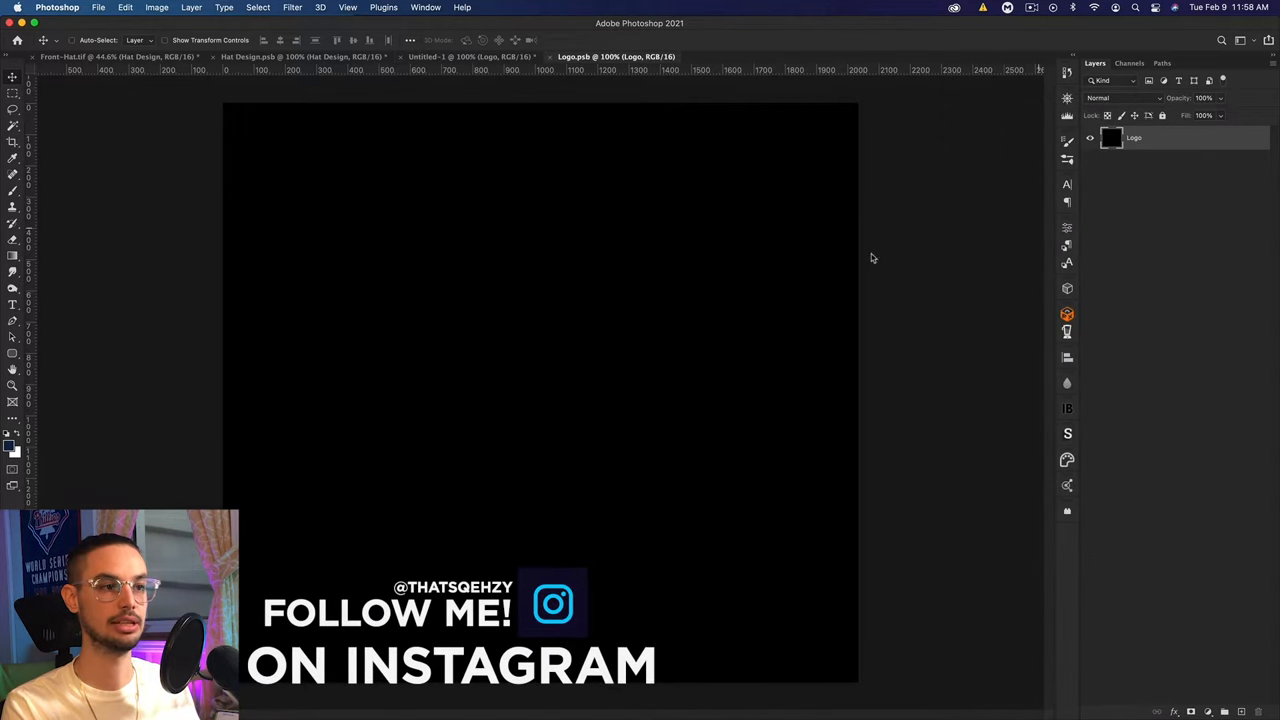
mouse_move(532, 210)
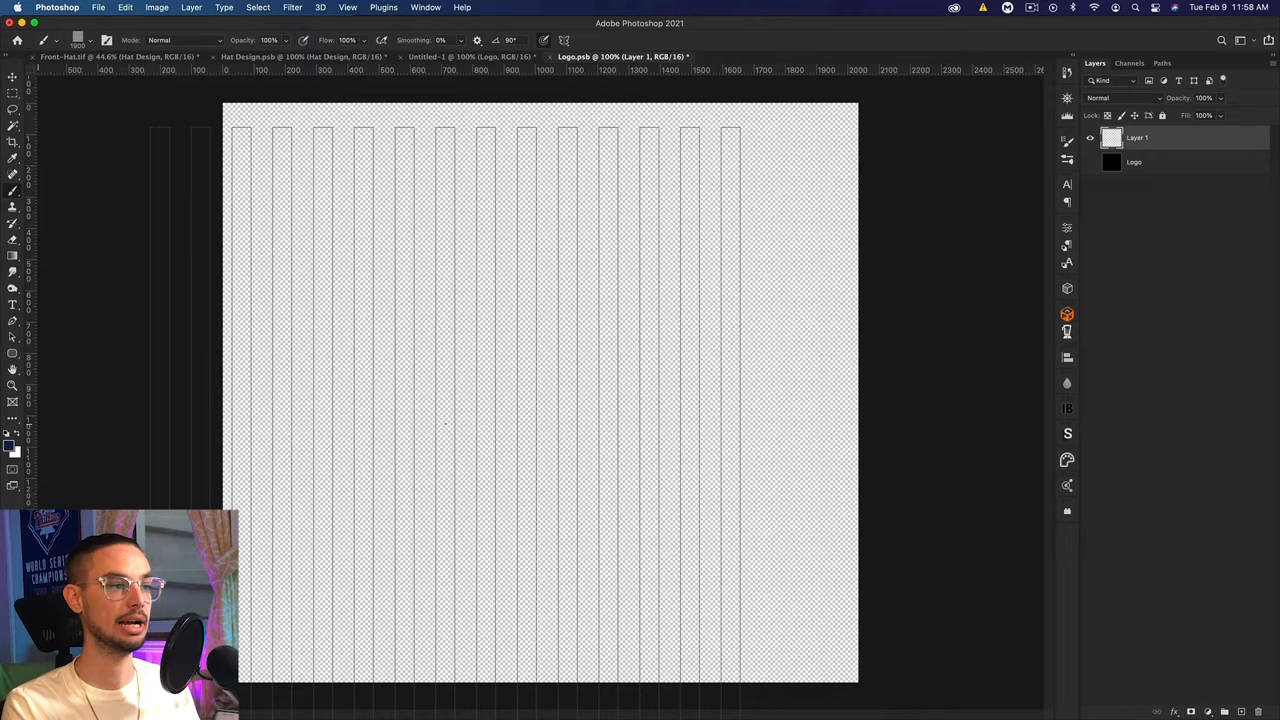
- Add a new transparent layer above the black Logo layer and save
click(470, 56)
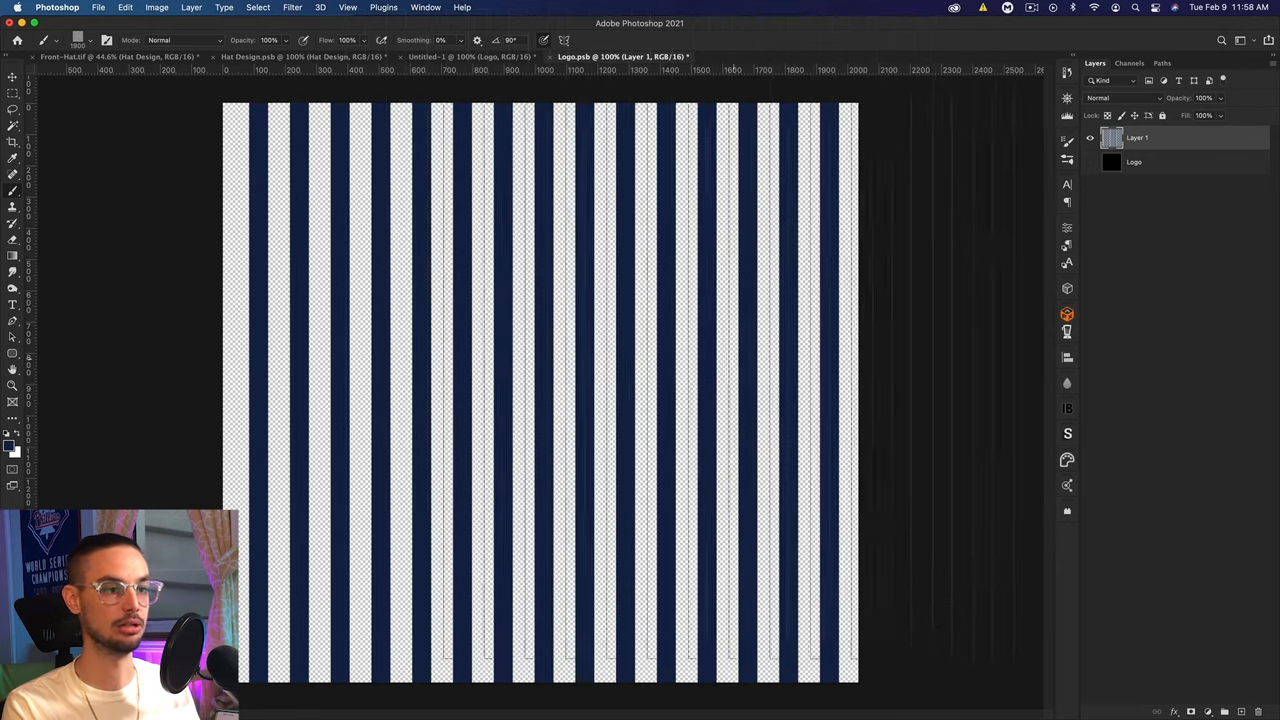
key(cmd+s)
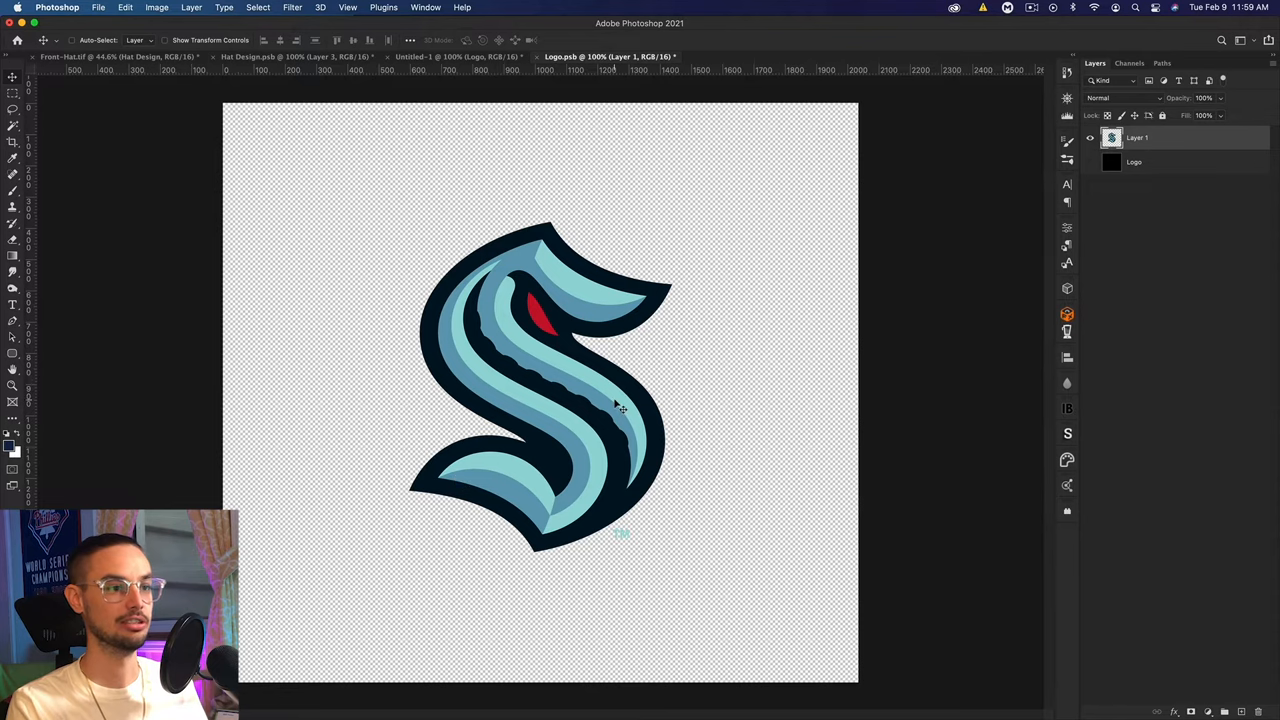
- Inspect the pasted Kraken S logo up close, then zoom back to the whole canvas
key(cmd+=)
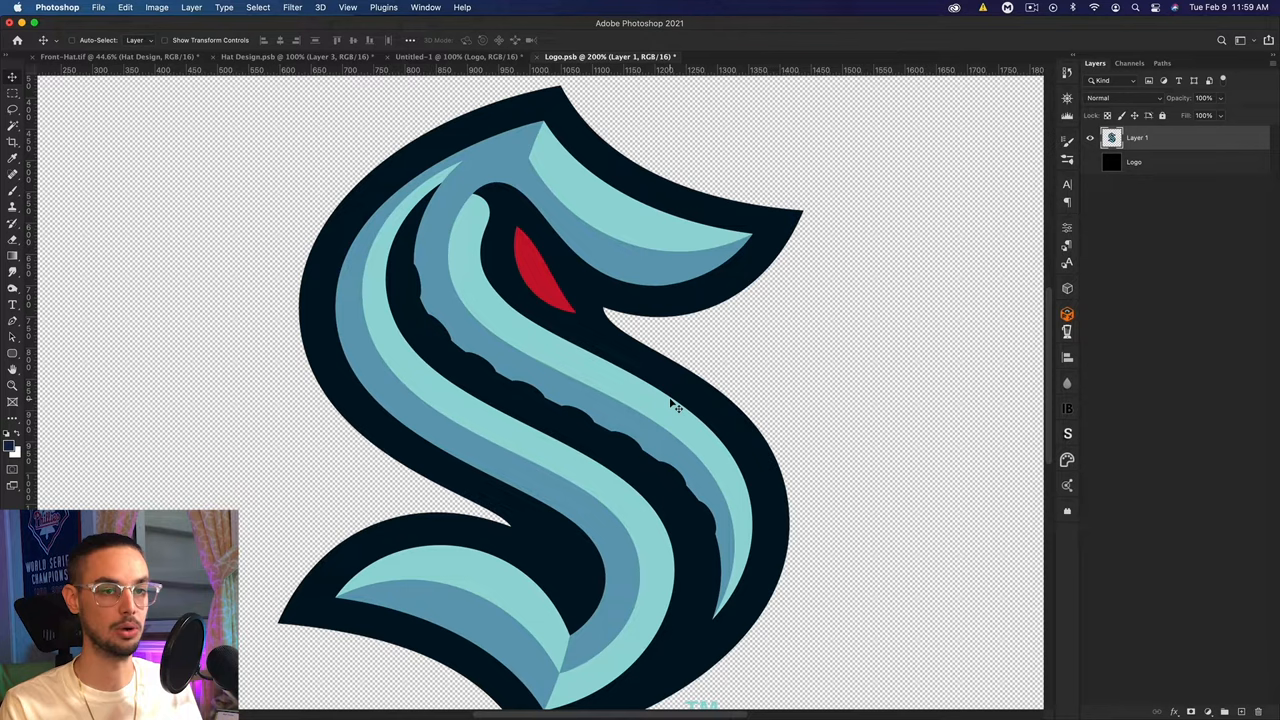
key(cmd+-)
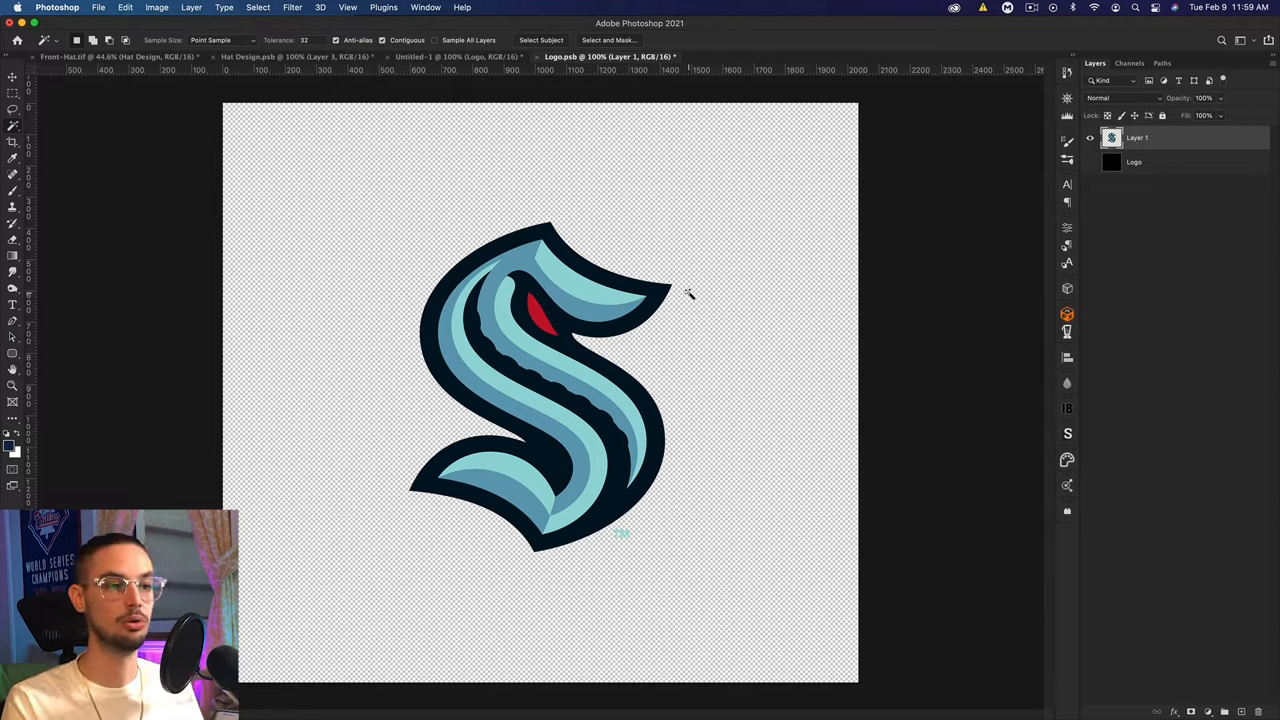
mouse_move(544, 318)
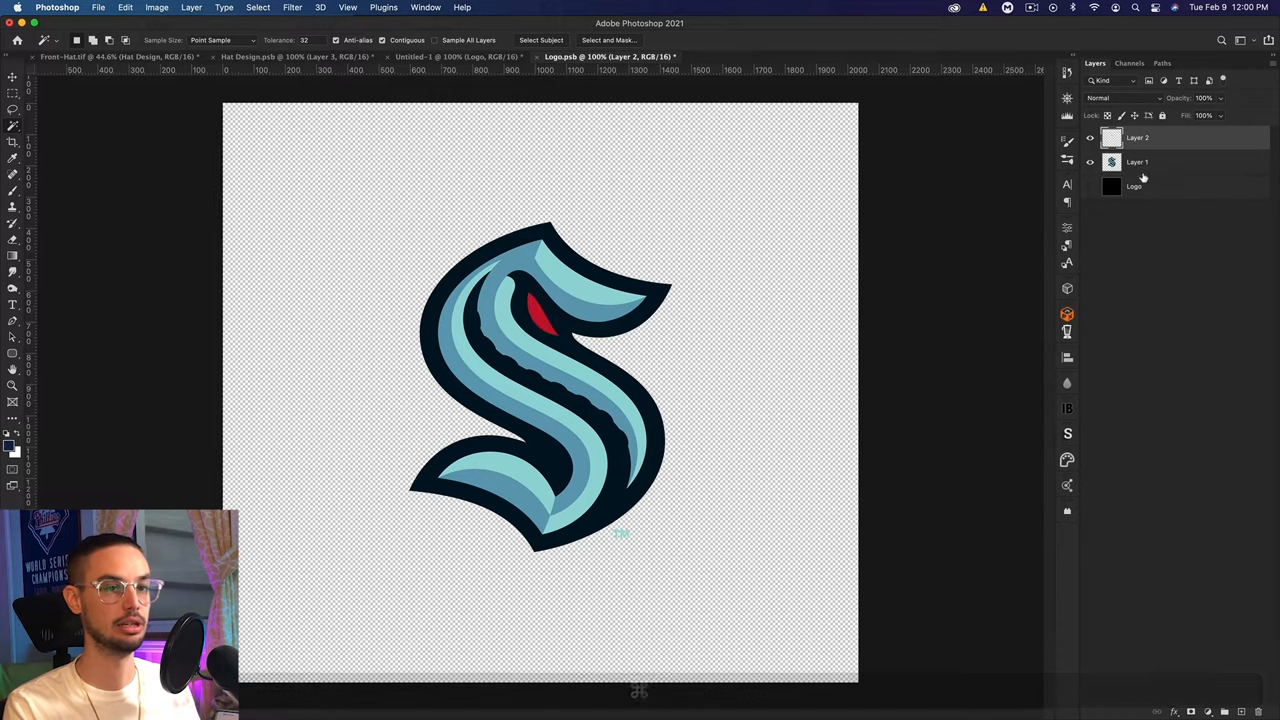
- Copy the logo's body and its light teal stripes onto separate layers above the original
click(1136, 160)
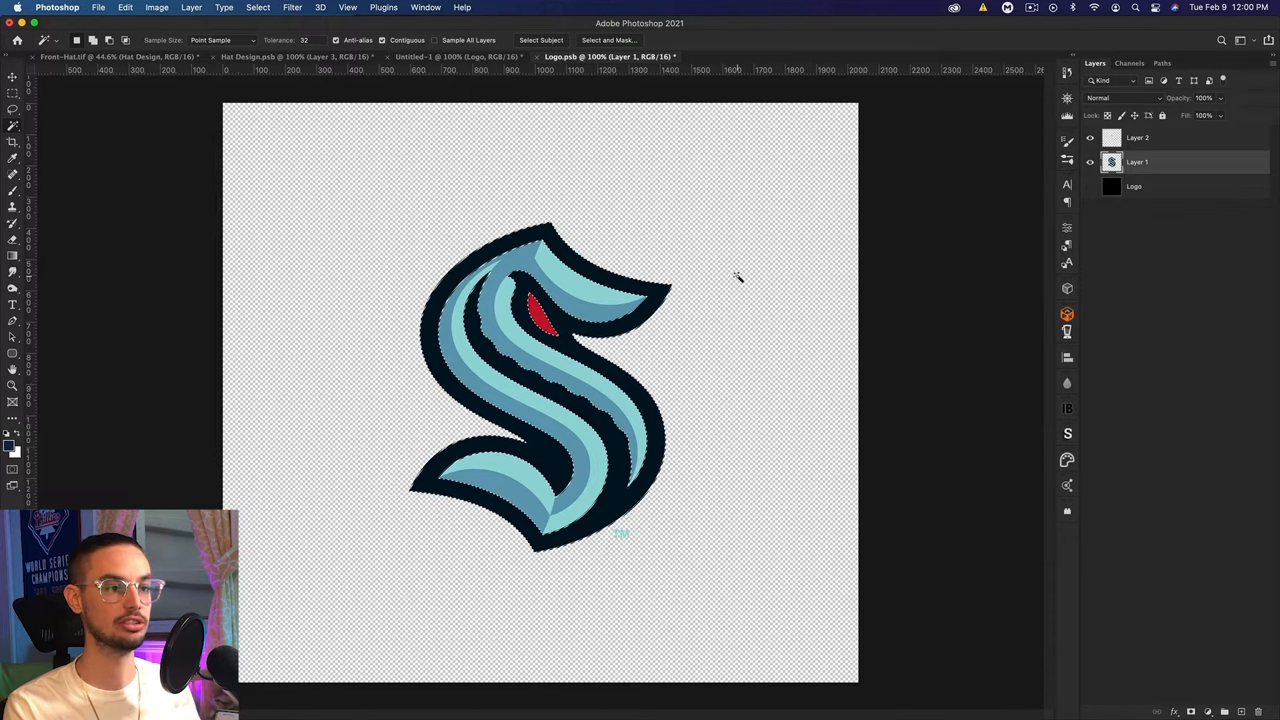
key(cmd+v)
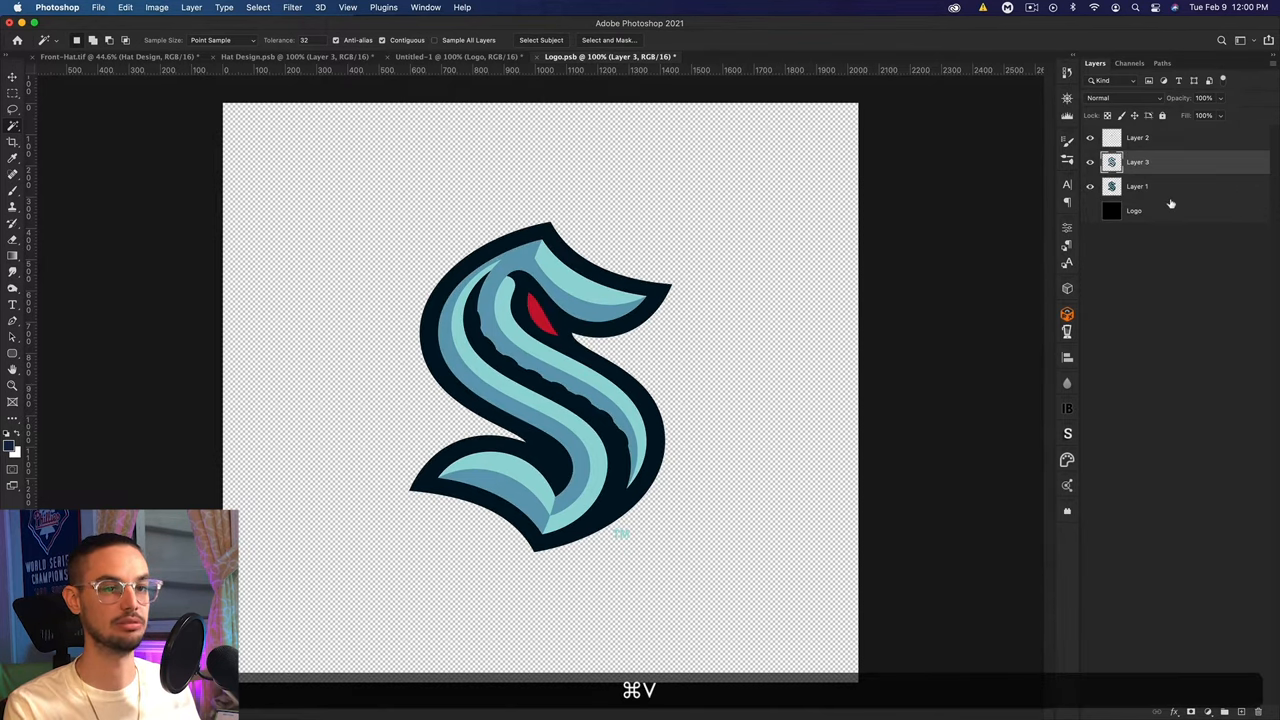
click(1136, 186)
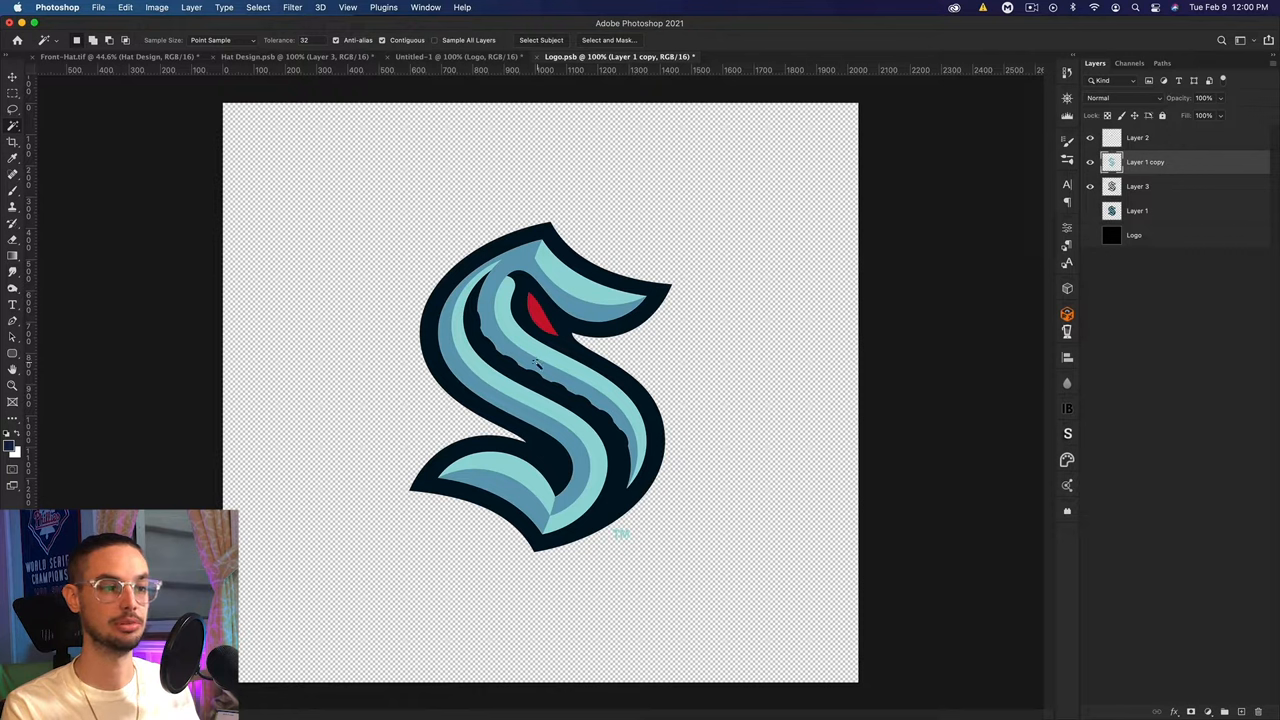
click(540, 364)
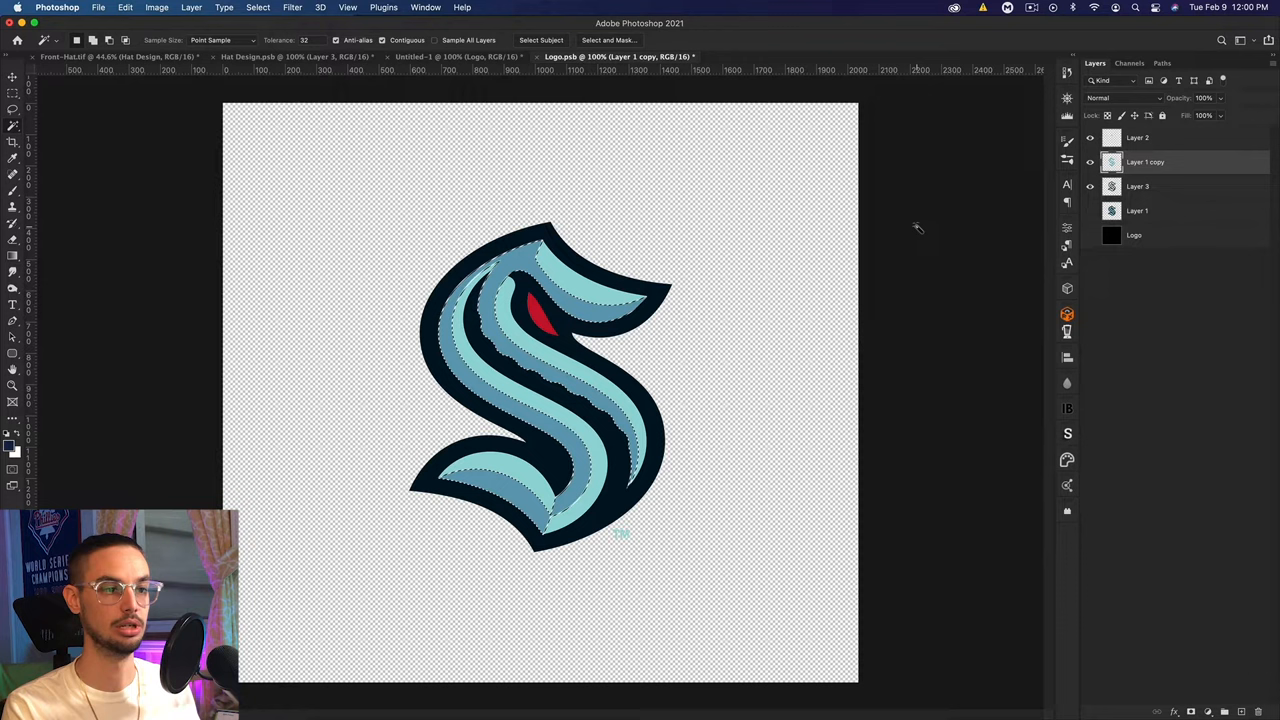
key(cmd+v)
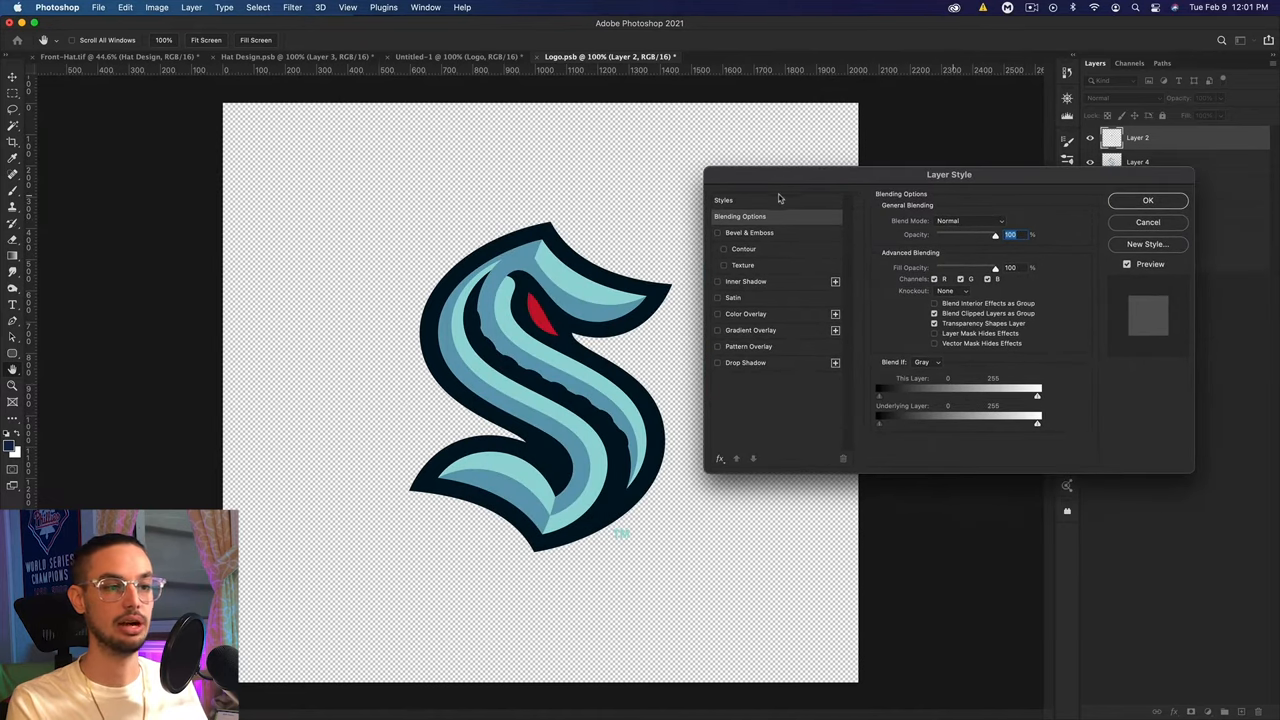
- Apply a saved embroidery style preset to Layer 2 and adjust its bevel texture scale
click(724, 200)
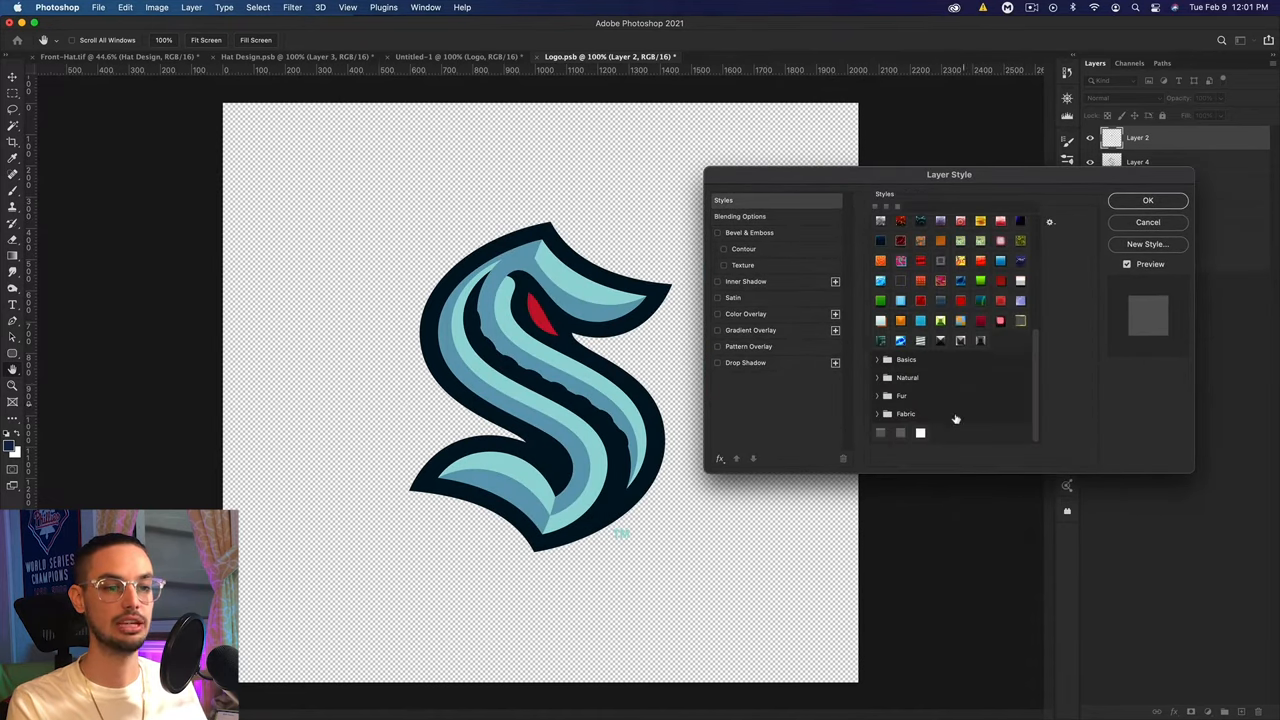
click(920, 432)
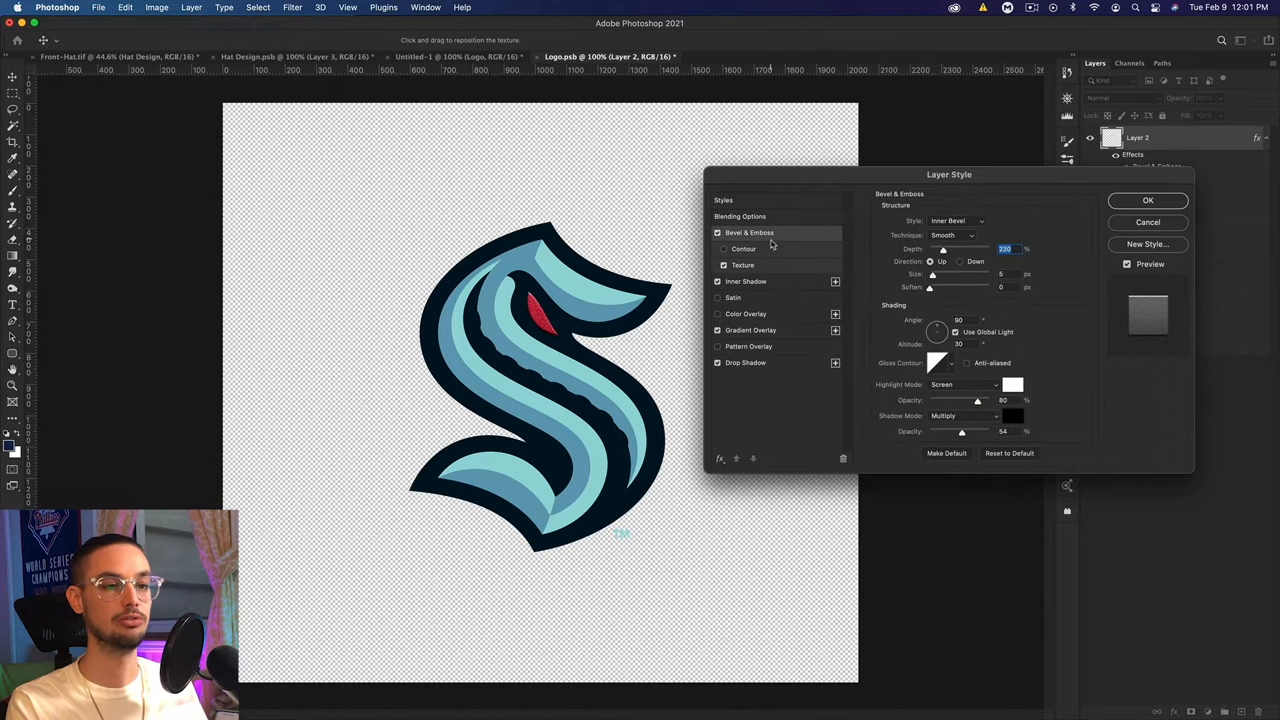
click(744, 264)
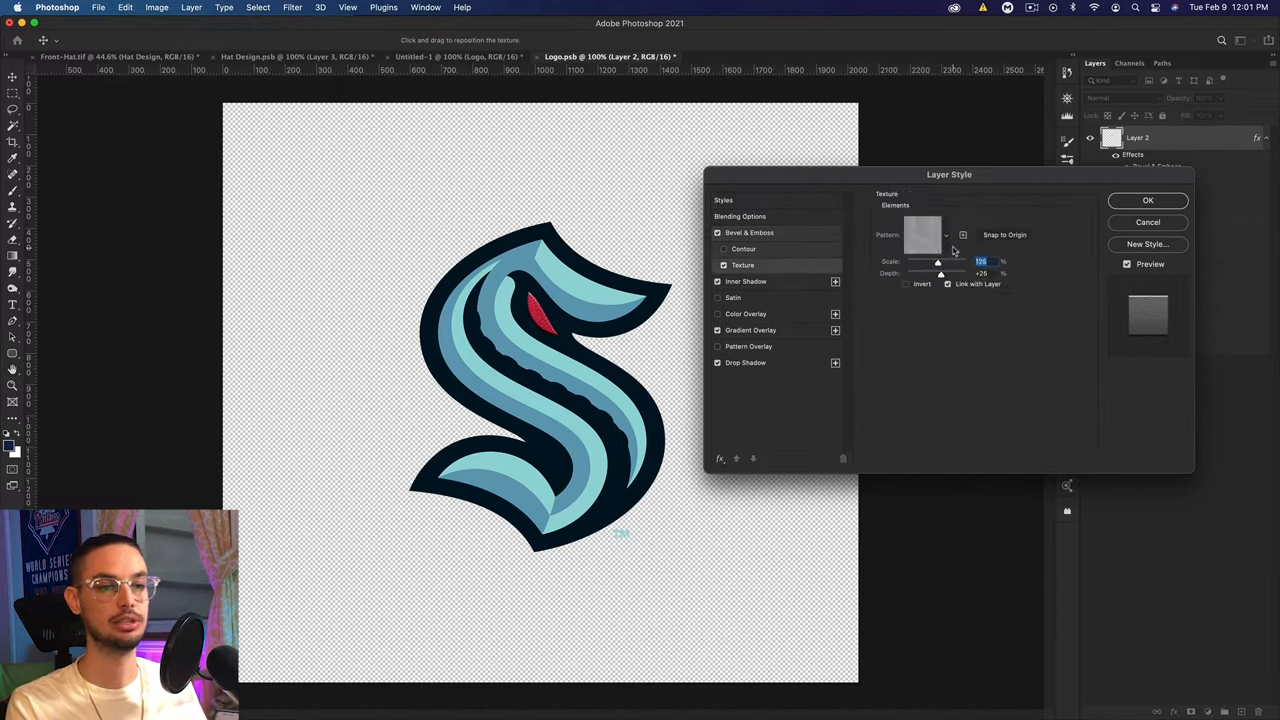
click(944, 234)
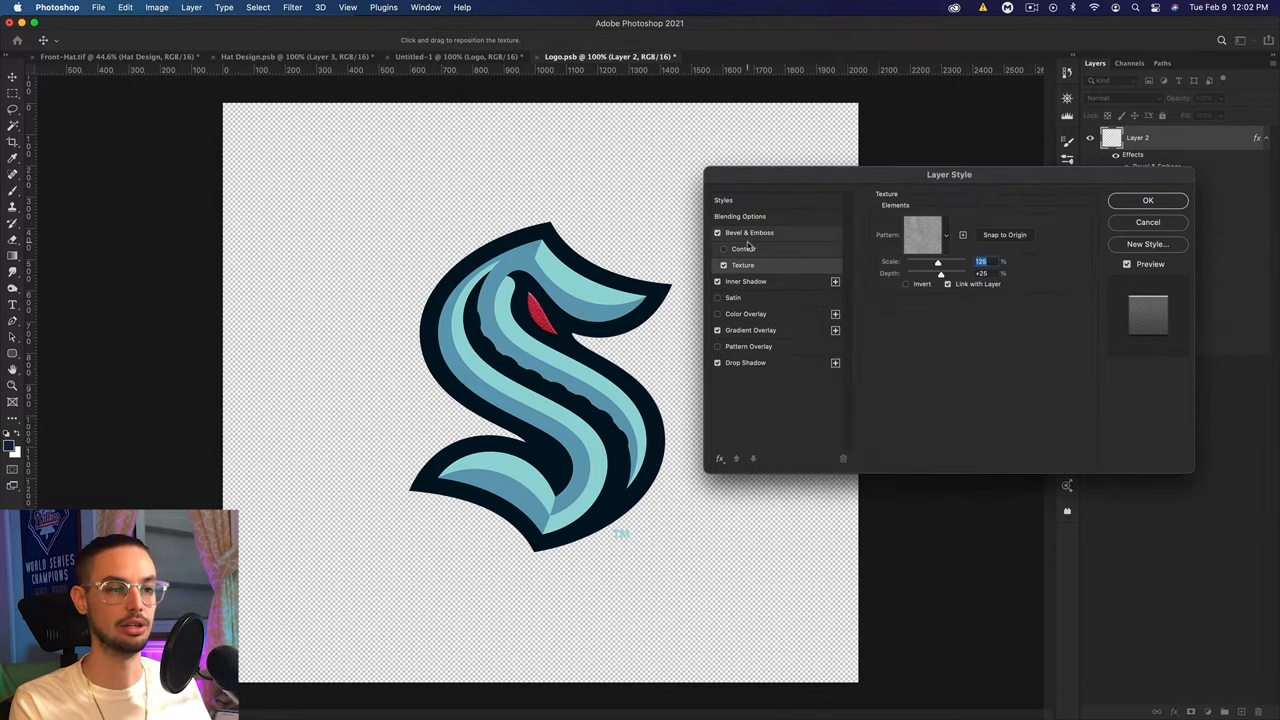
click(748, 232)
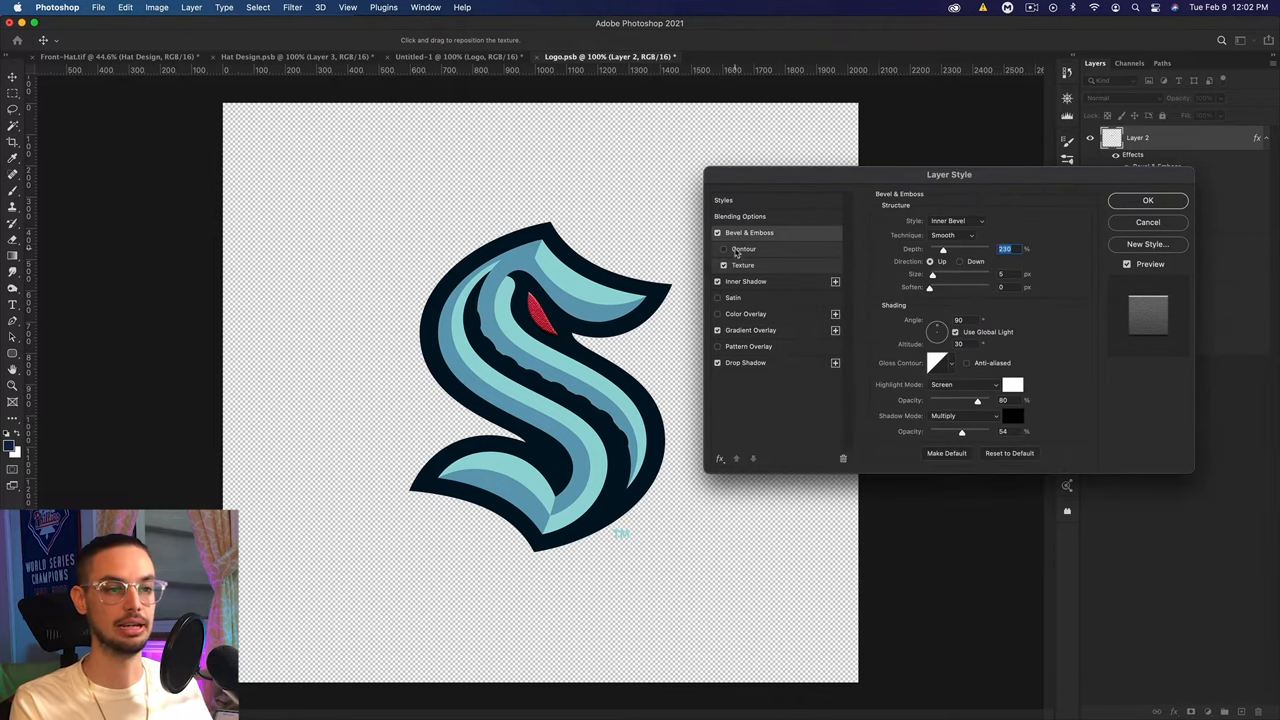
click(724, 248)
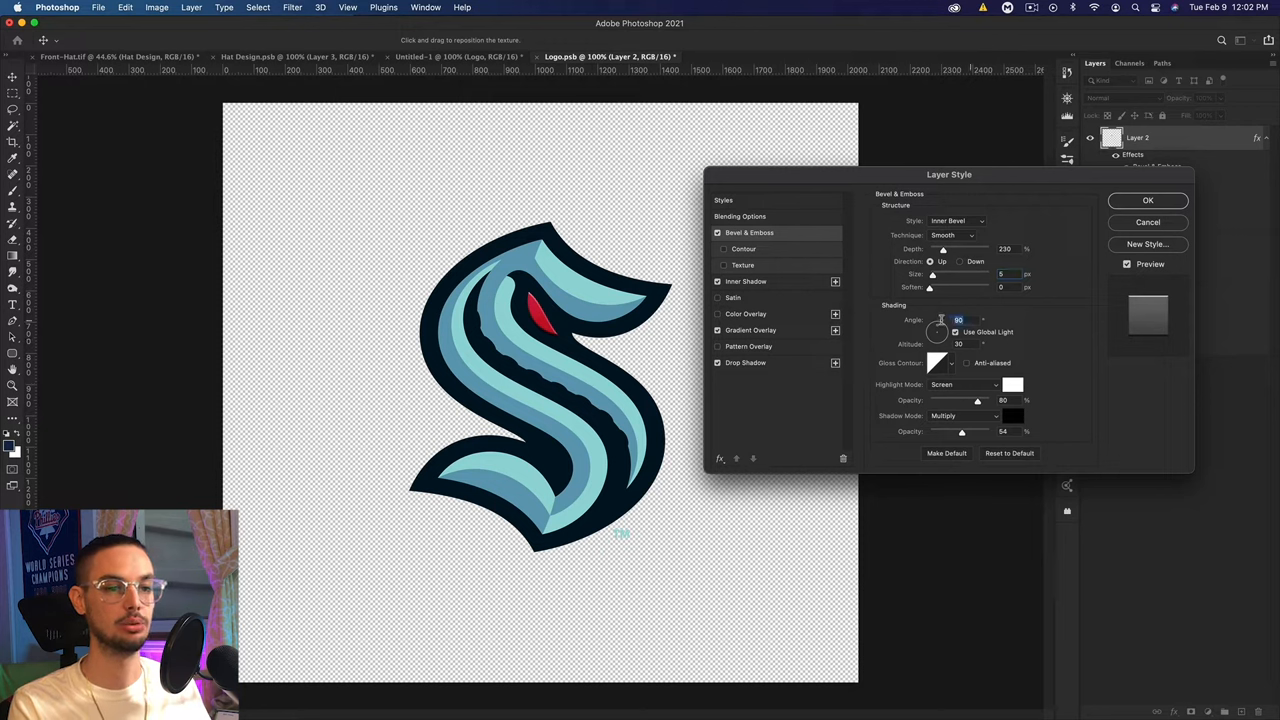
- Set the bevel lighting angle, re-enable the texture, and move on to inner shadow and colour overlay
click(958, 344)
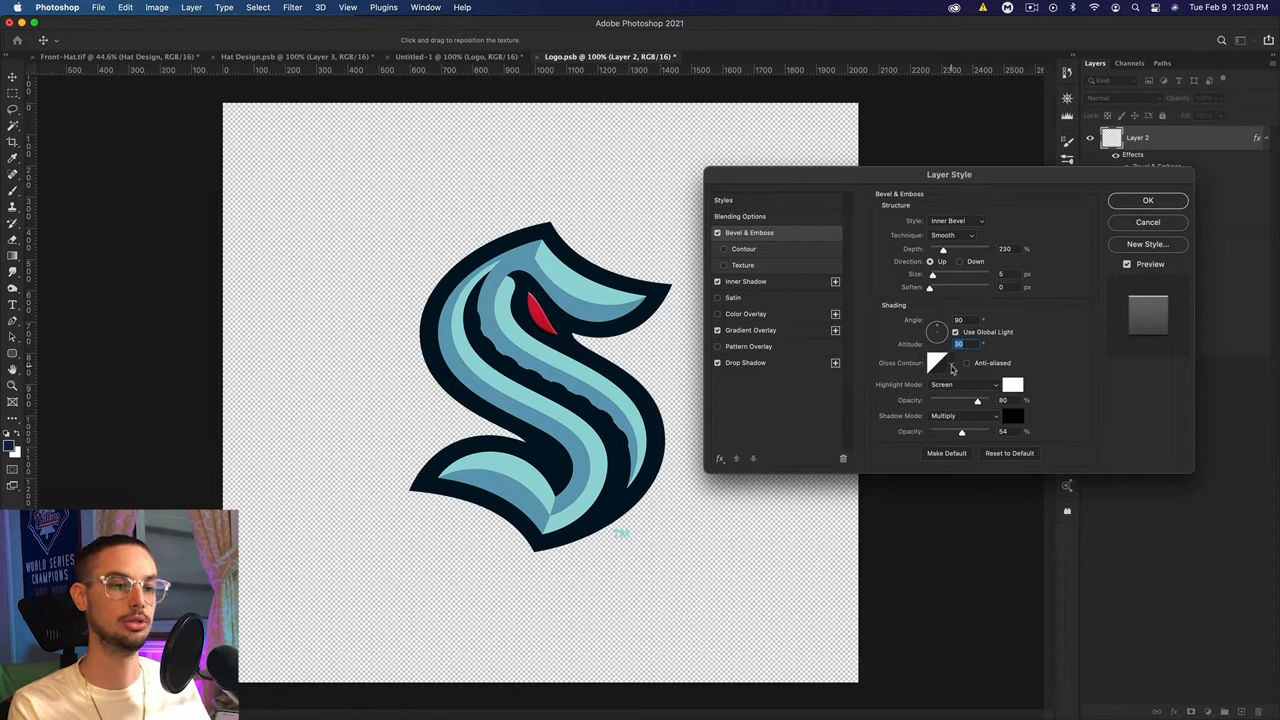
mouse_move(978, 390)
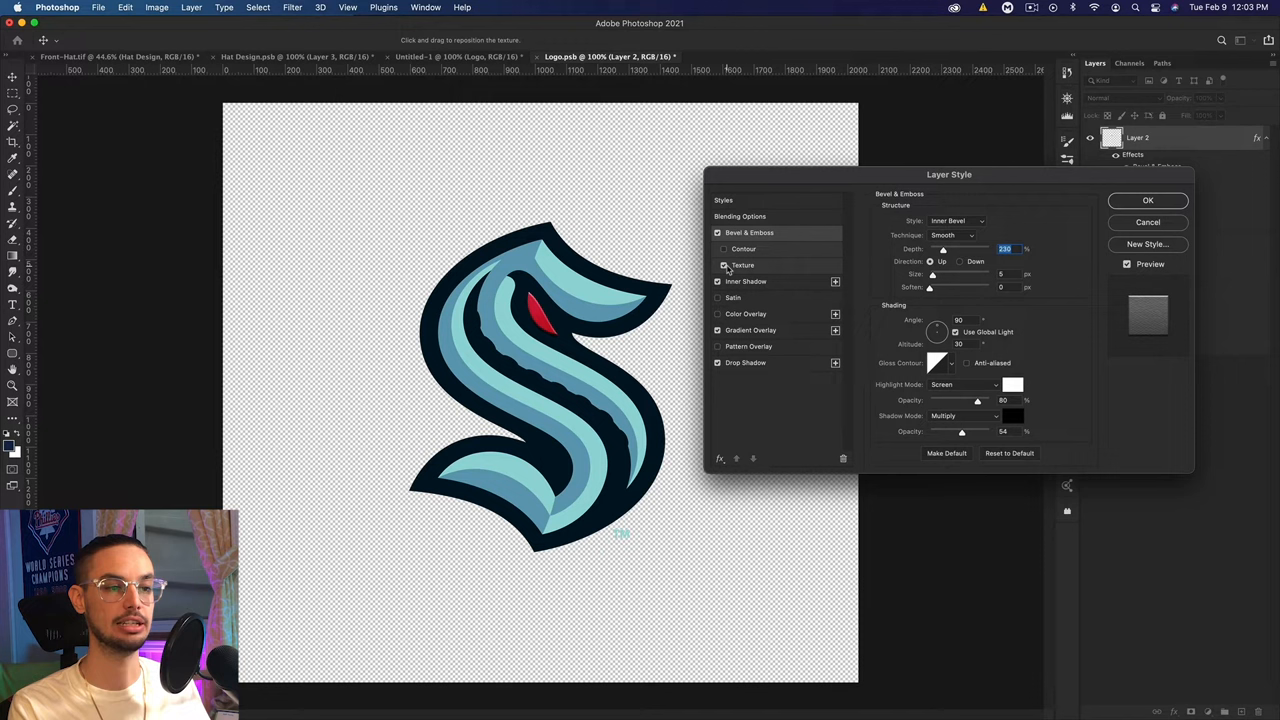
click(742, 264)
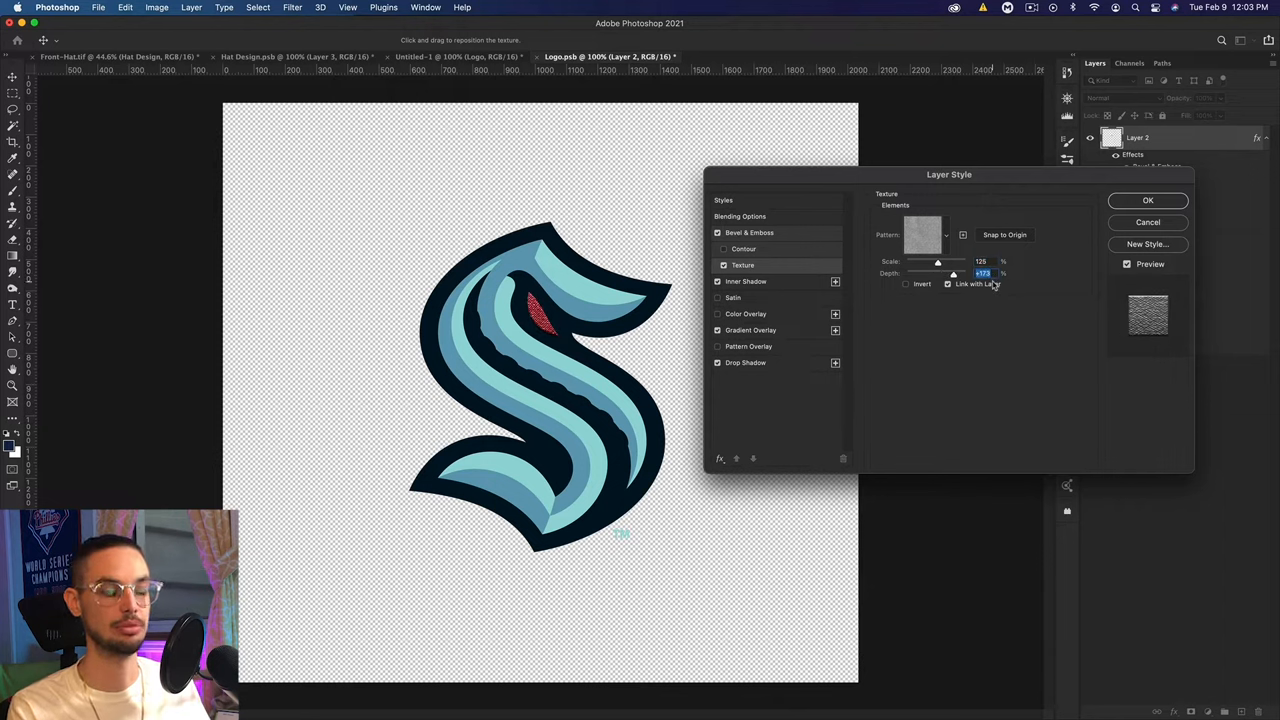
click(746, 280)
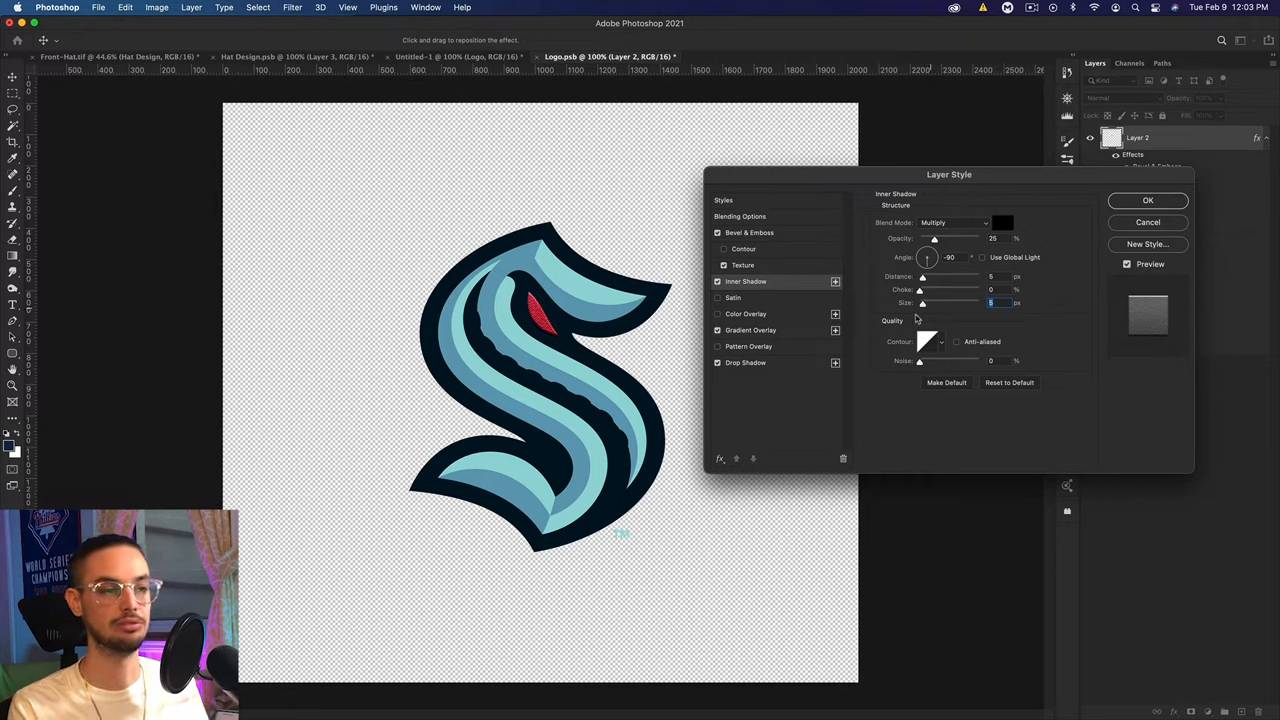
mouse_move(756, 320)
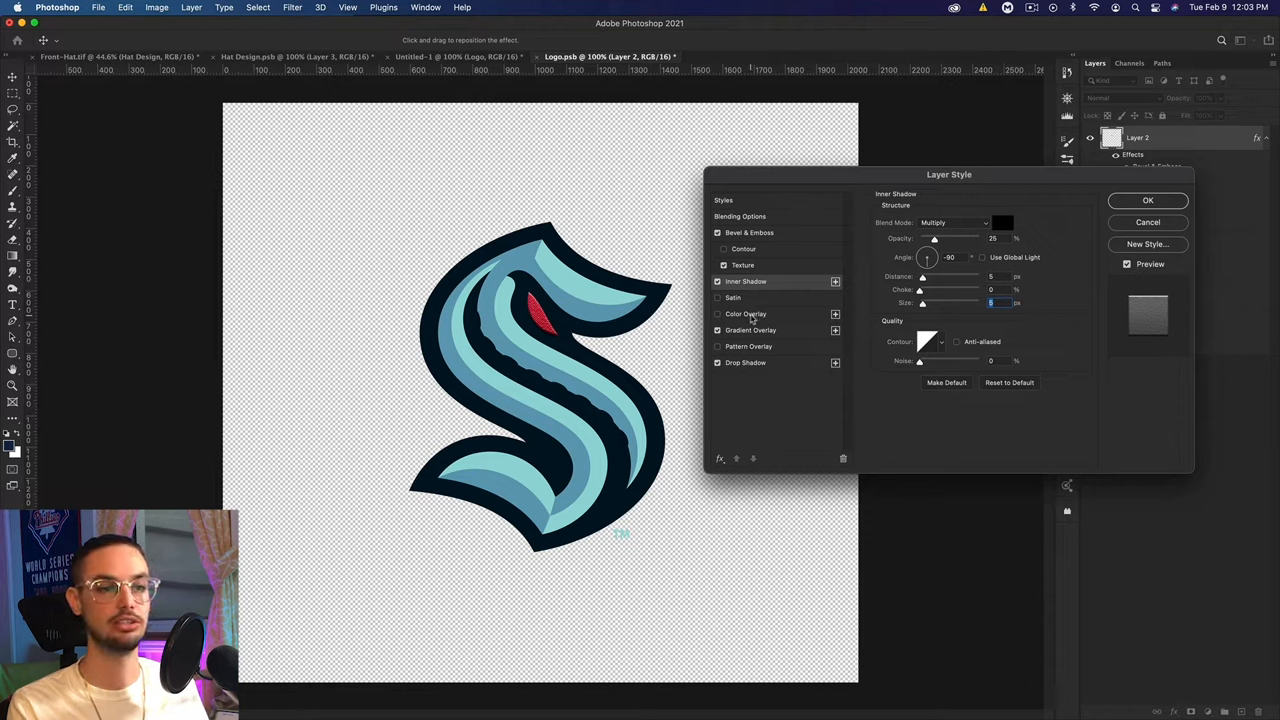
click(746, 312)
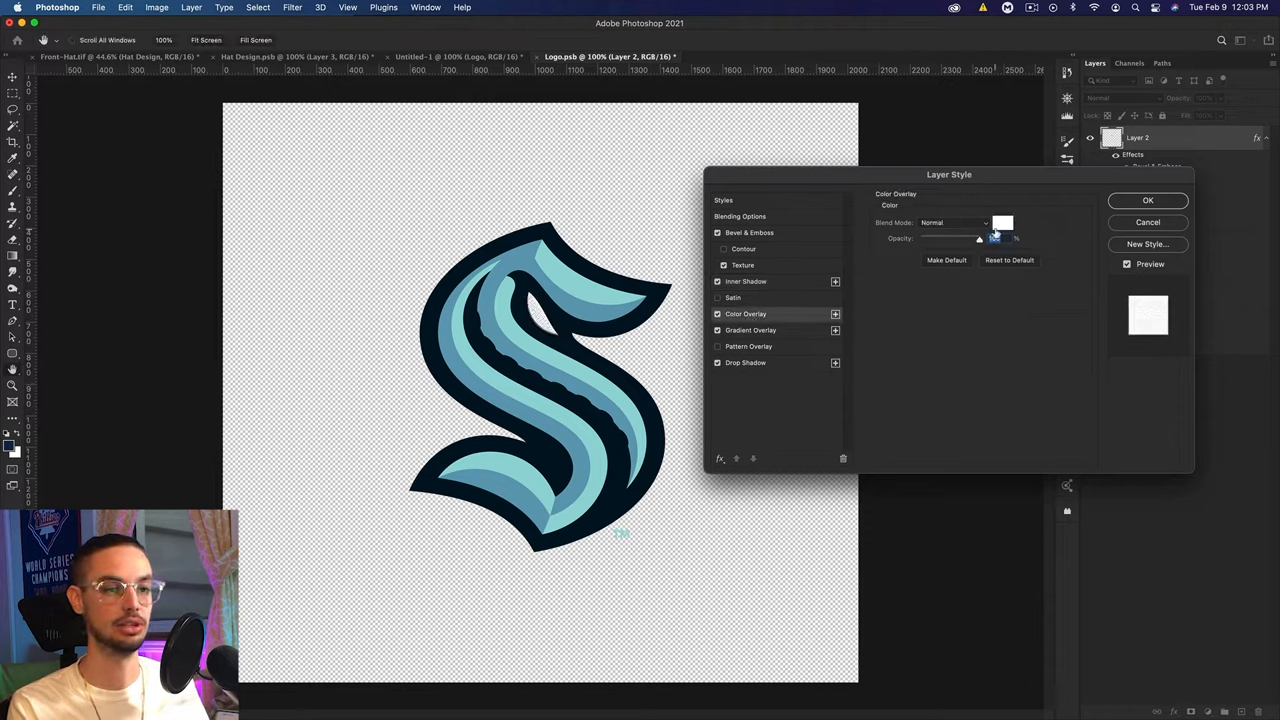
- Switch off the white colour overlay and shift a stop in the overlay's black-to-white gradient
click(1004, 222)
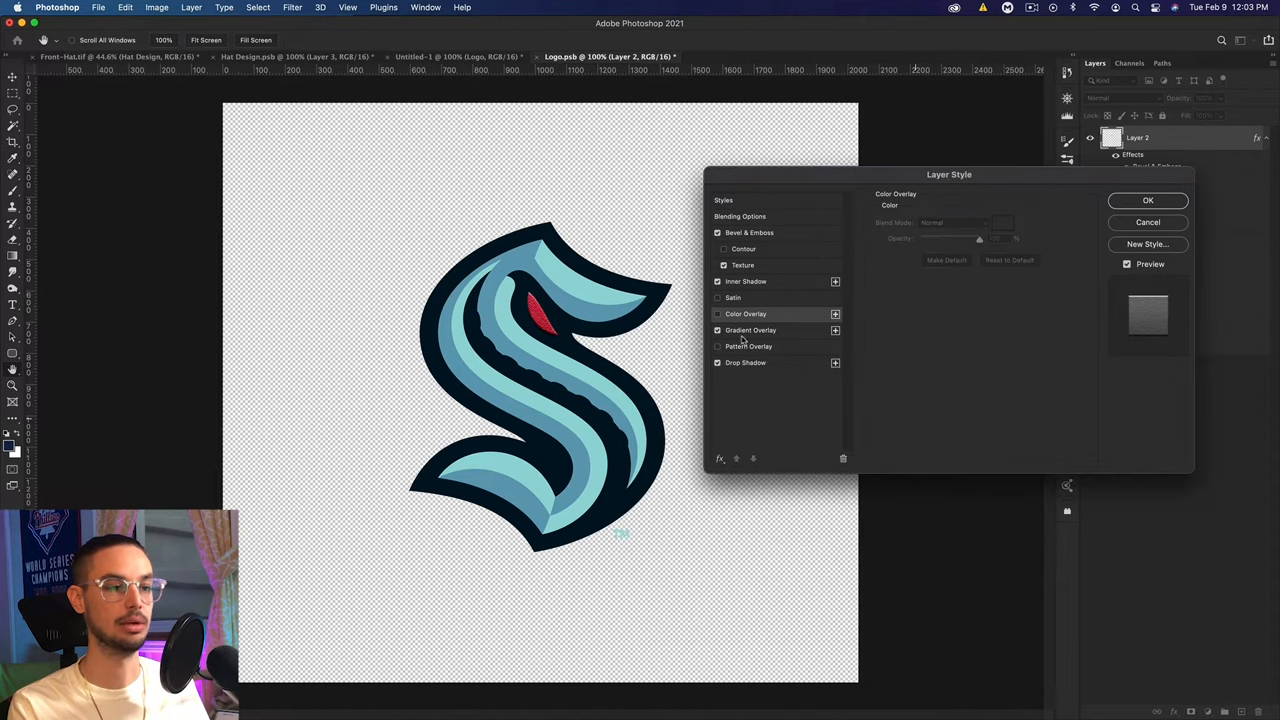
mouse_move(800, 348)
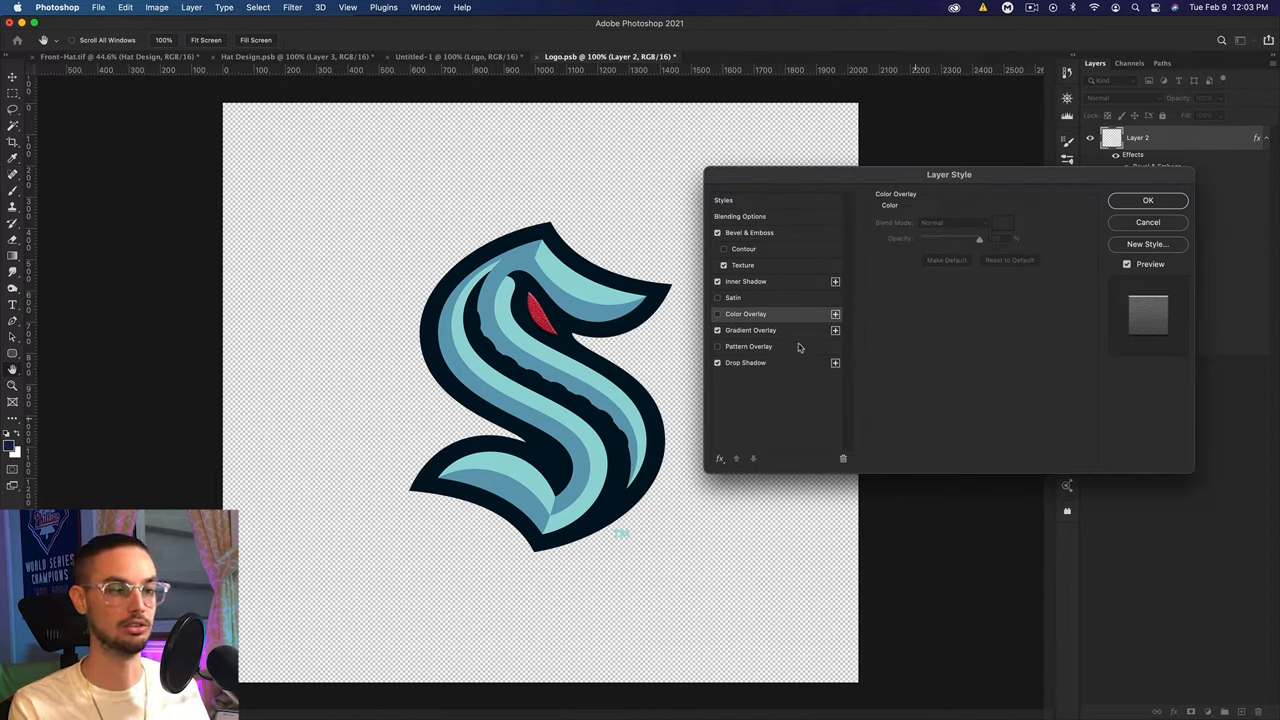
click(750, 330)
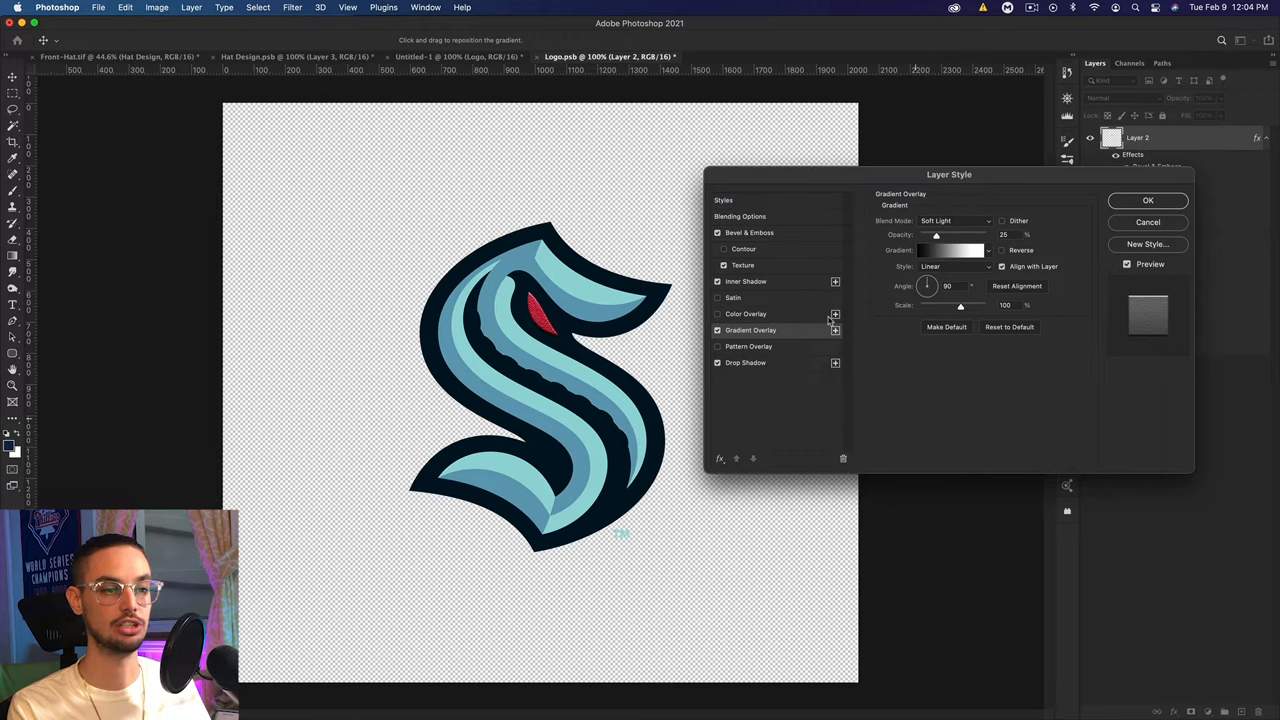
click(950, 250)
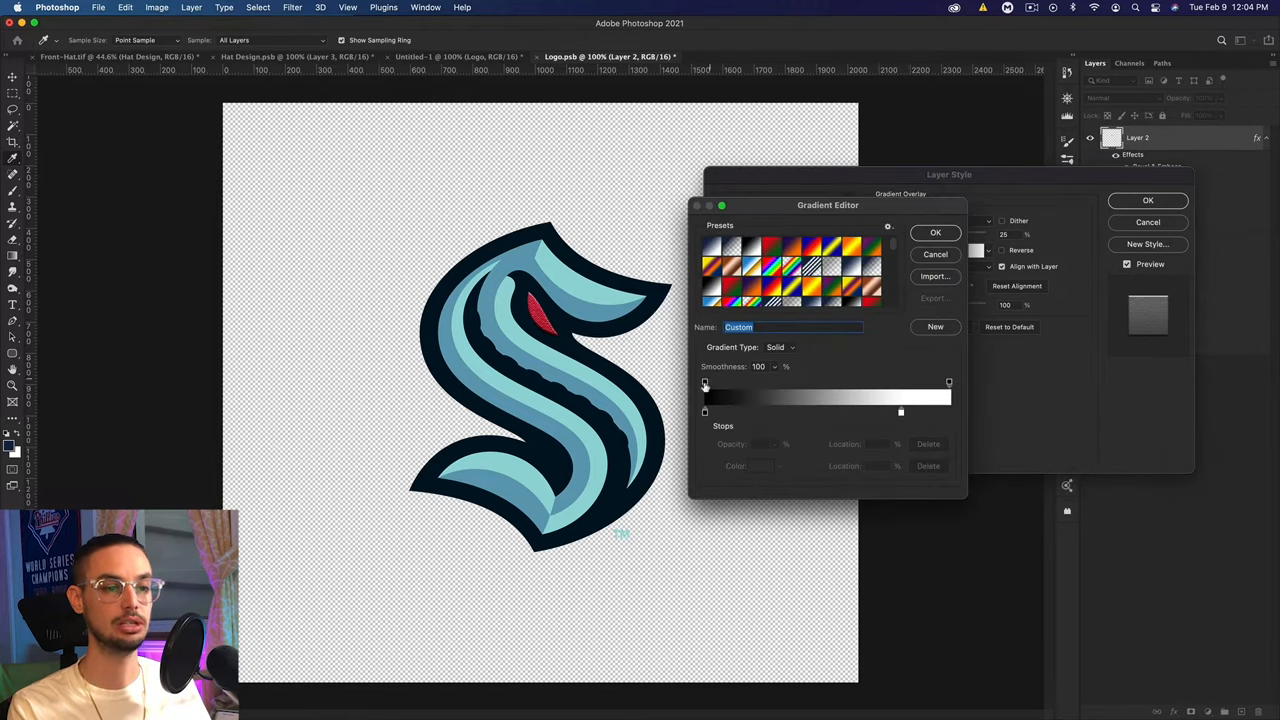
click(900, 412)
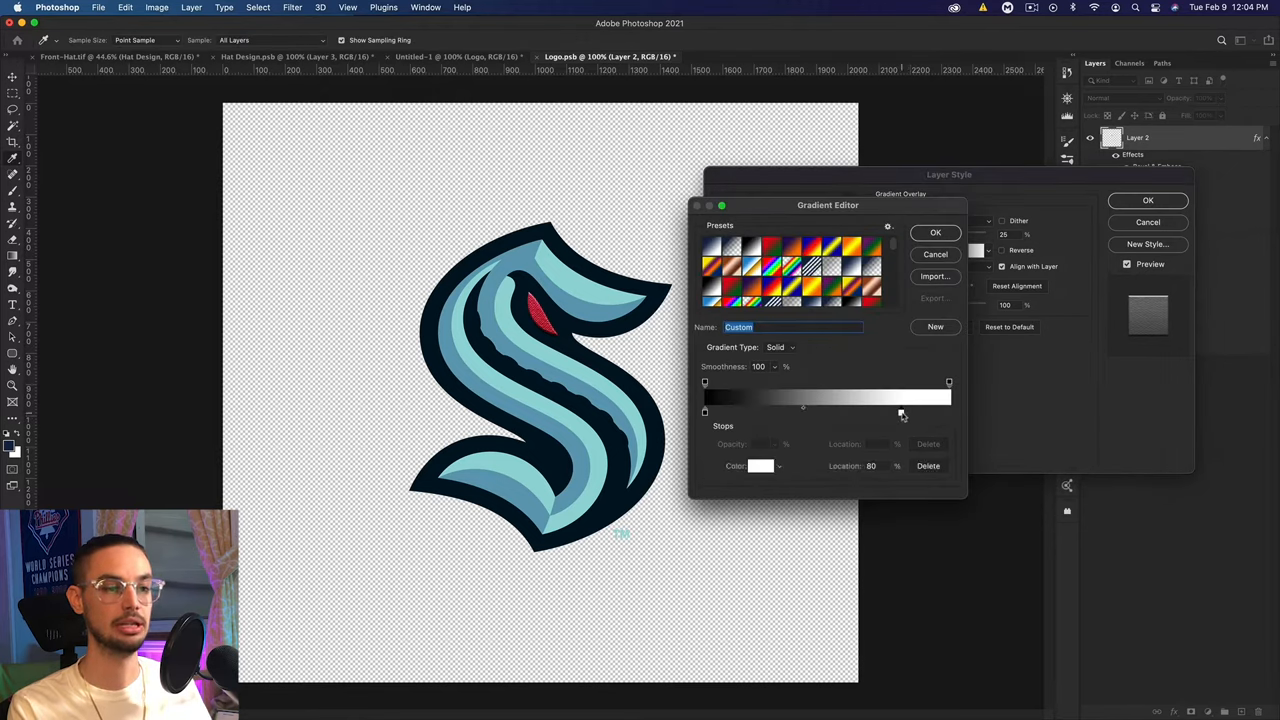
drag(900, 412, 868, 412)
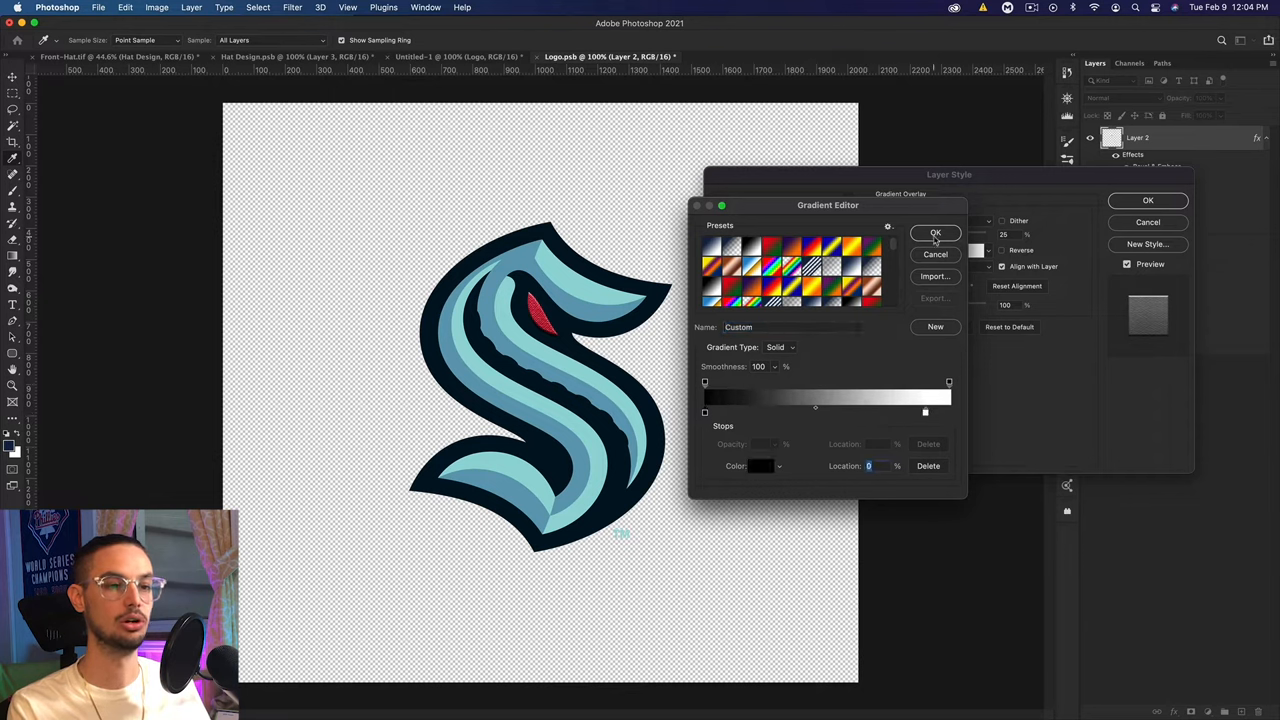
click(936, 232)
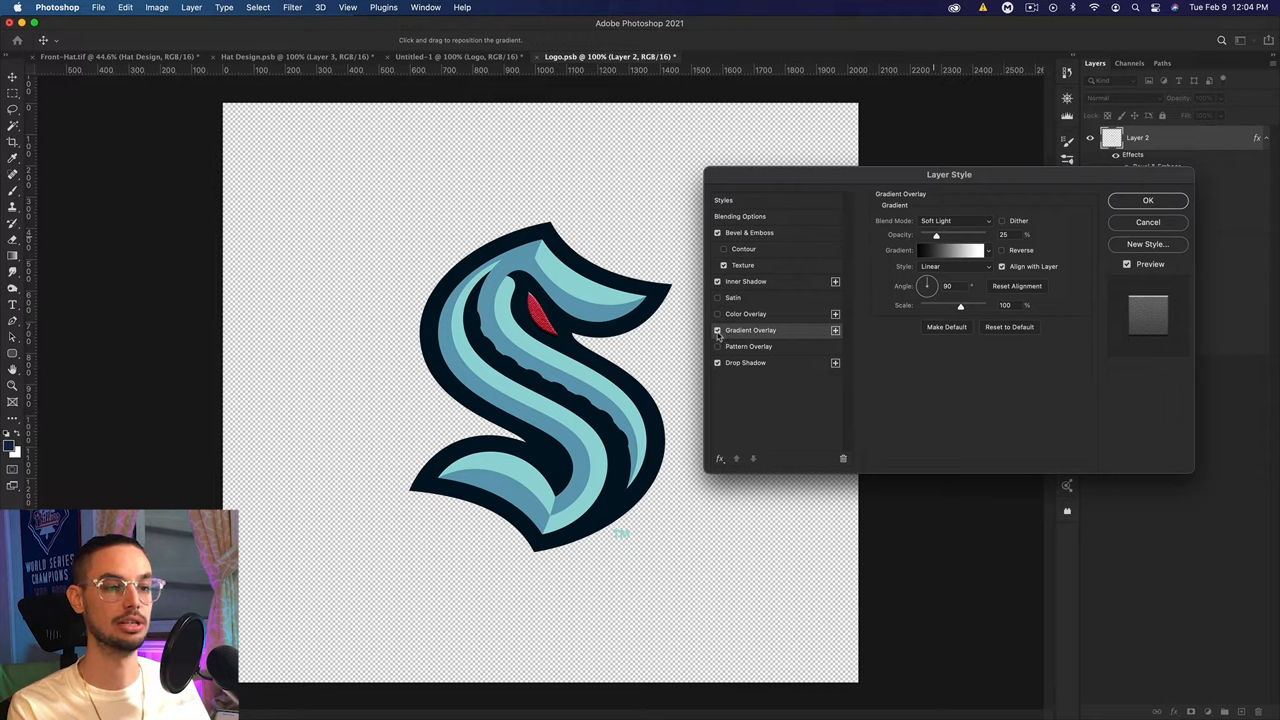
- Switch off the gradient overlay, keeping bevel and inner shadow, and review the drop shadow
click(718, 330)
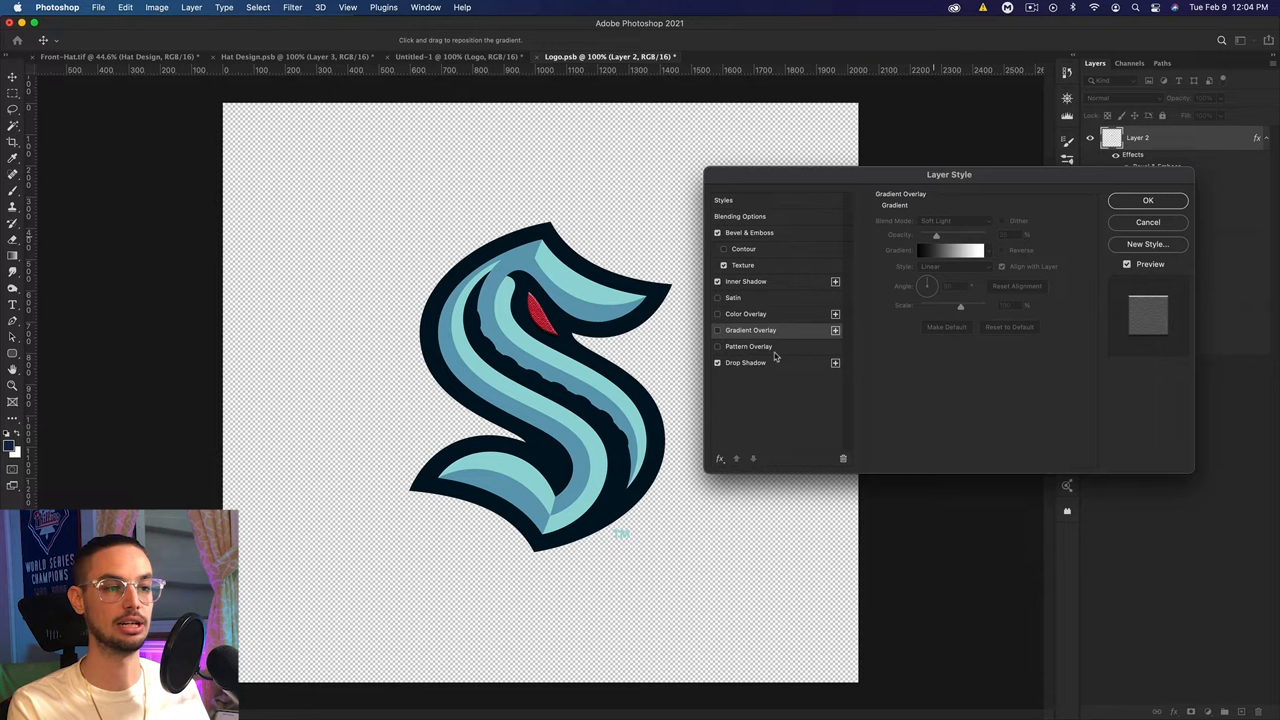
click(746, 362)
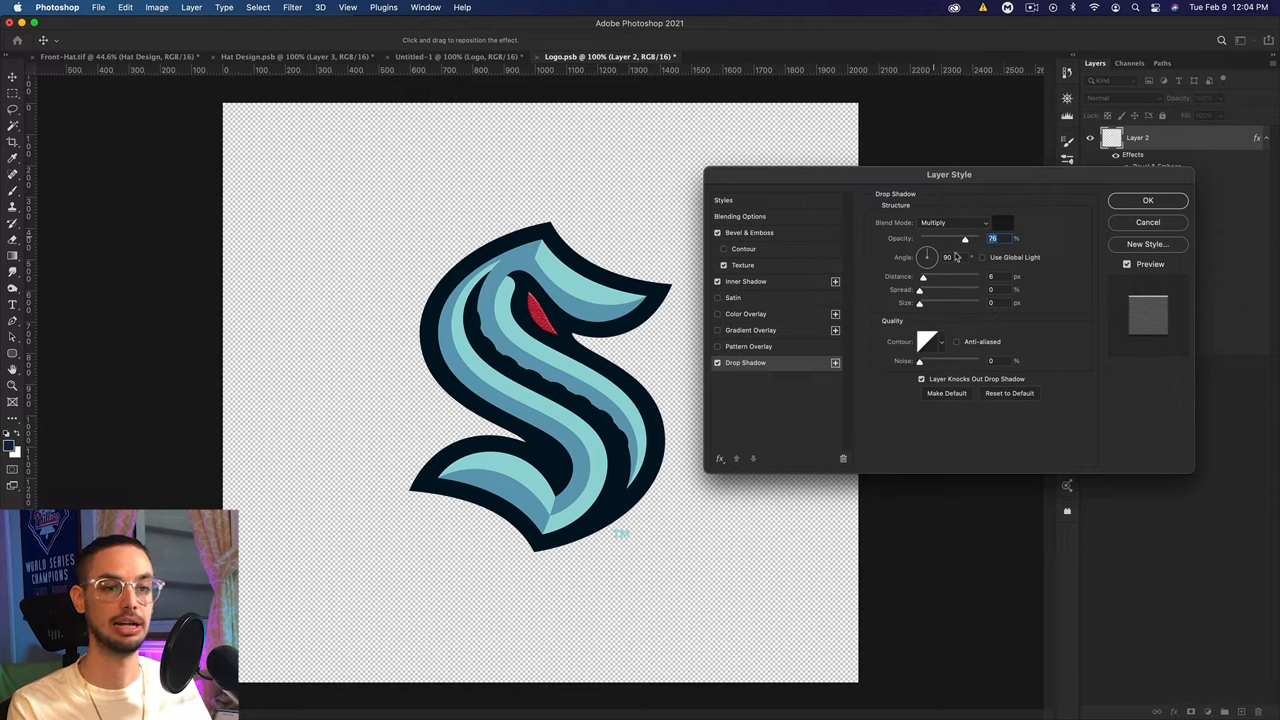
mouse_move(952, 282)
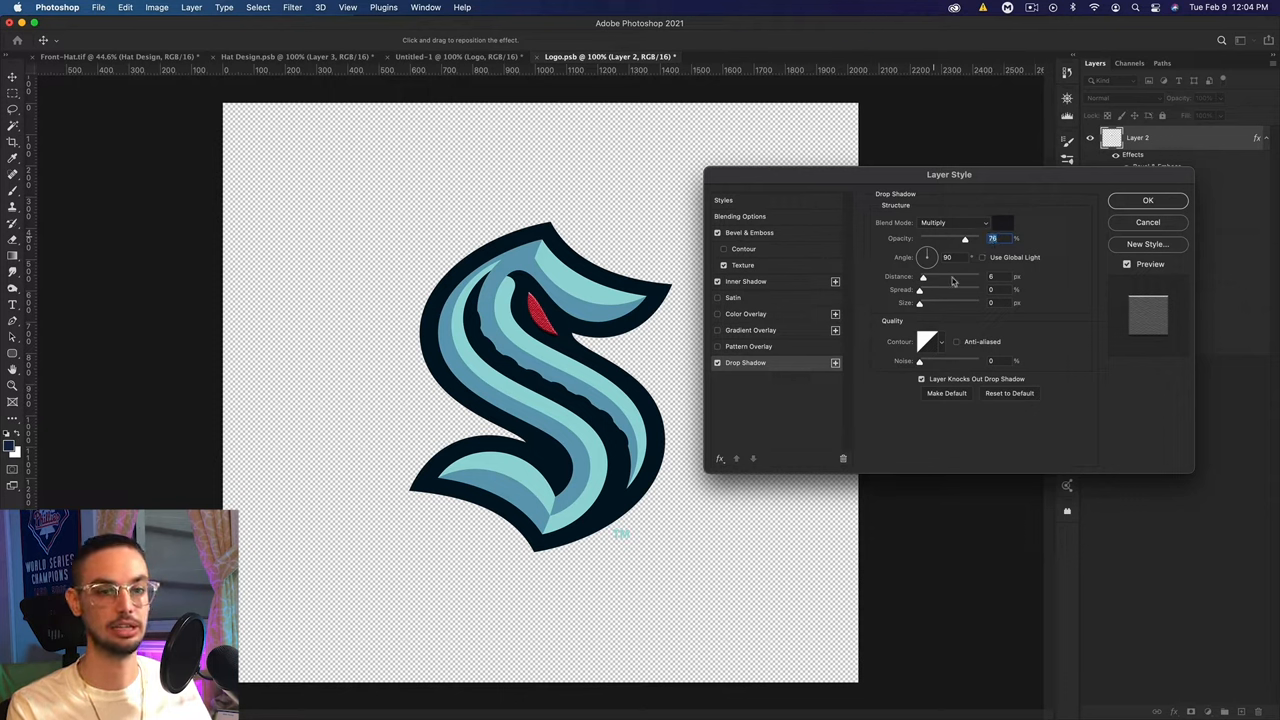
- Remove the drop shadow so the top S layer keeps only bevel, emboss and inner shadow
click(992, 276)
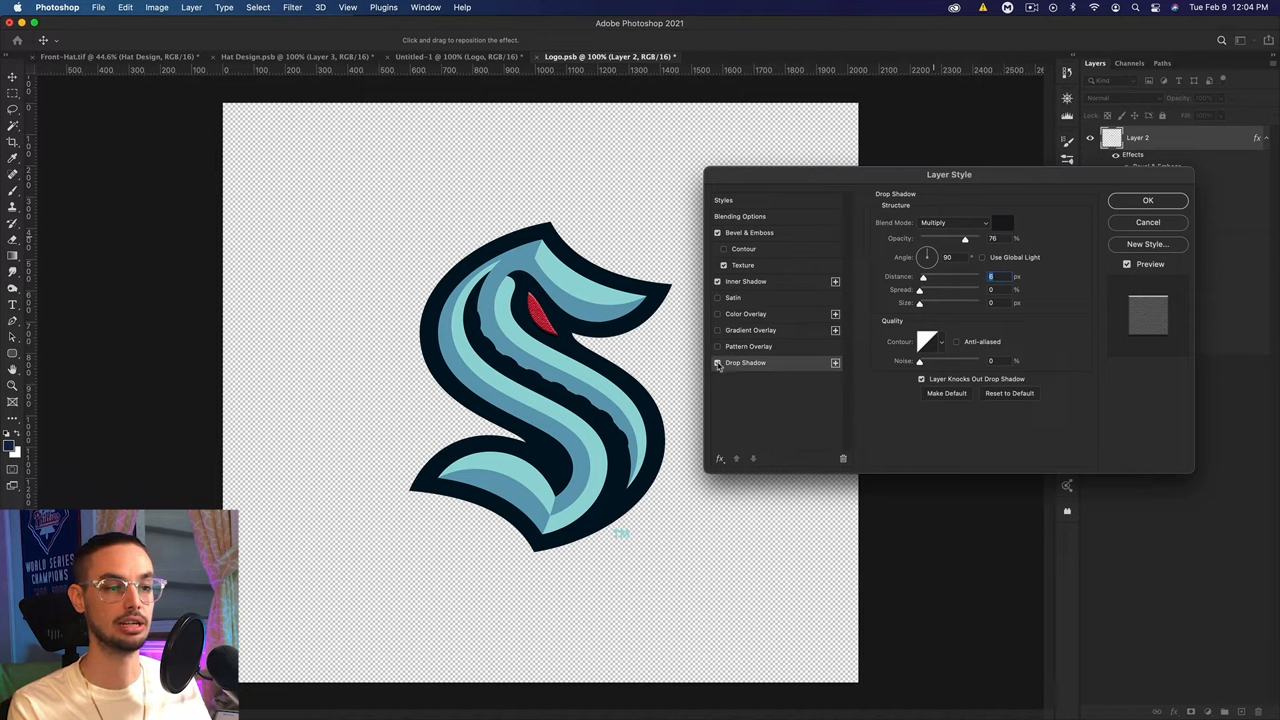
click(718, 362)
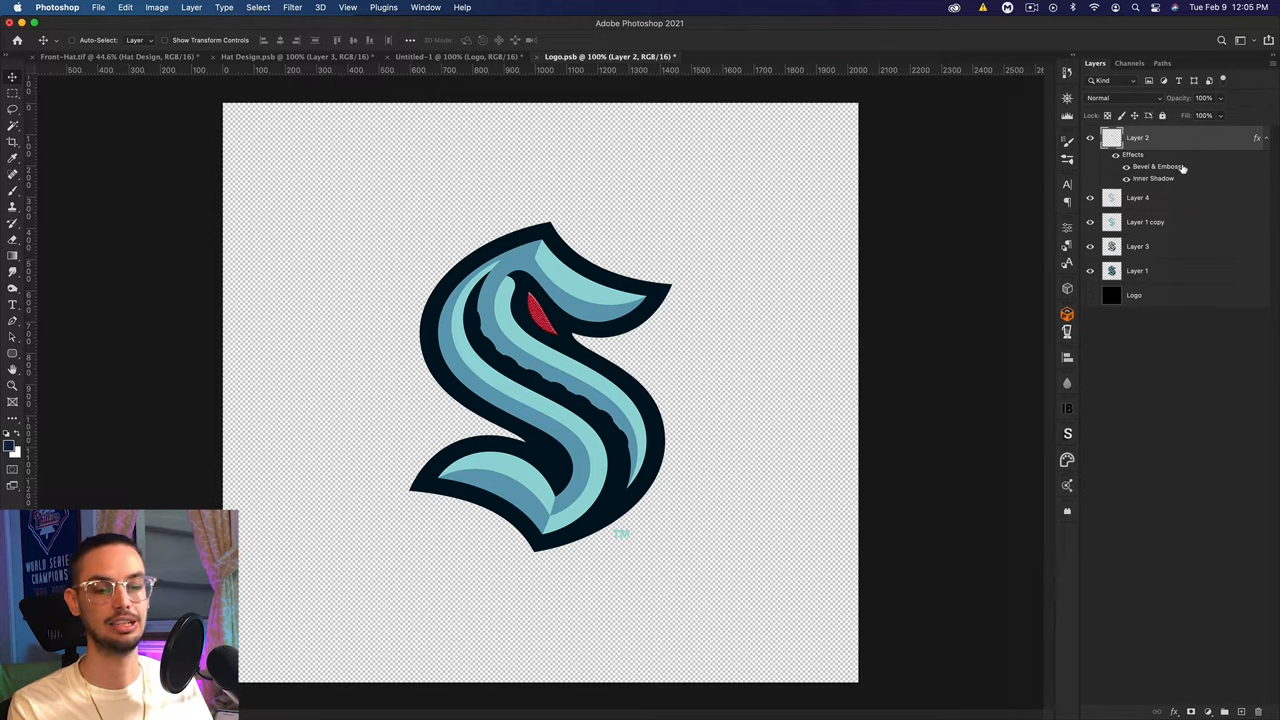
- Give Layer 4 the style plus a drop shadow, then copy its full style to the remaining layers
right_click(1136, 198)
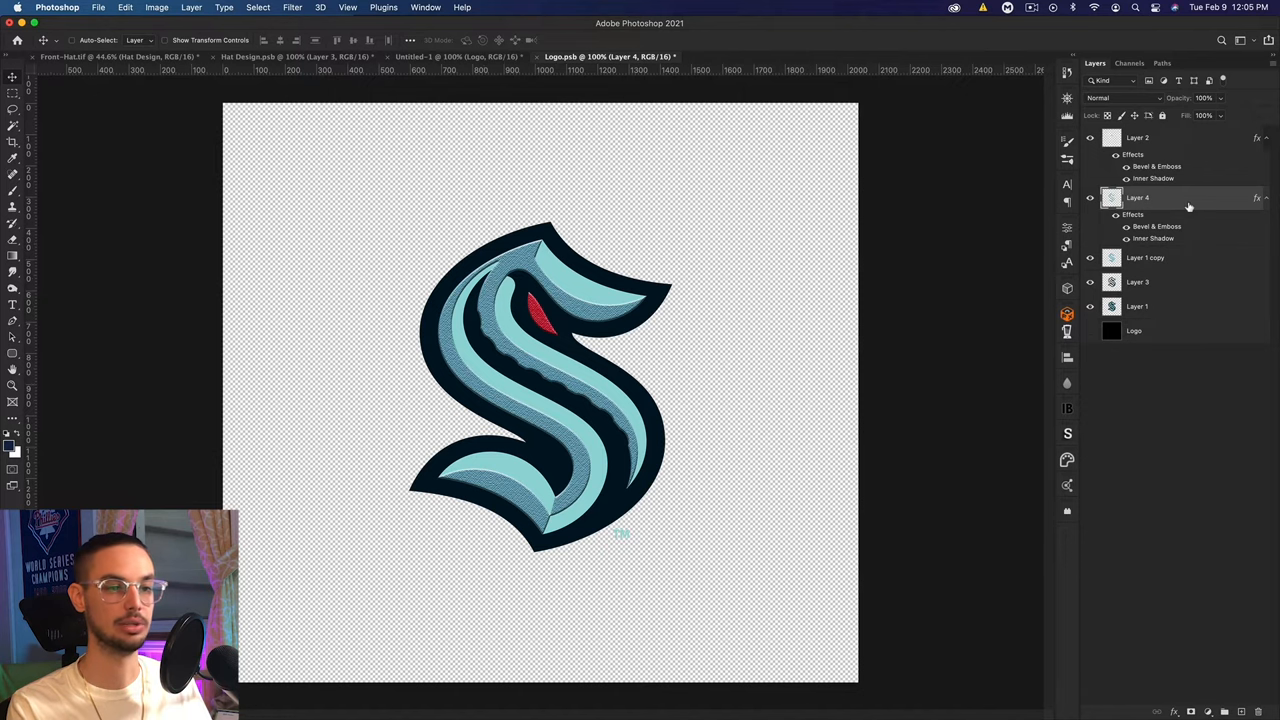
double_click(1136, 198)
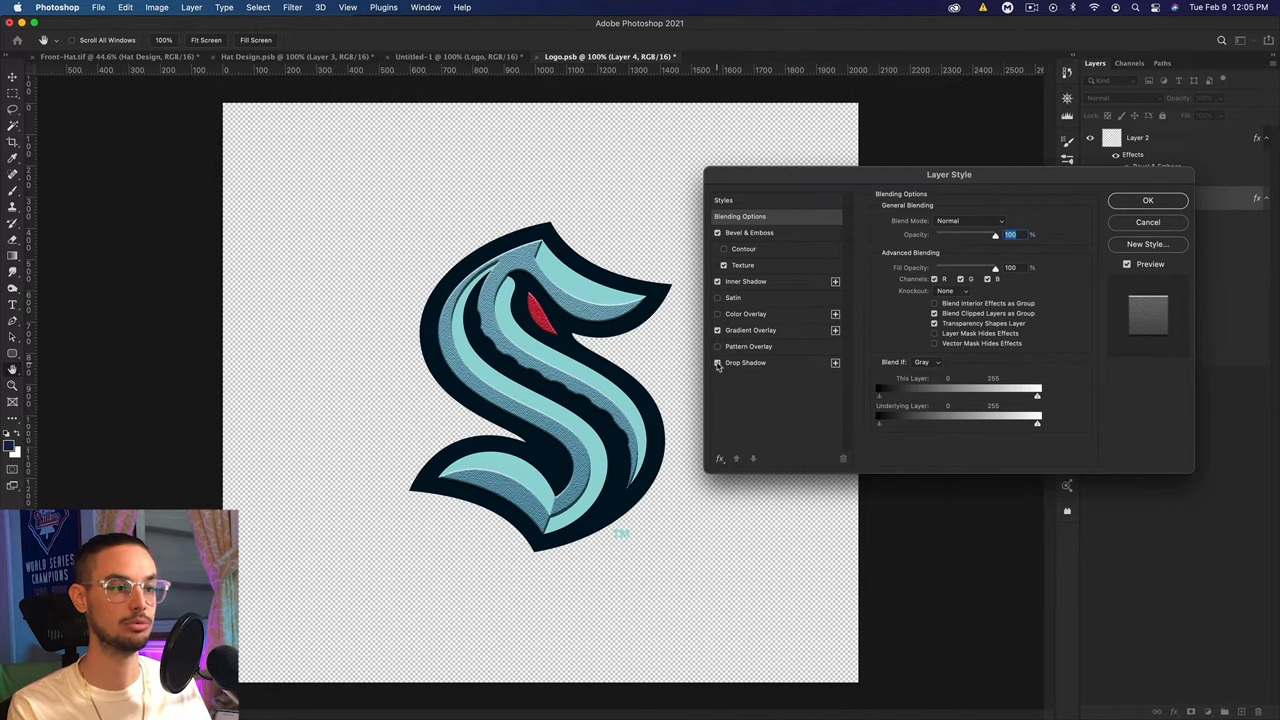
click(1148, 200)
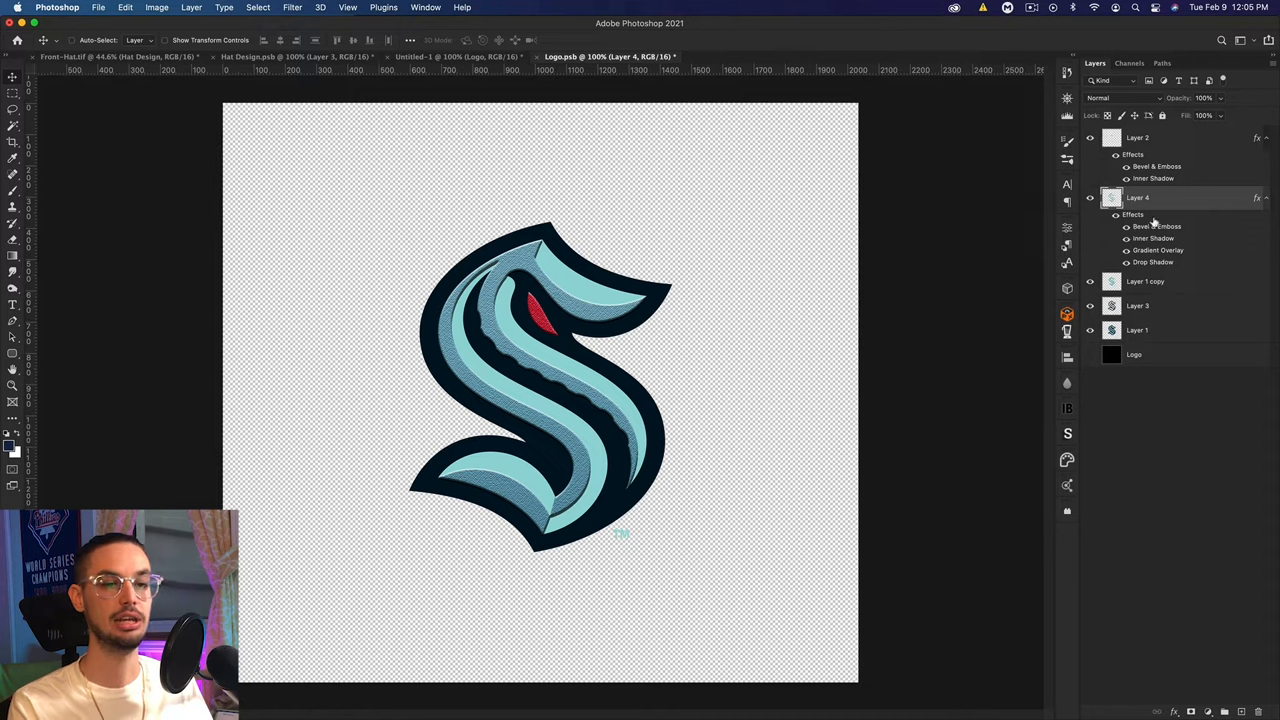
right_click(1136, 198)
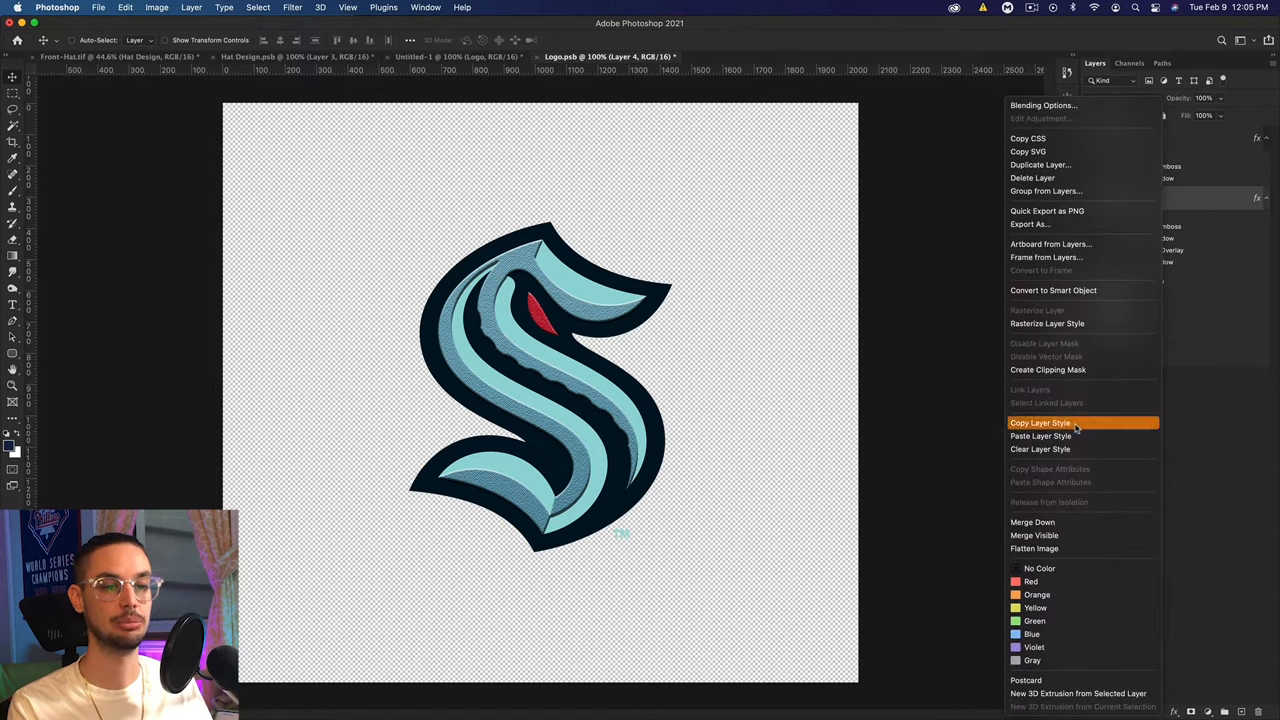
click(1040, 422)
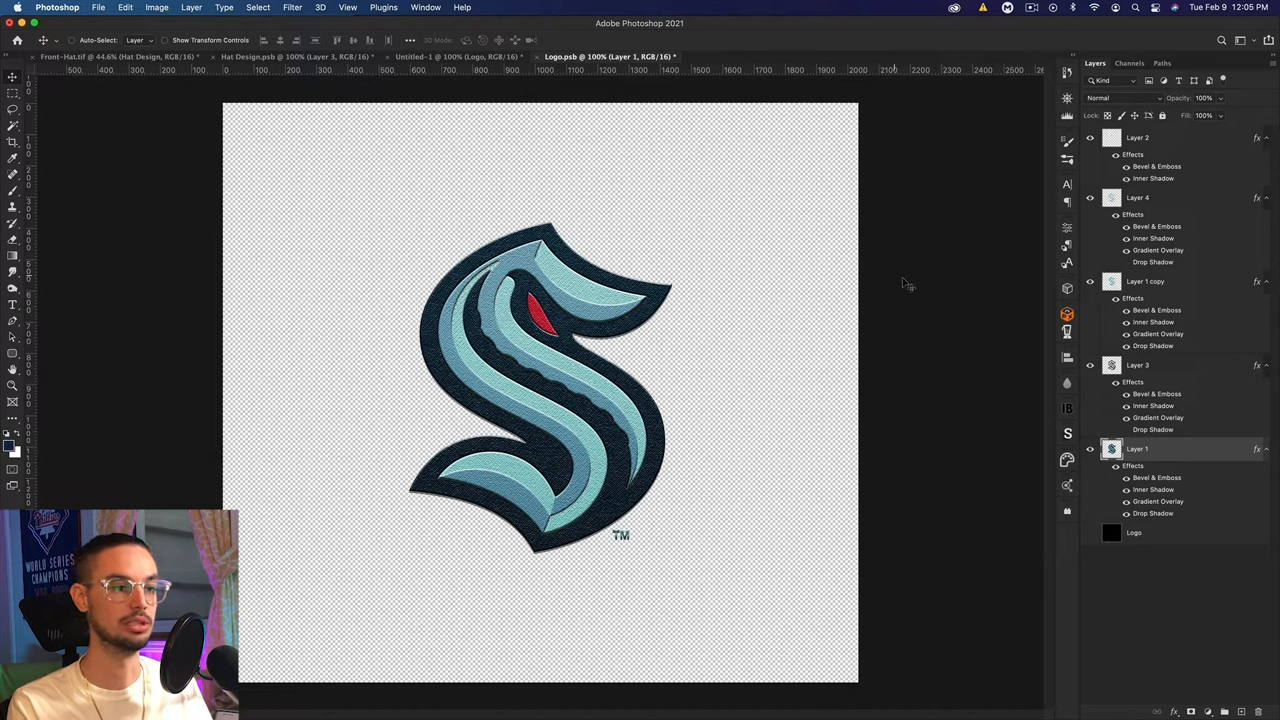
key(cmd+=)
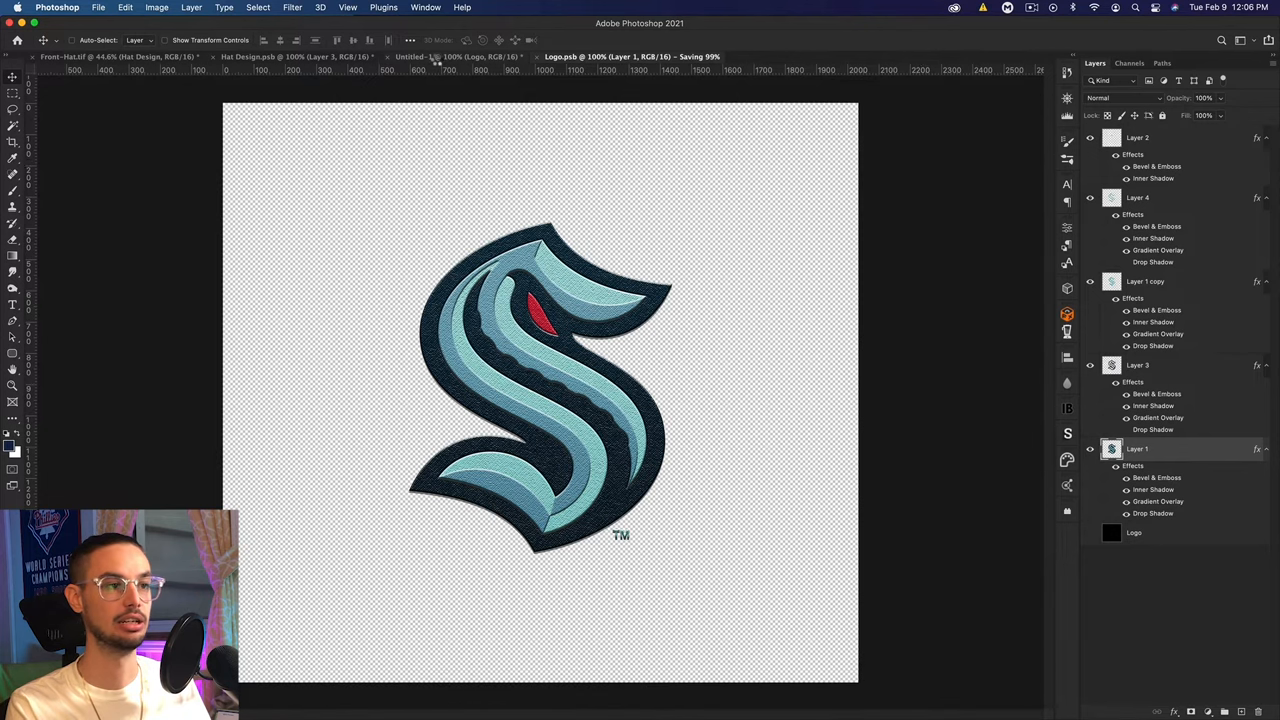
- Return to the Untitled-1 document where the stitched S sits on white
click(456, 56)
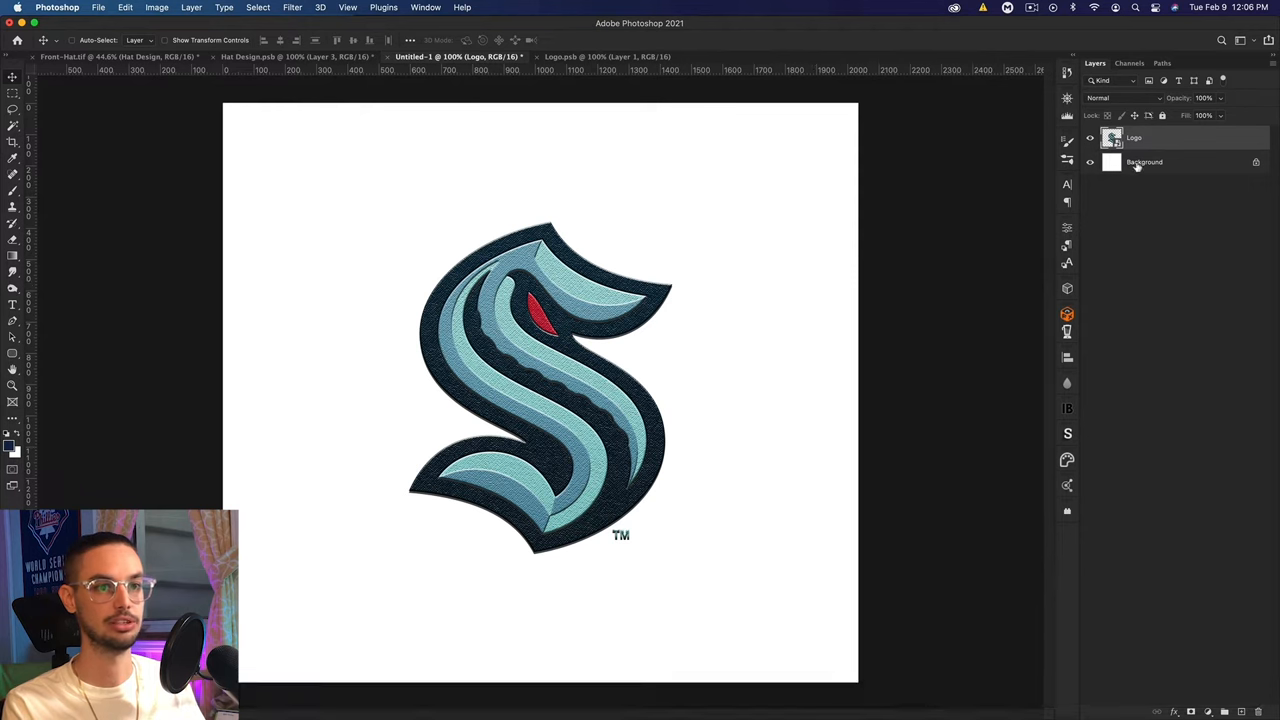
- Duplicate the Logo layer and apply a Ripple distortion to Logo copy 2
key(cmd+j)
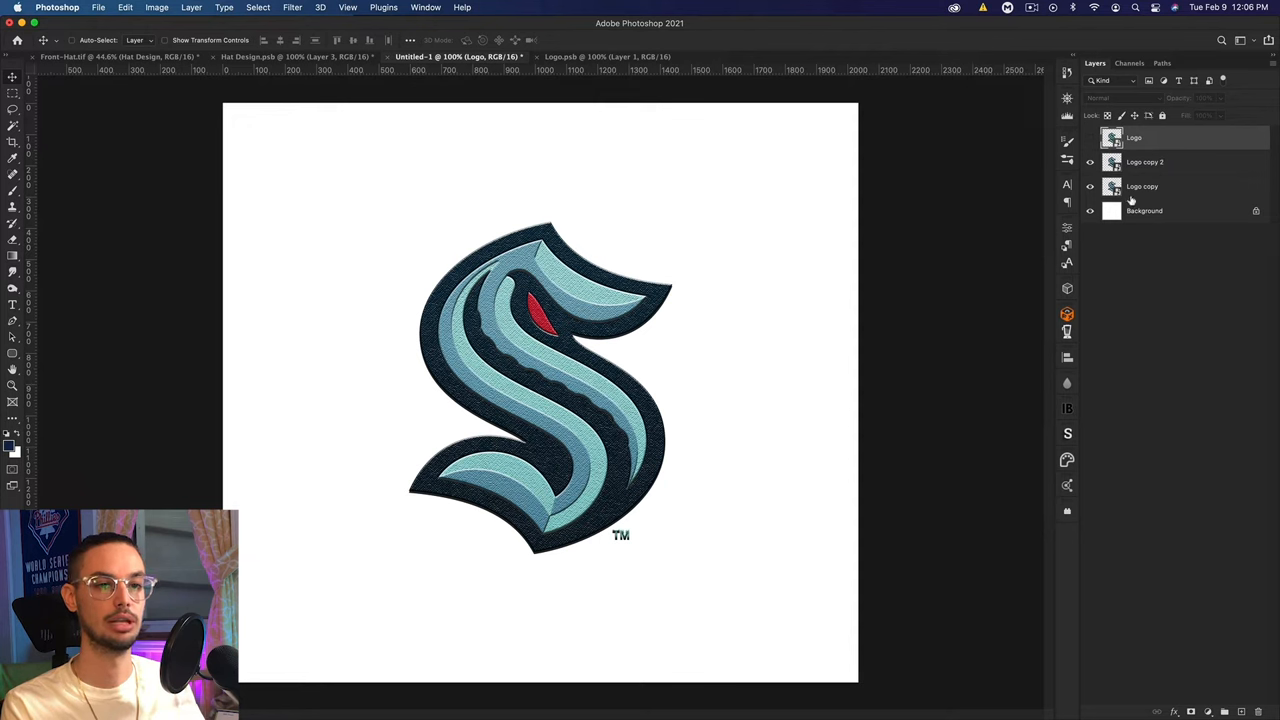
click(1144, 160)
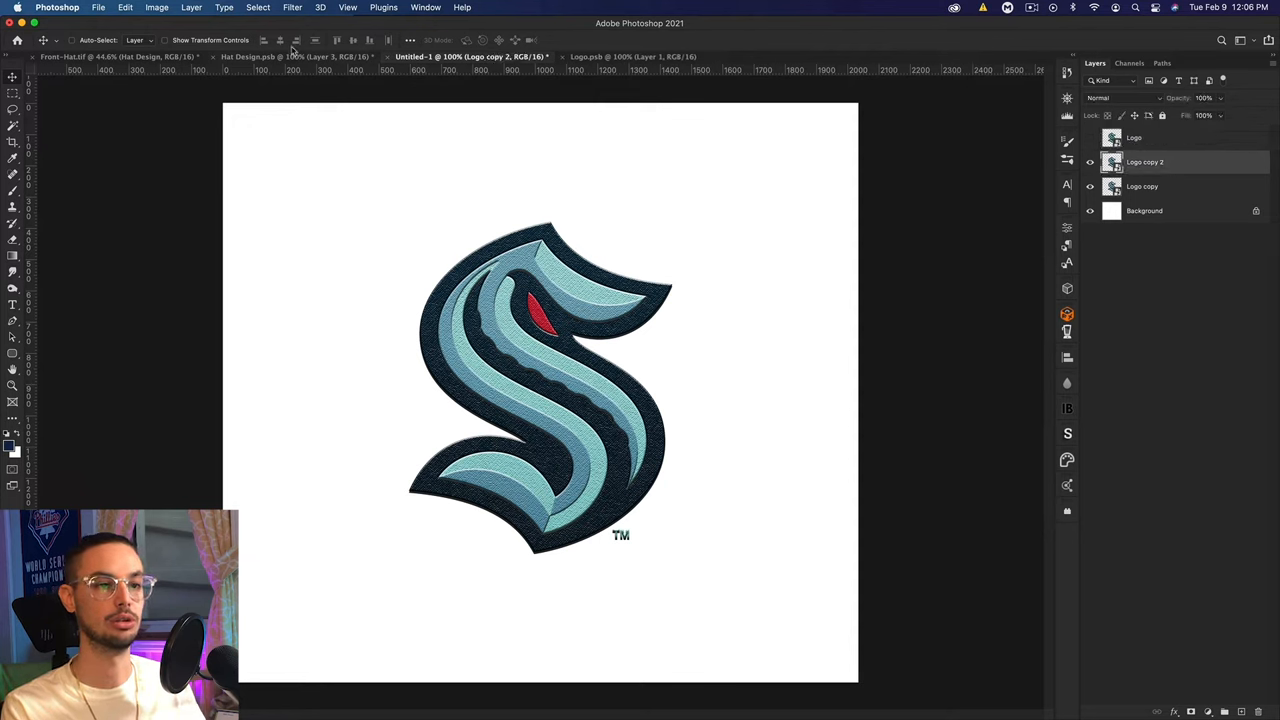
click(292, 8)
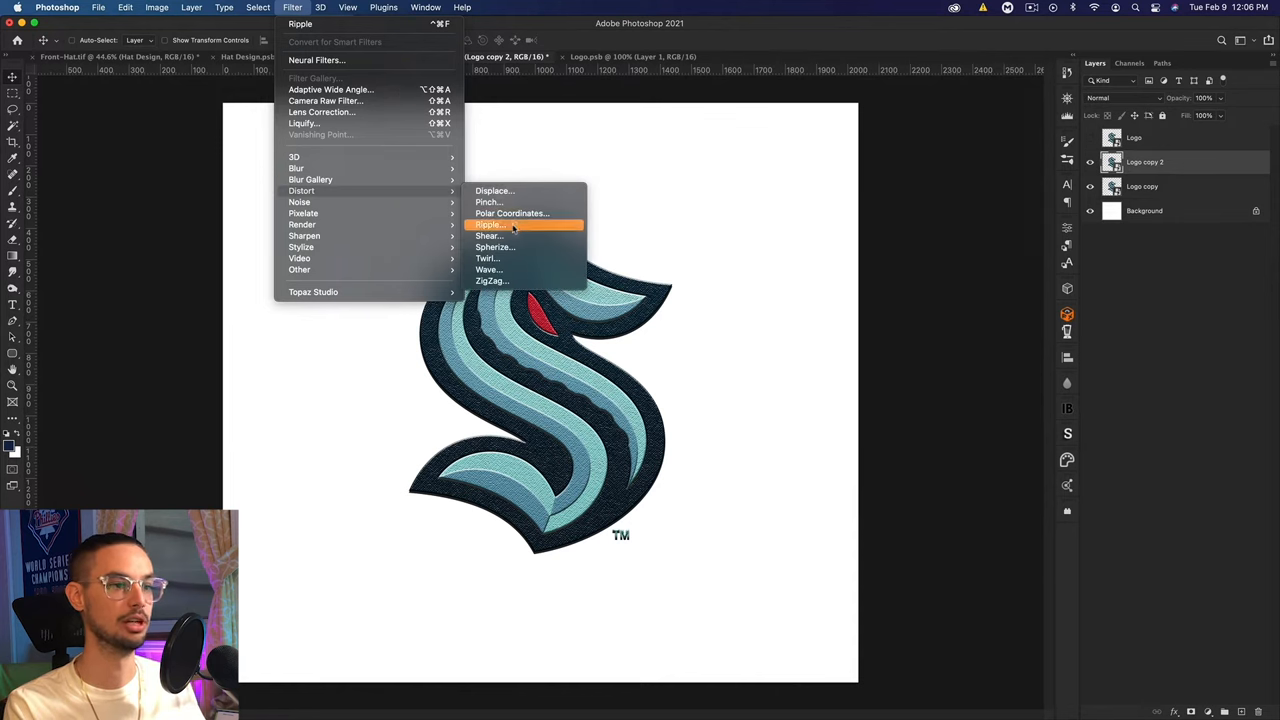
click(488, 224)
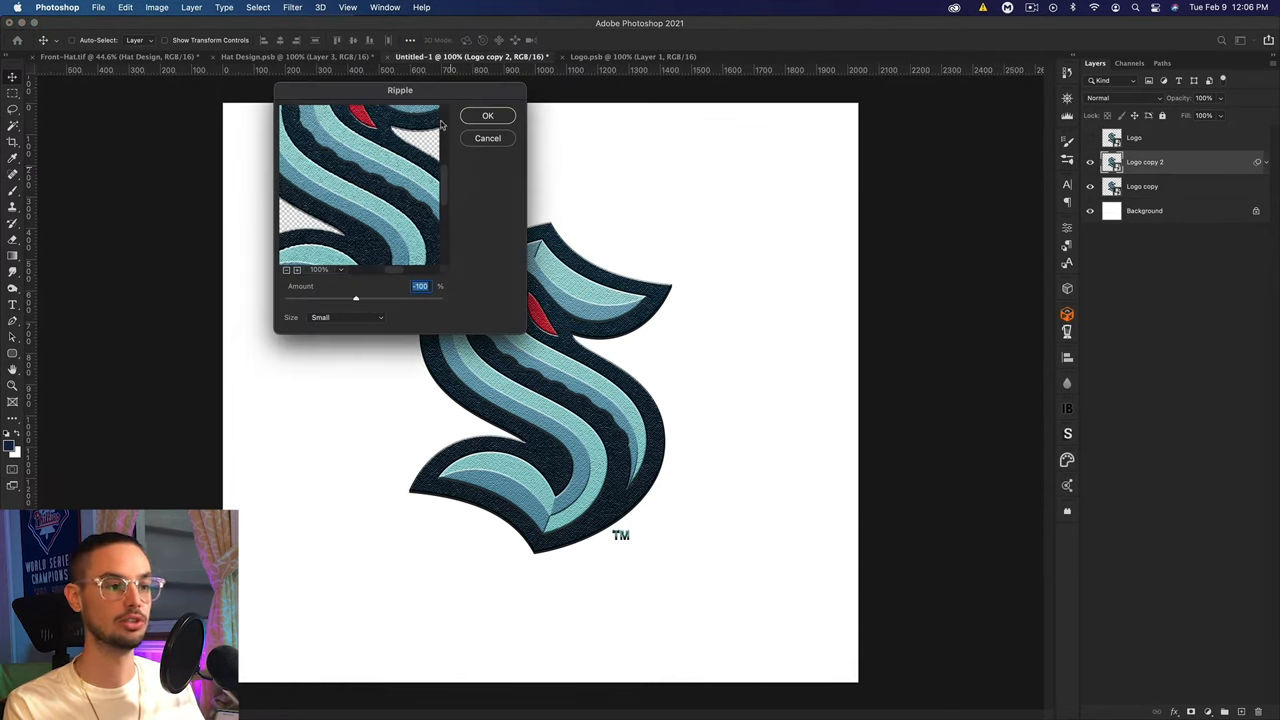
drag(400, 90, 520, 206)
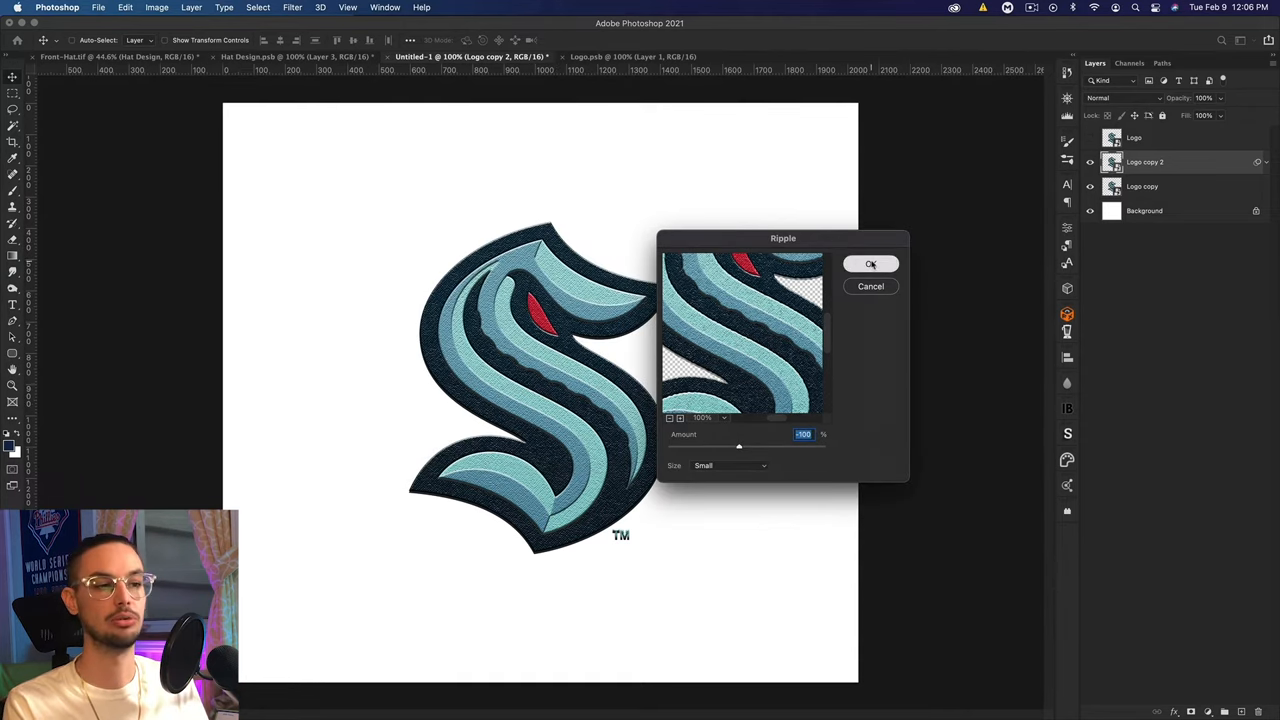
click(870, 264)
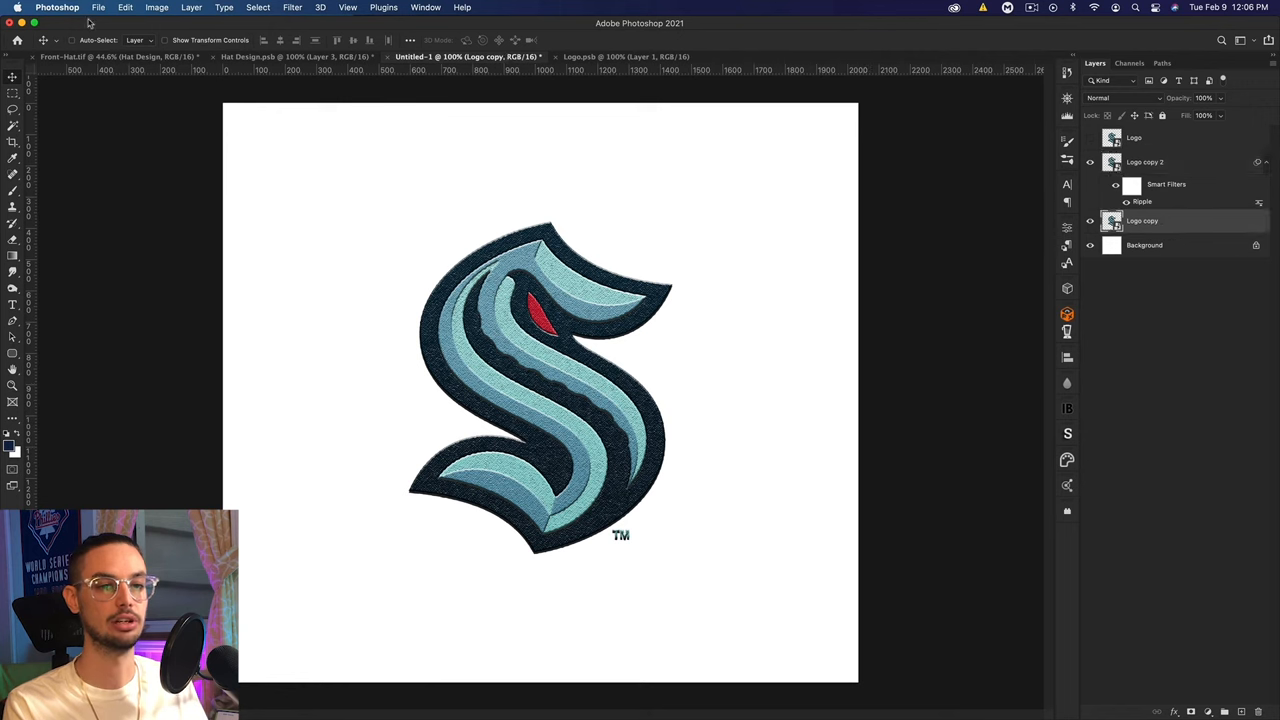
- Apply the same Ripple distortion to Logo copy for wavier stitched edges
click(292, 8)
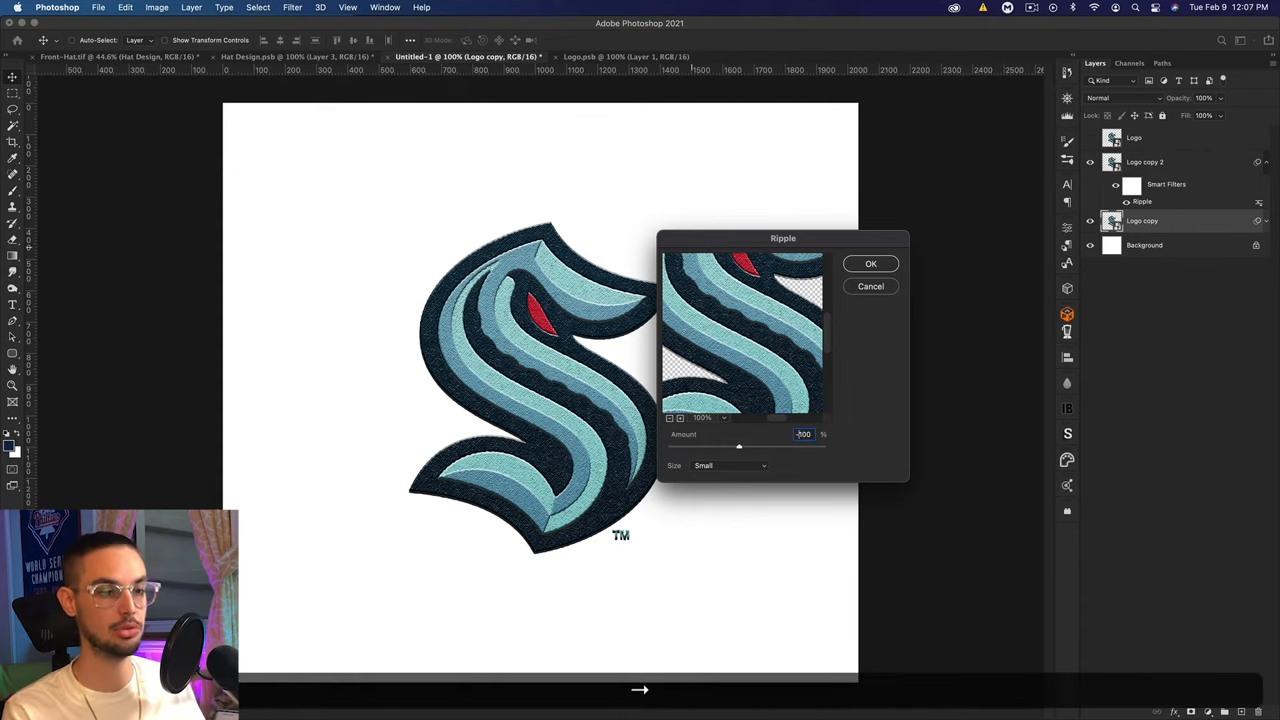
click(870, 264)
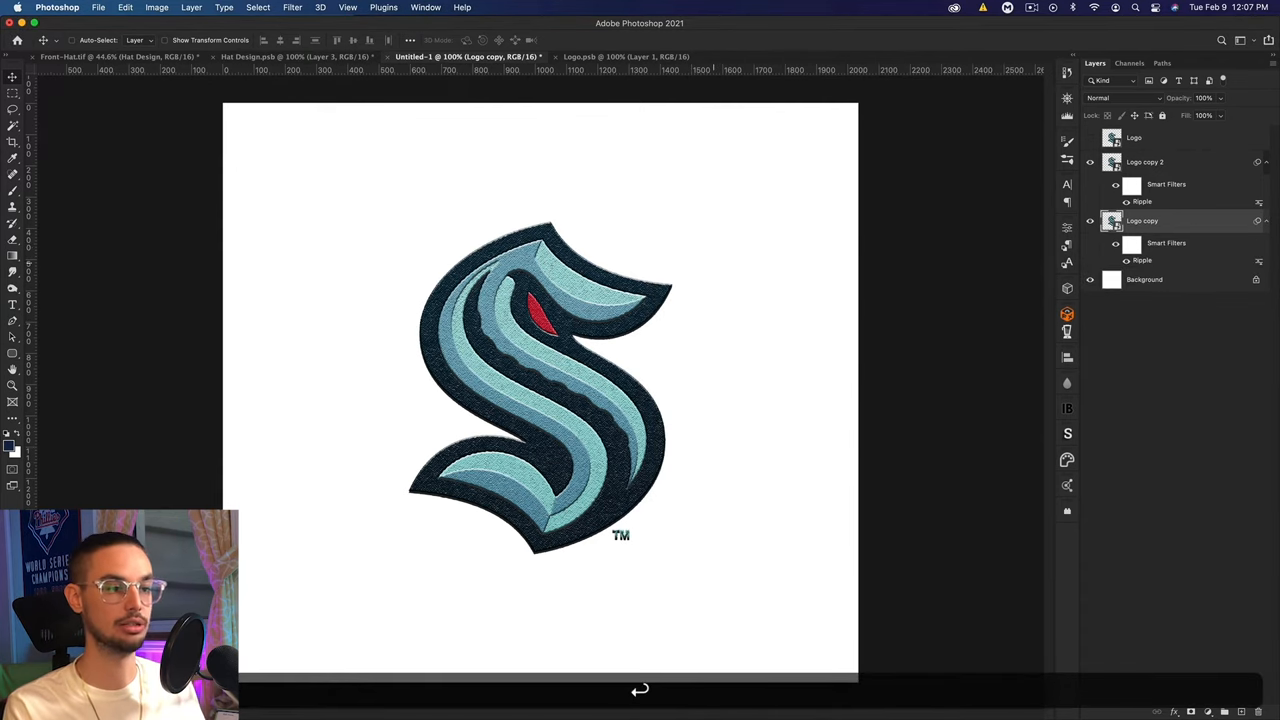
key(cmd+=)
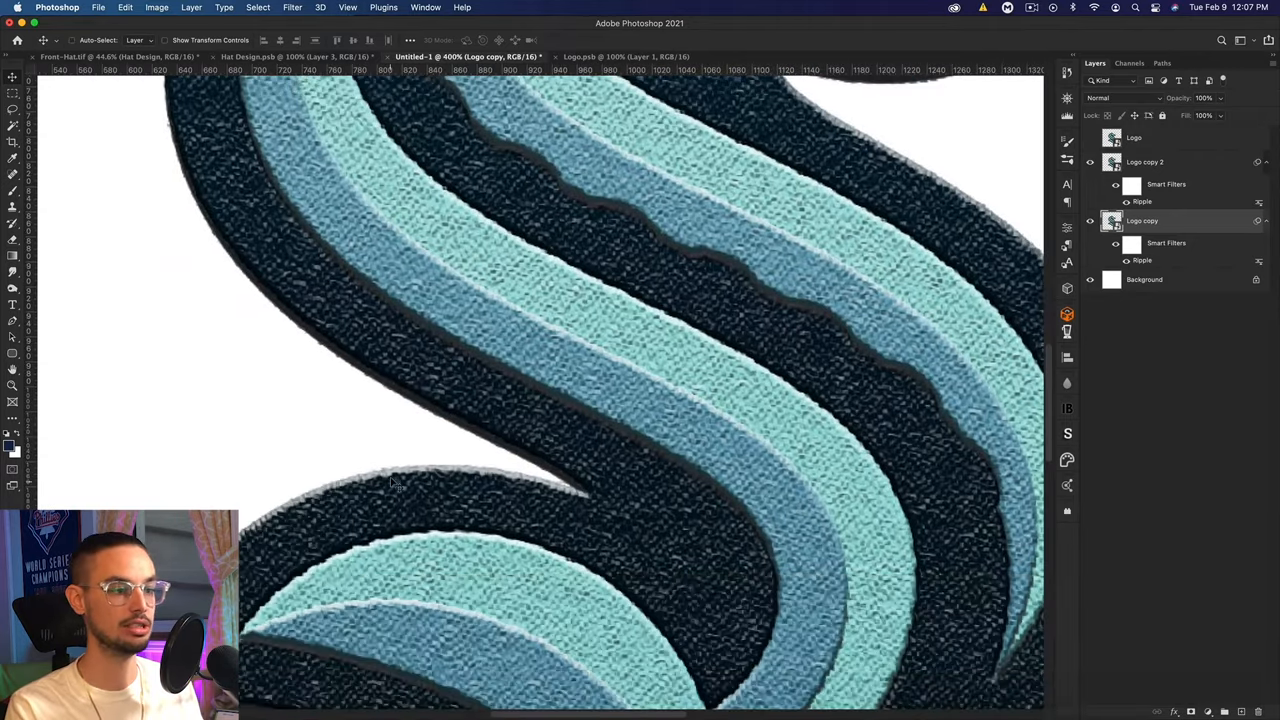
mouse_move(264, 576)
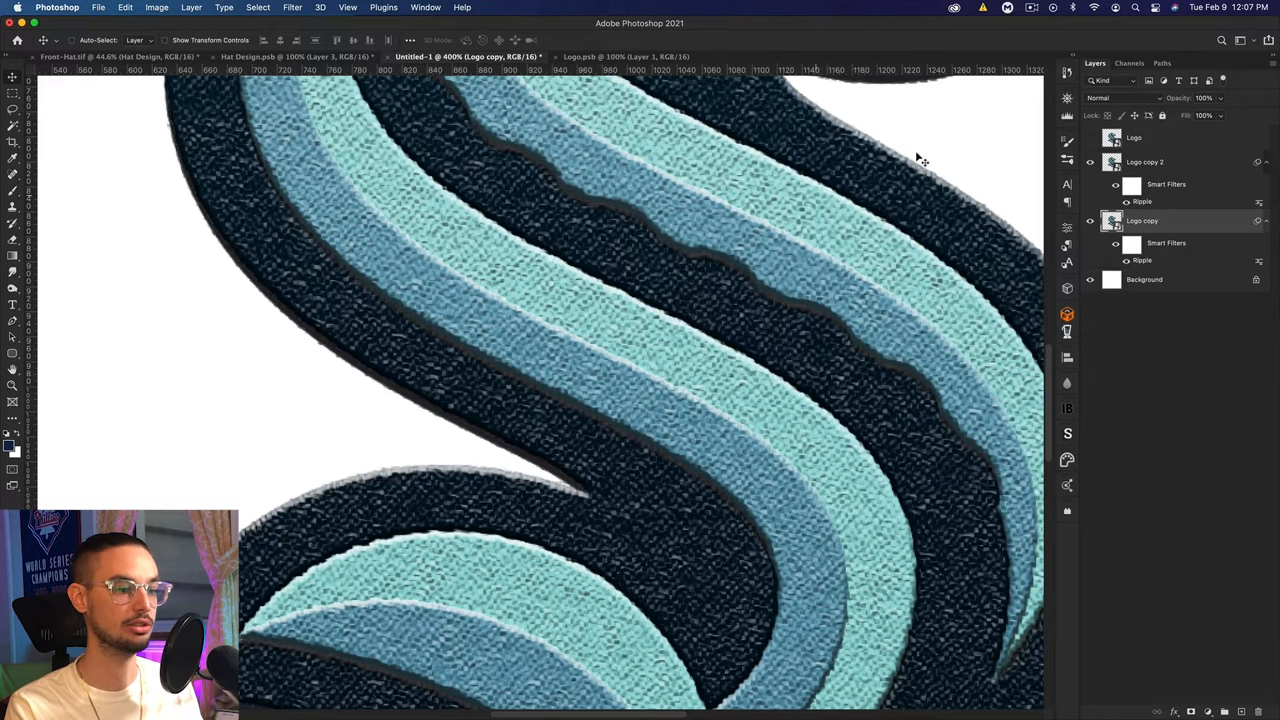
mouse_move(1088, 146)
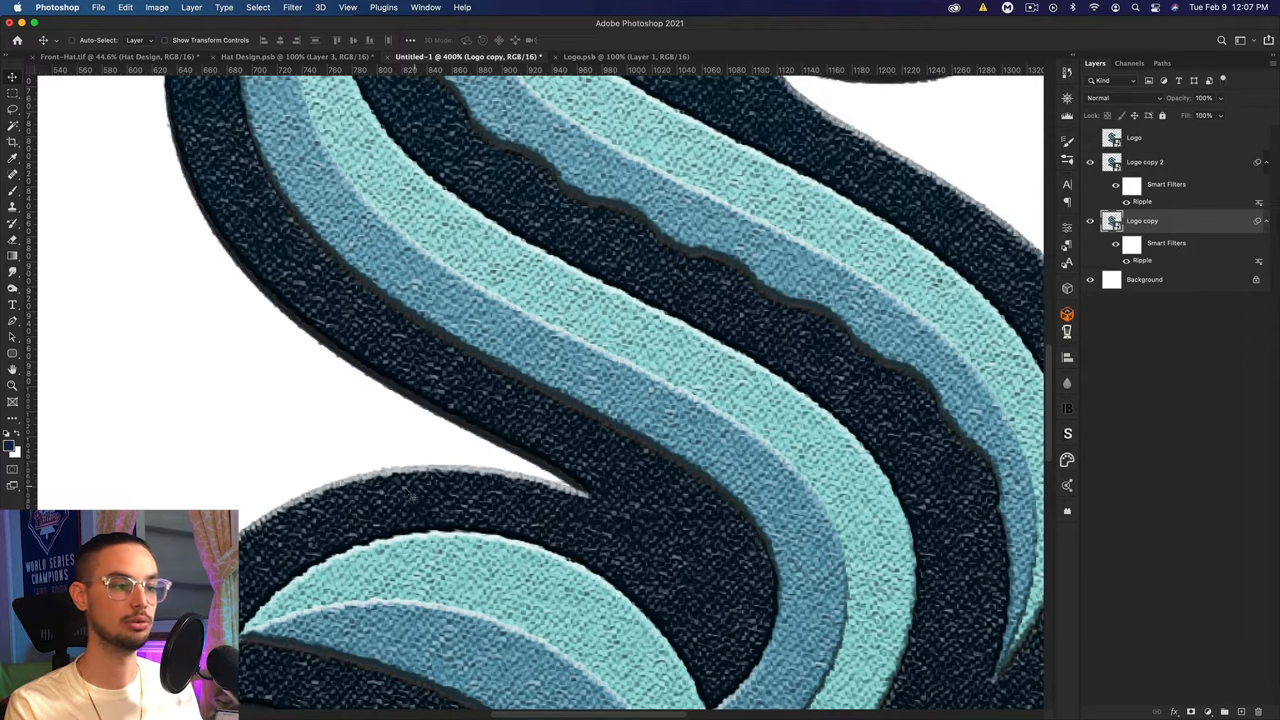
key(cmd+0)
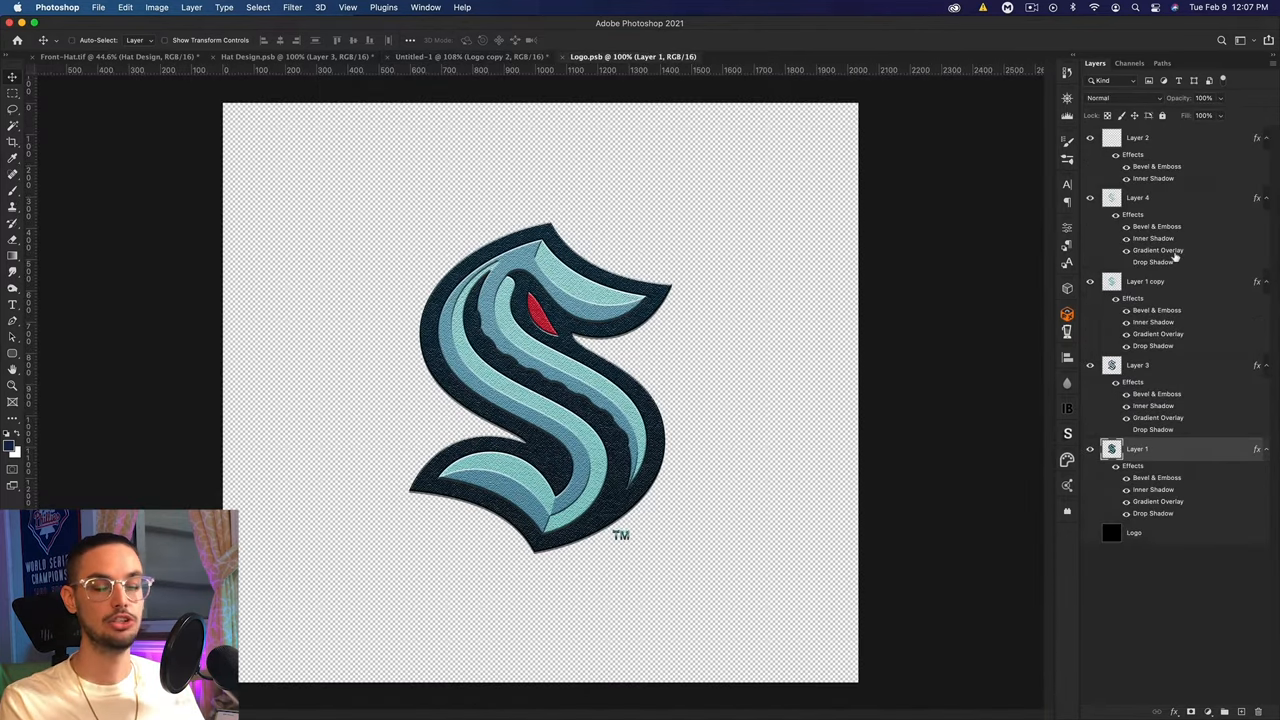
- Group the layers and paste the copied stitched layer style onto the NY logo layer
key(cmd+g)
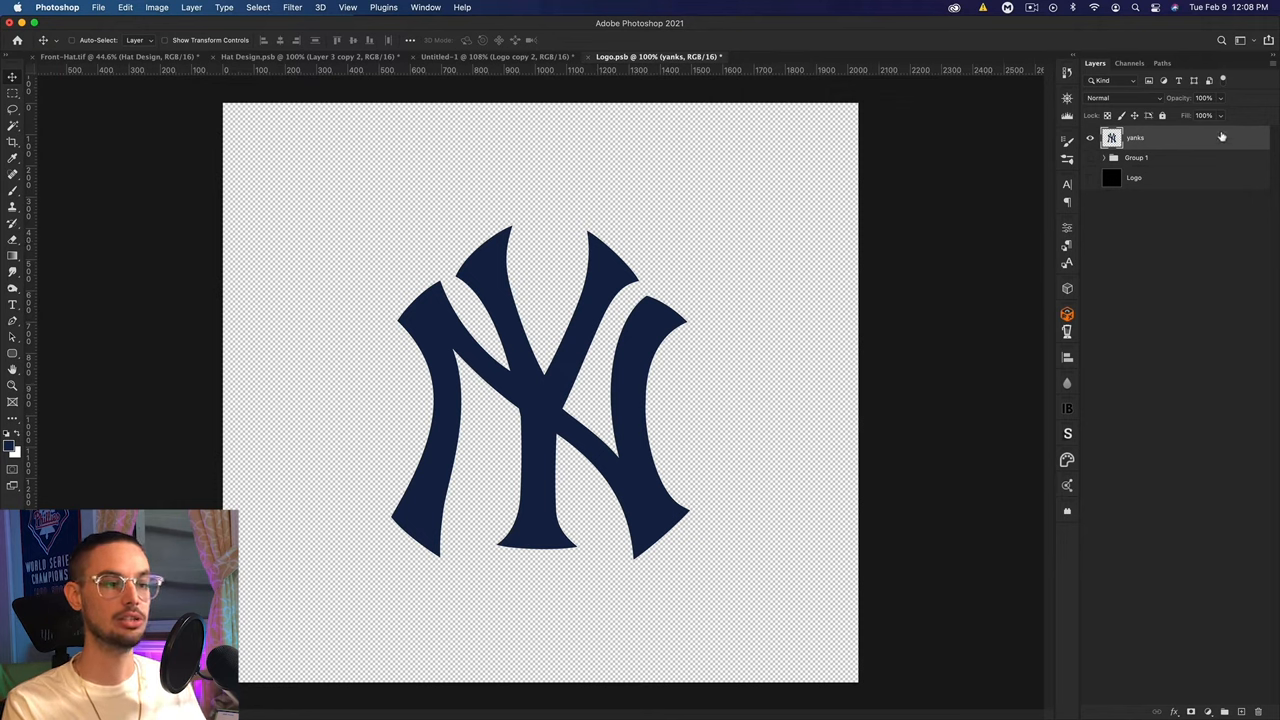
right_click(1136, 136)
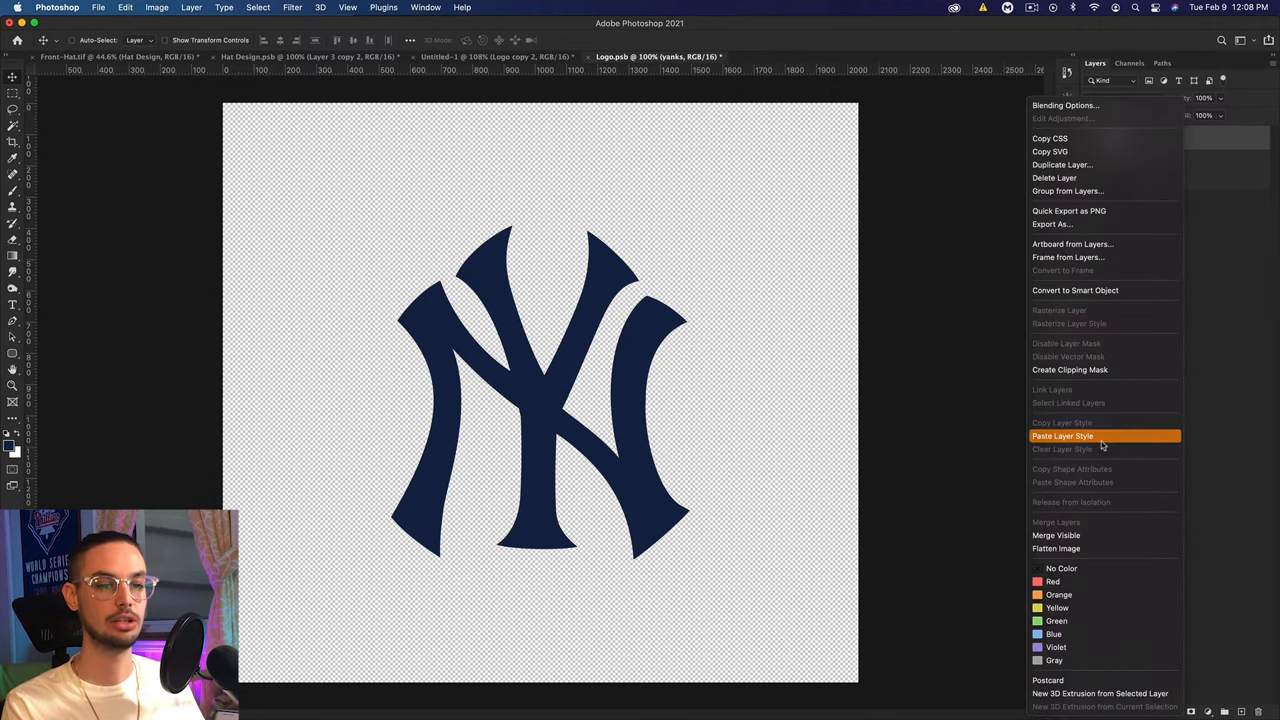
click(1062, 436)
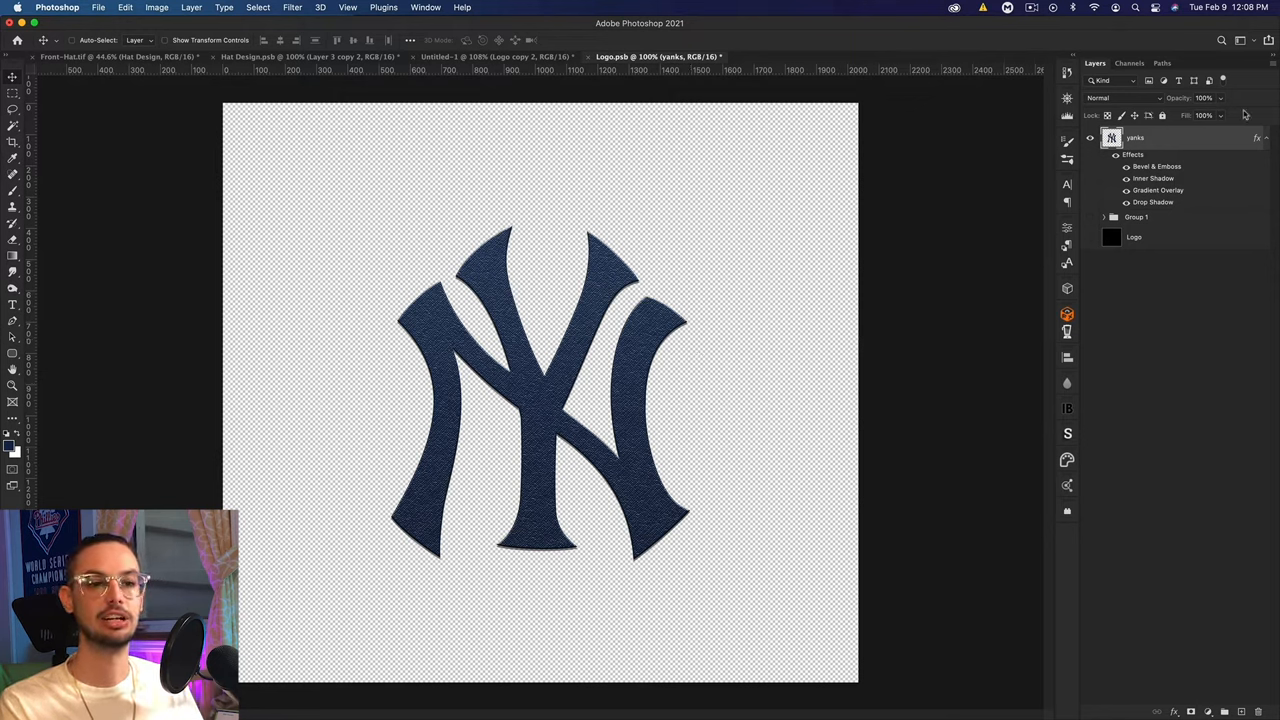
mouse_move(518, 252)
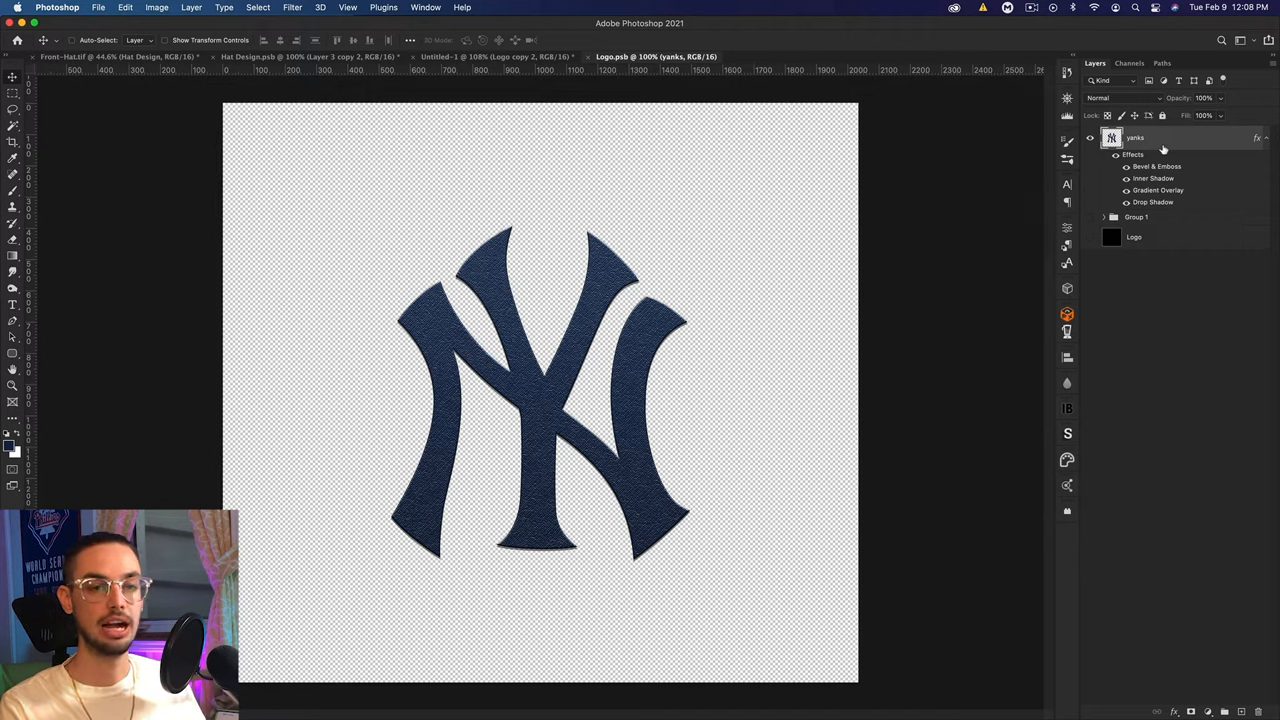
- Duplicate the NY logo, contract its selection inward, then invert it to leave a thin border
key(cmd+j)
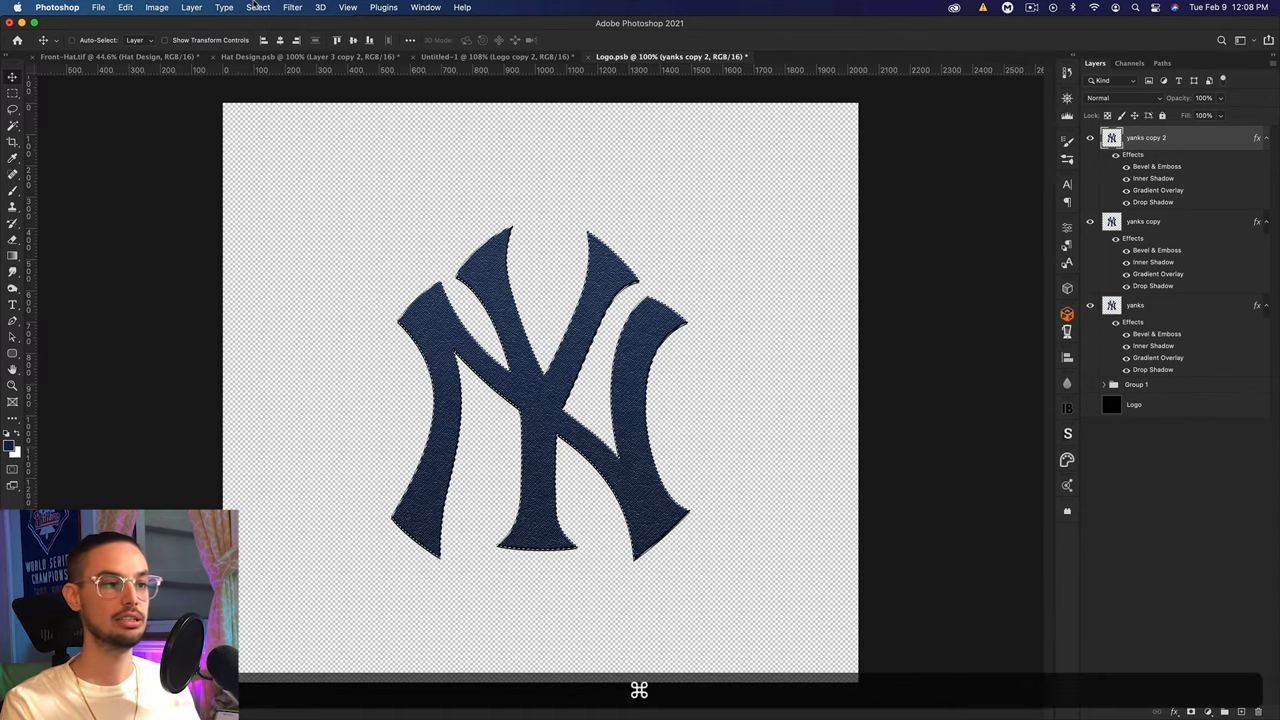
click(258, 8)
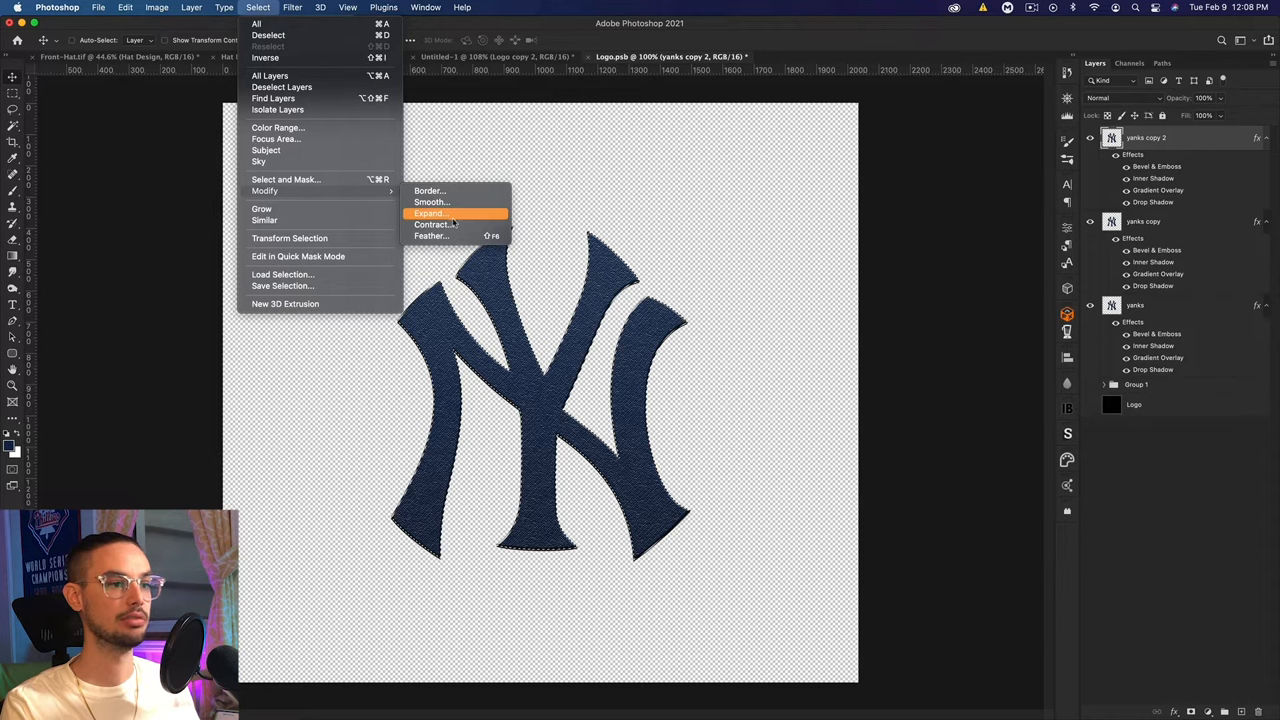
click(432, 224)
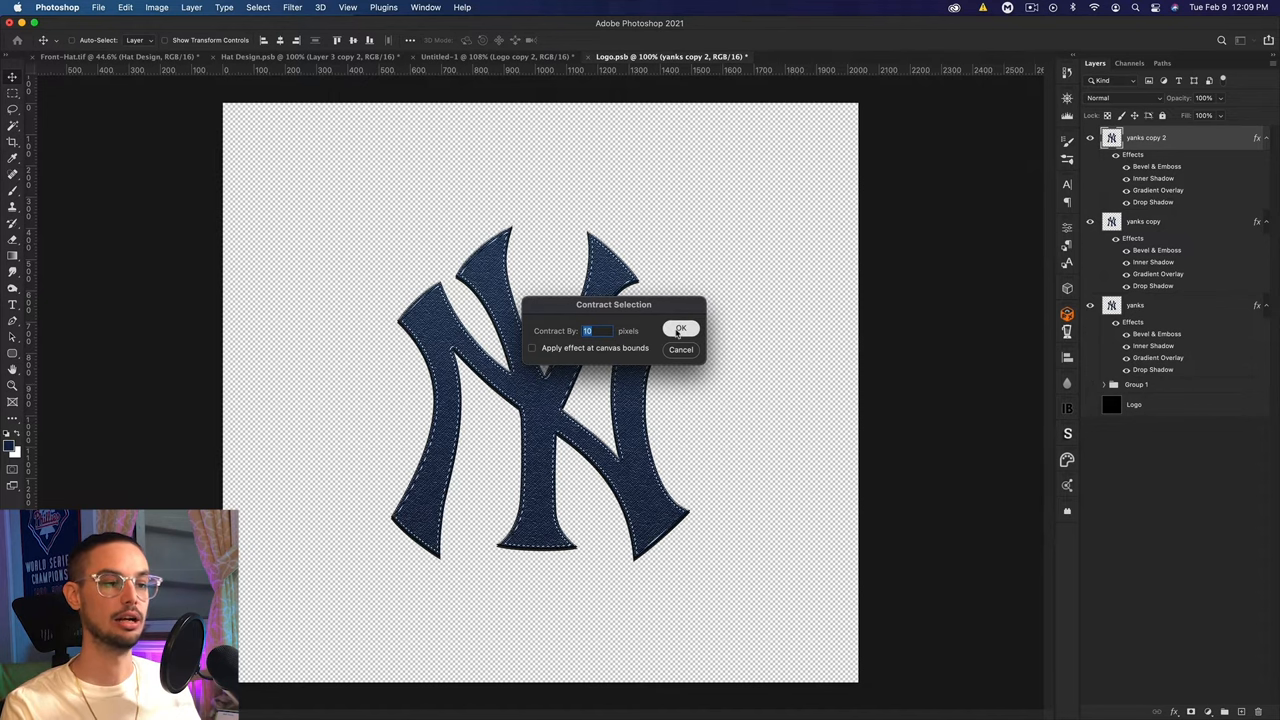
click(680, 330)
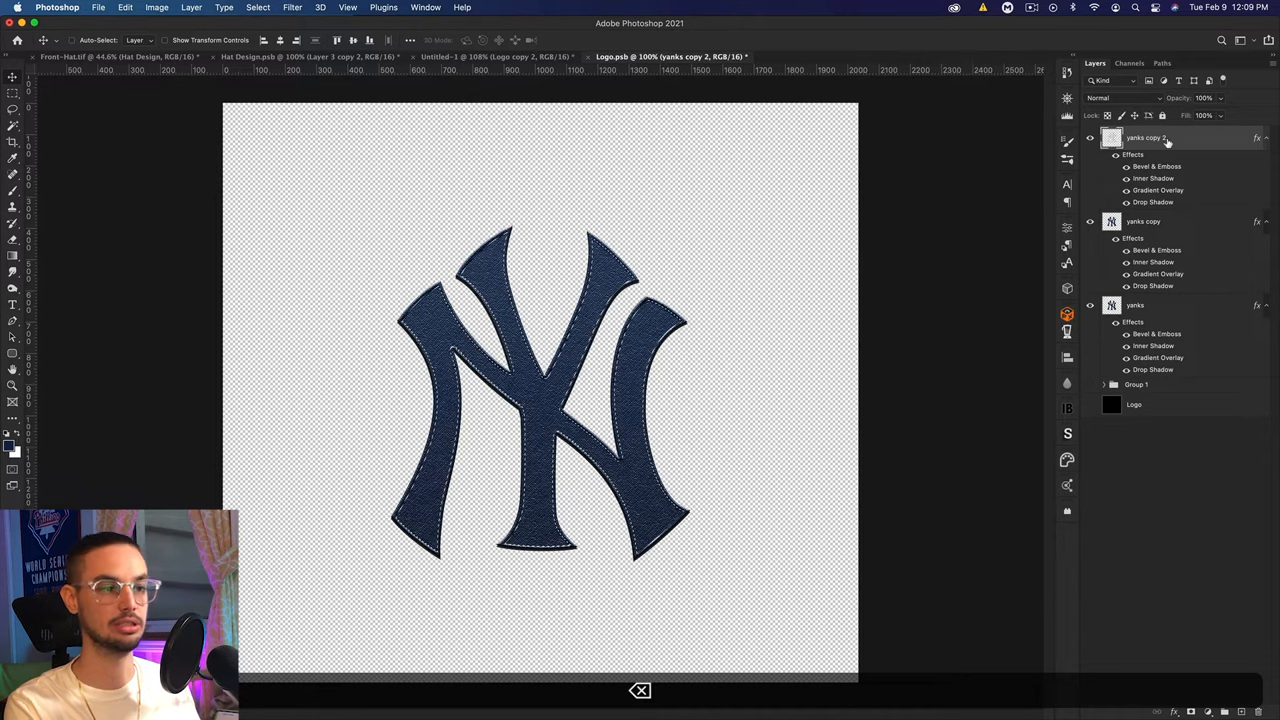
click(258, 8)
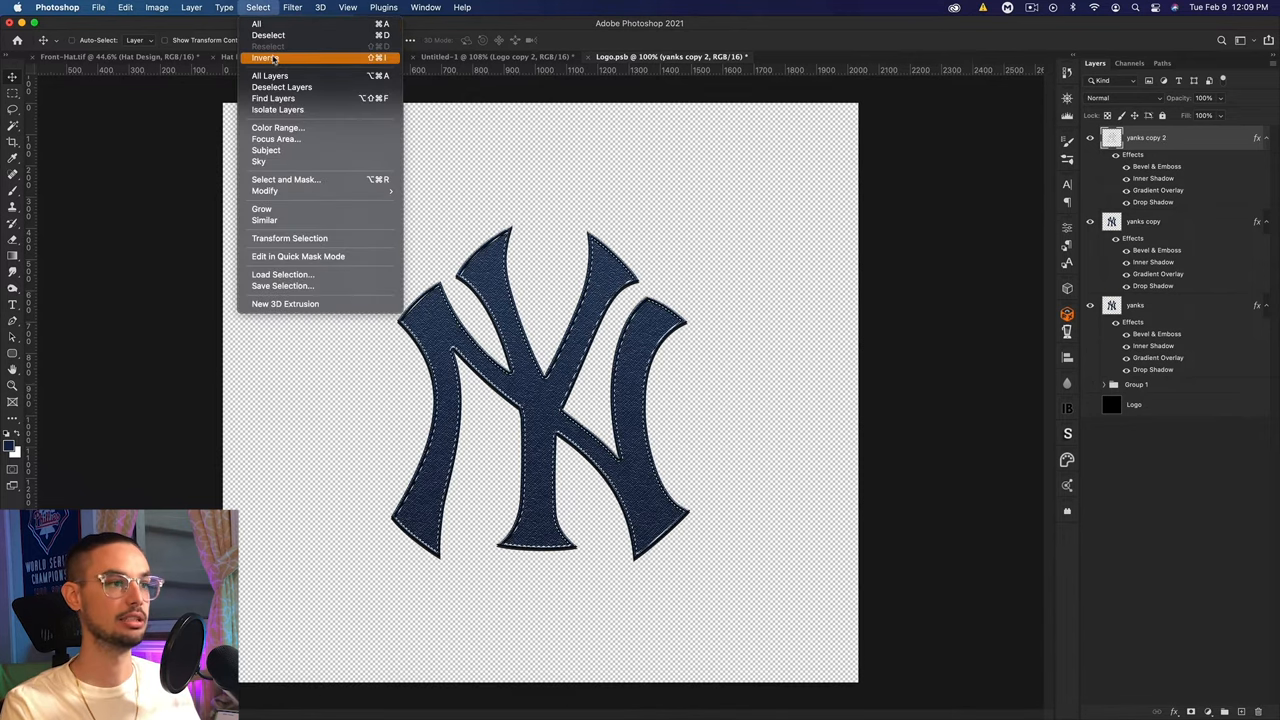
click(1144, 220)
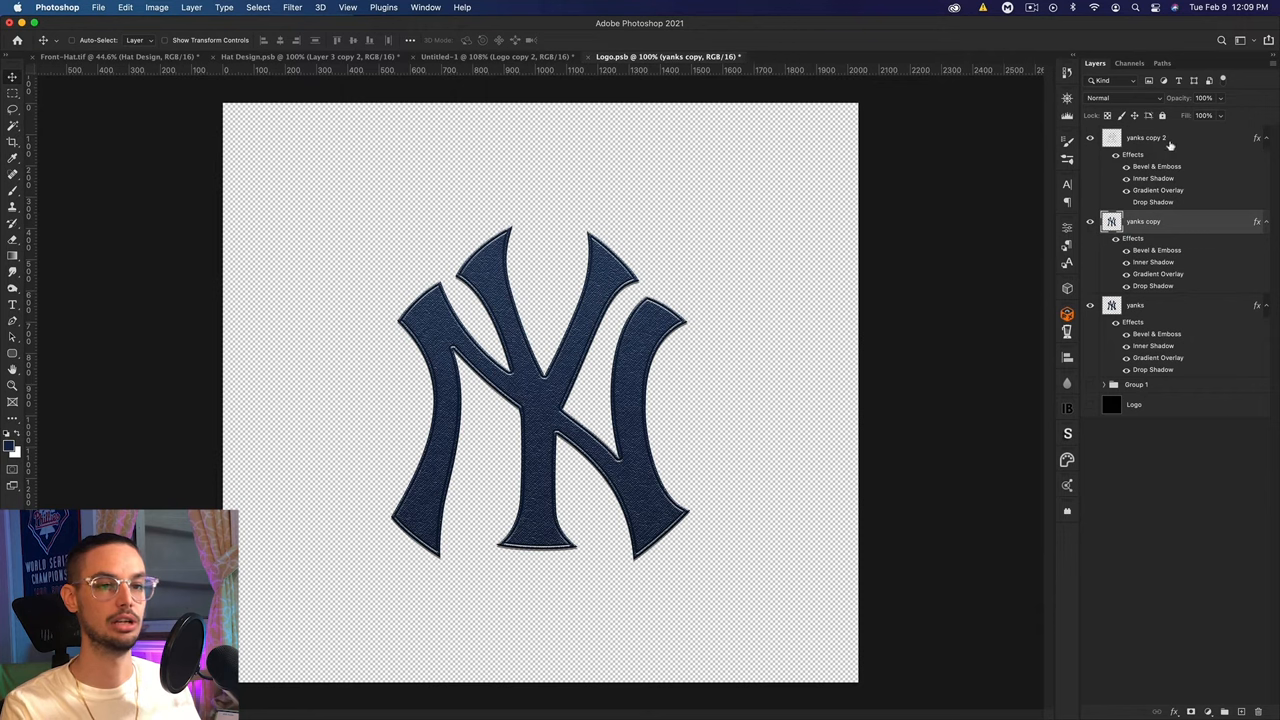
mouse_move(1150, 210)
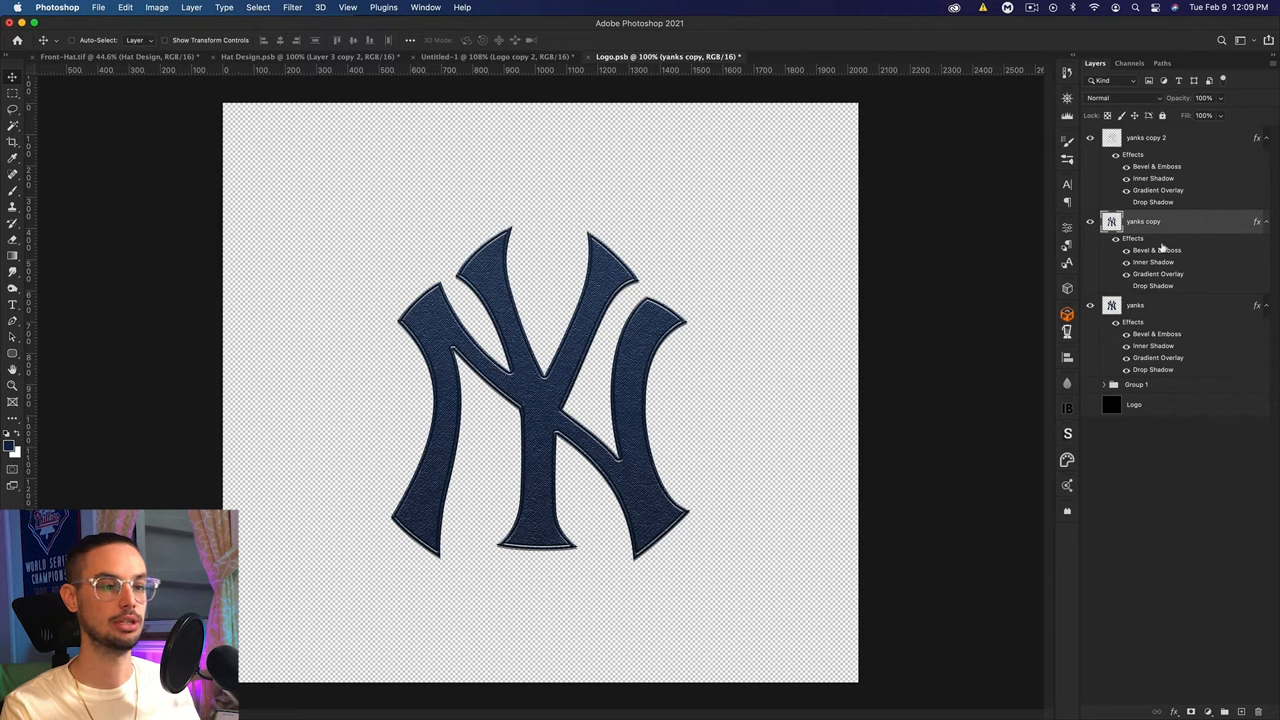
mouse_move(1112, 290)
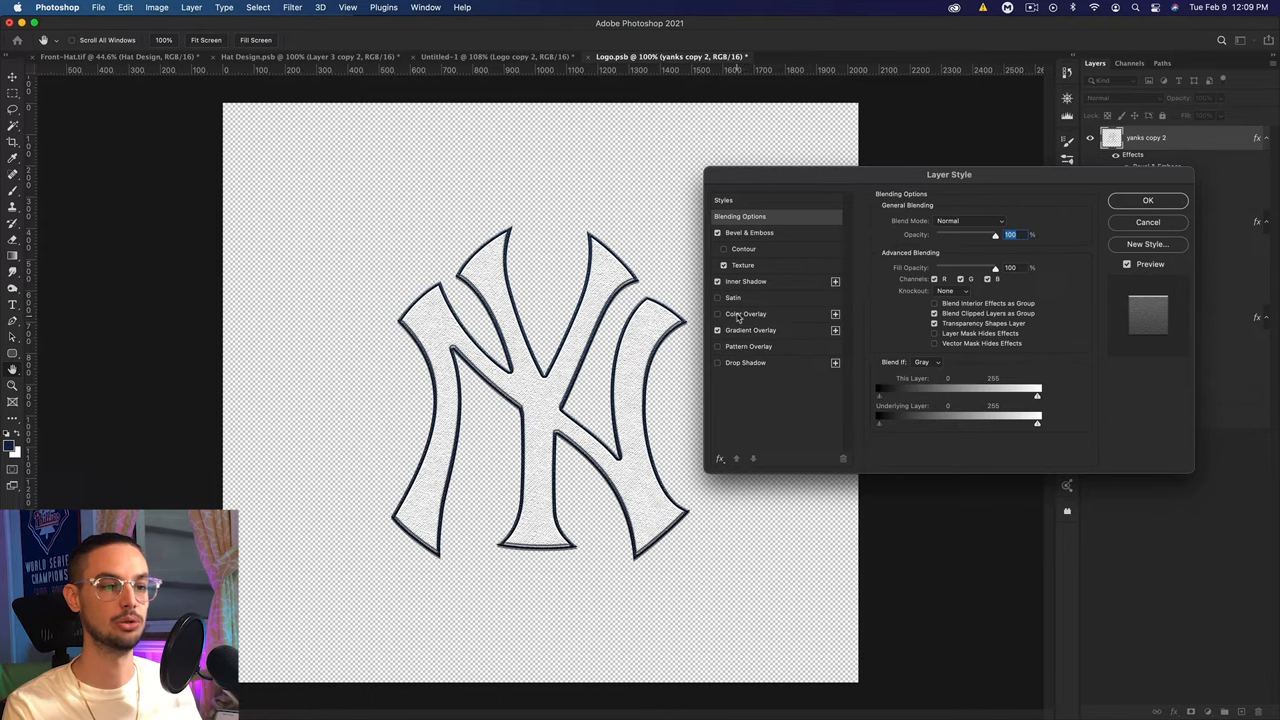
- Enable Color Overlay on the yanks copy 2 border layer
click(746, 312)
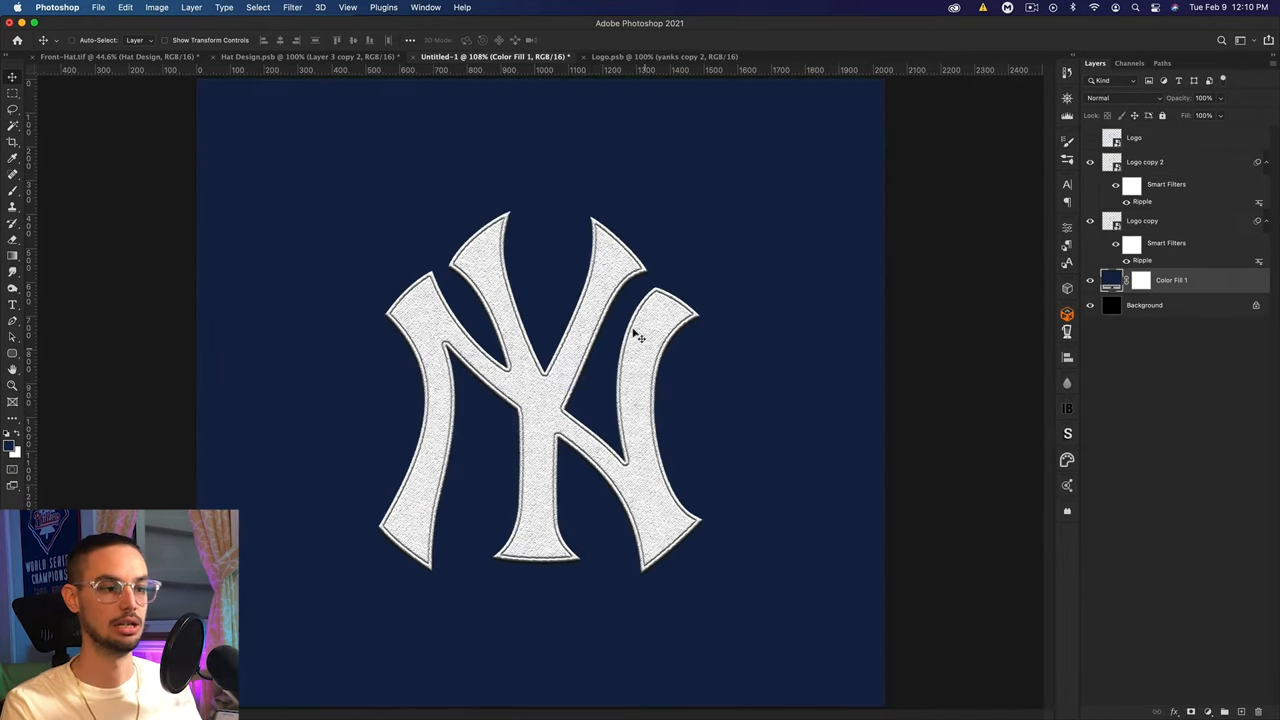
mouse_move(676, 104)
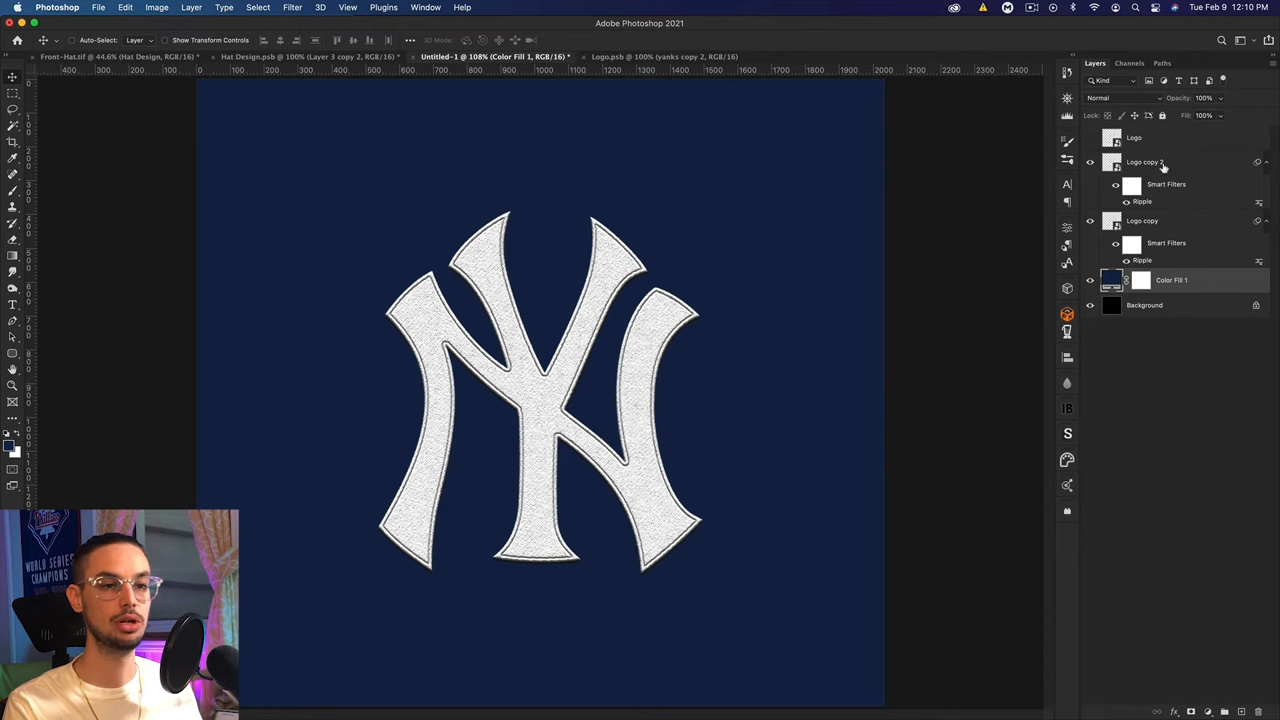
- Enable Bevel & Emboss on Logo copy 2 and raise its depth and size
double_click(1144, 160)
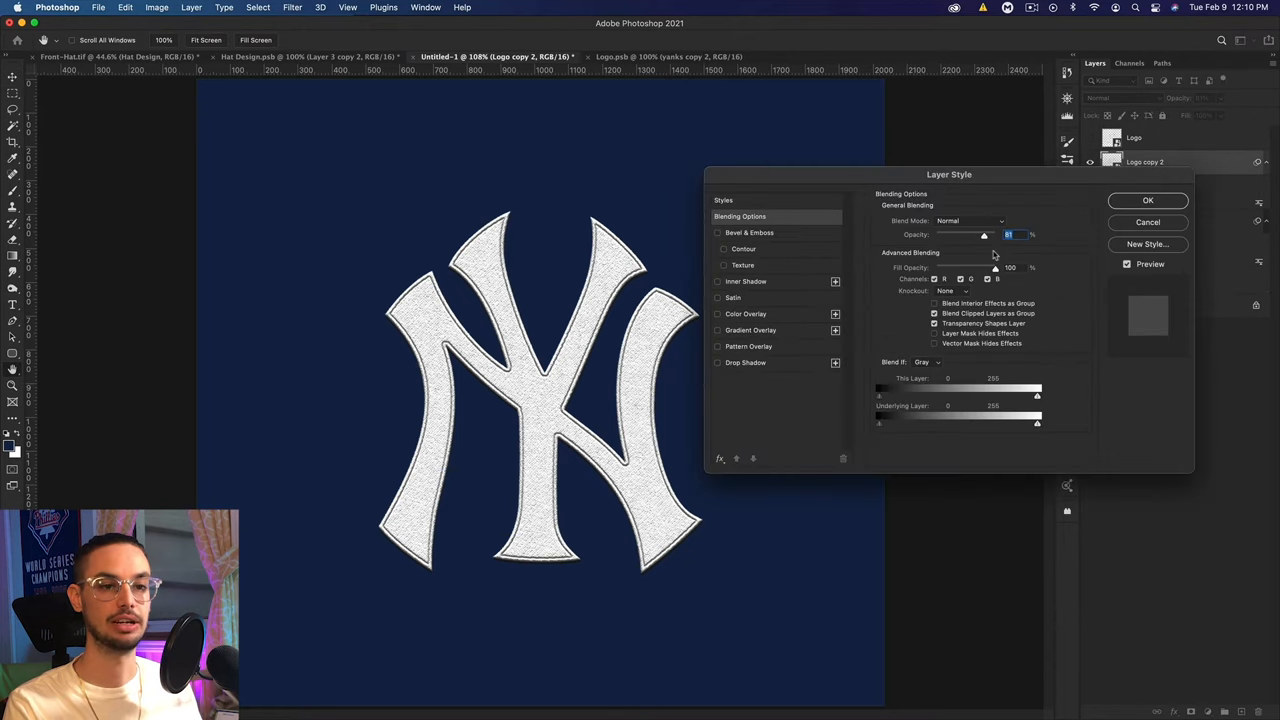
click(716, 232)
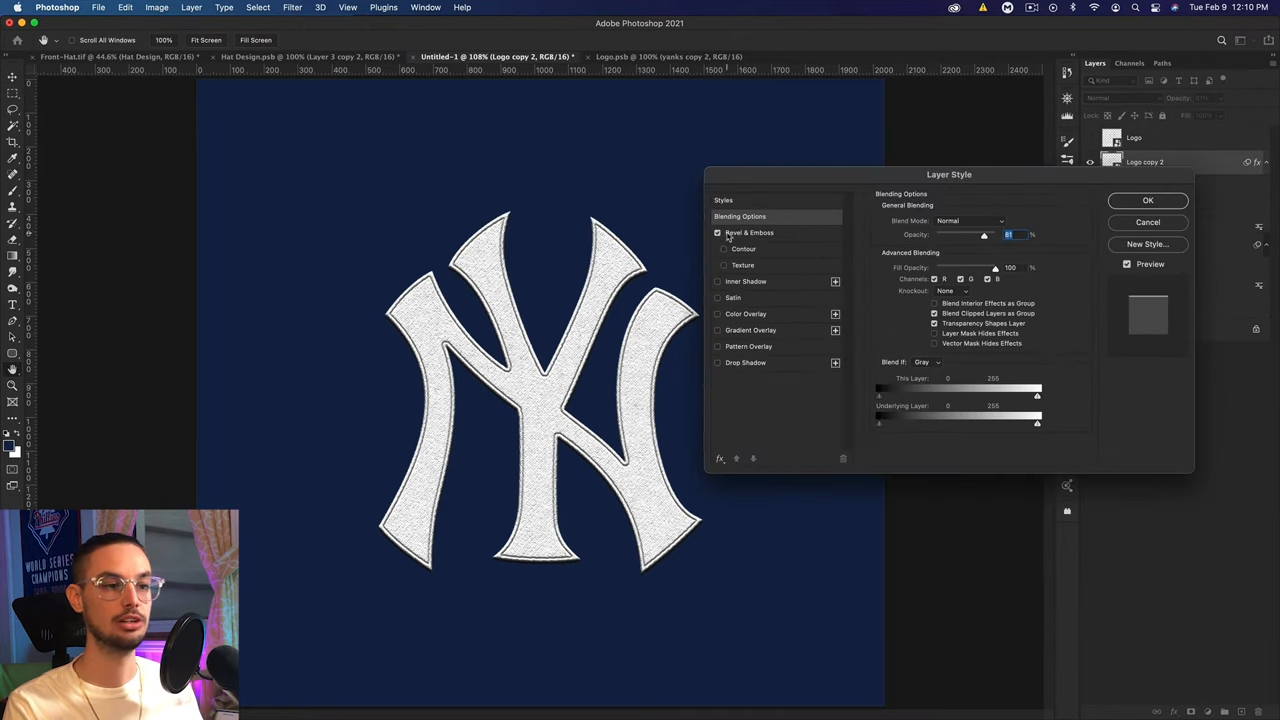
click(748, 232)
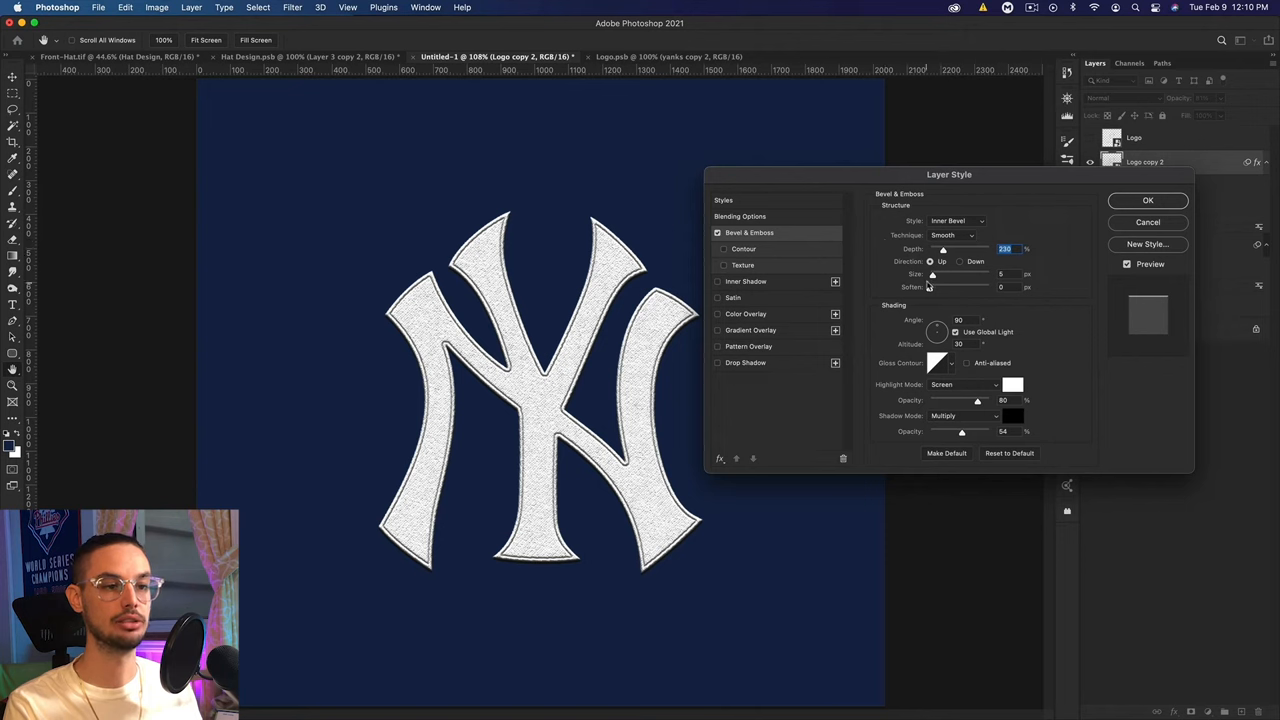
drag(932, 274, 944, 274)
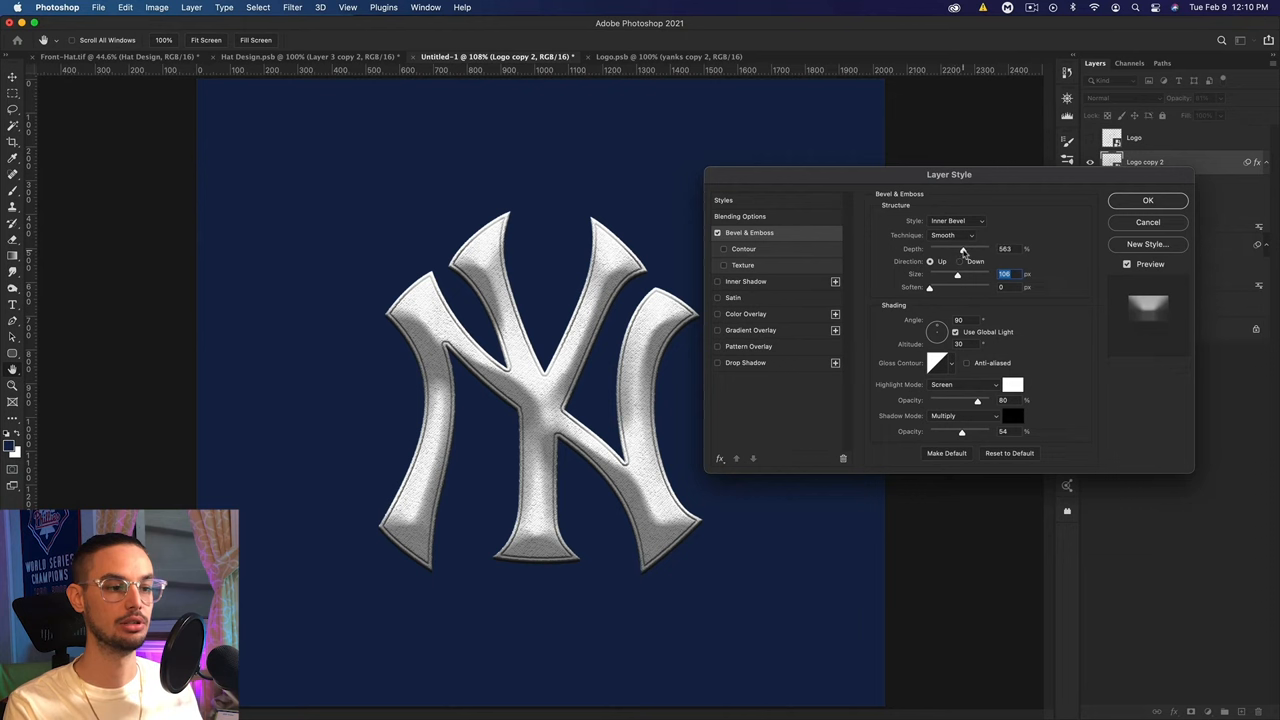
drag(964, 248, 988, 248)
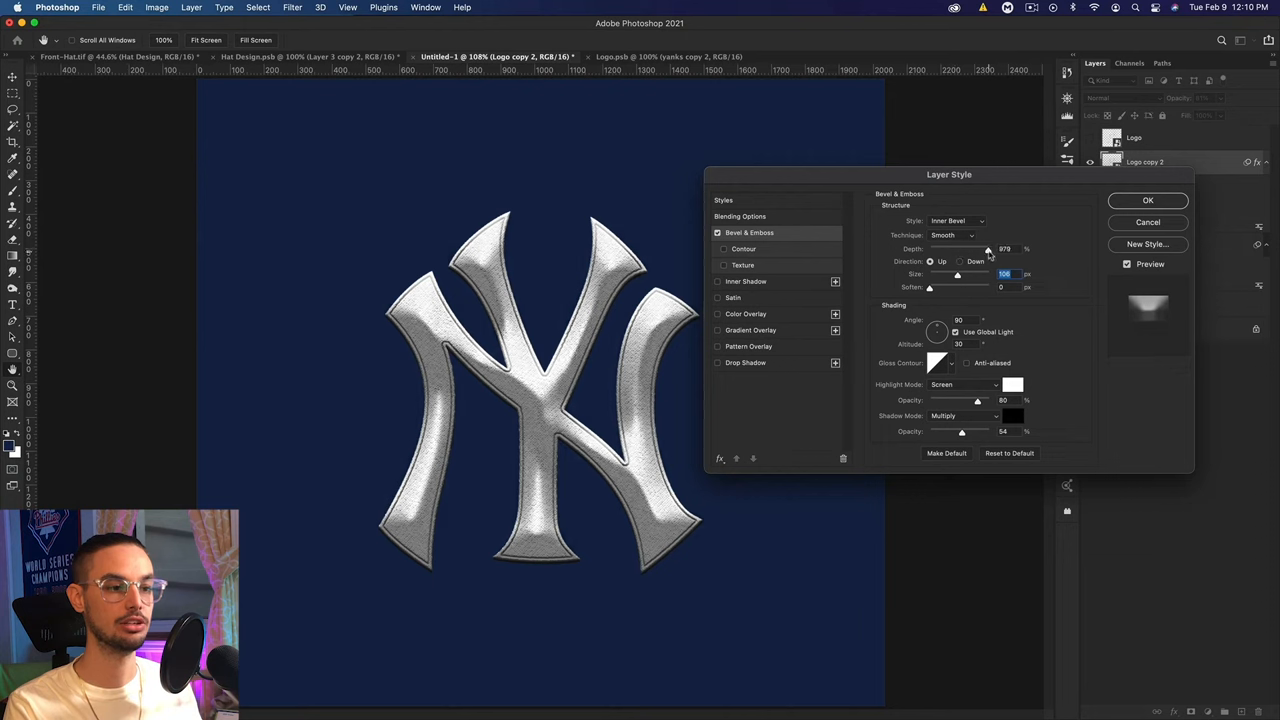
drag(988, 248, 996, 248)
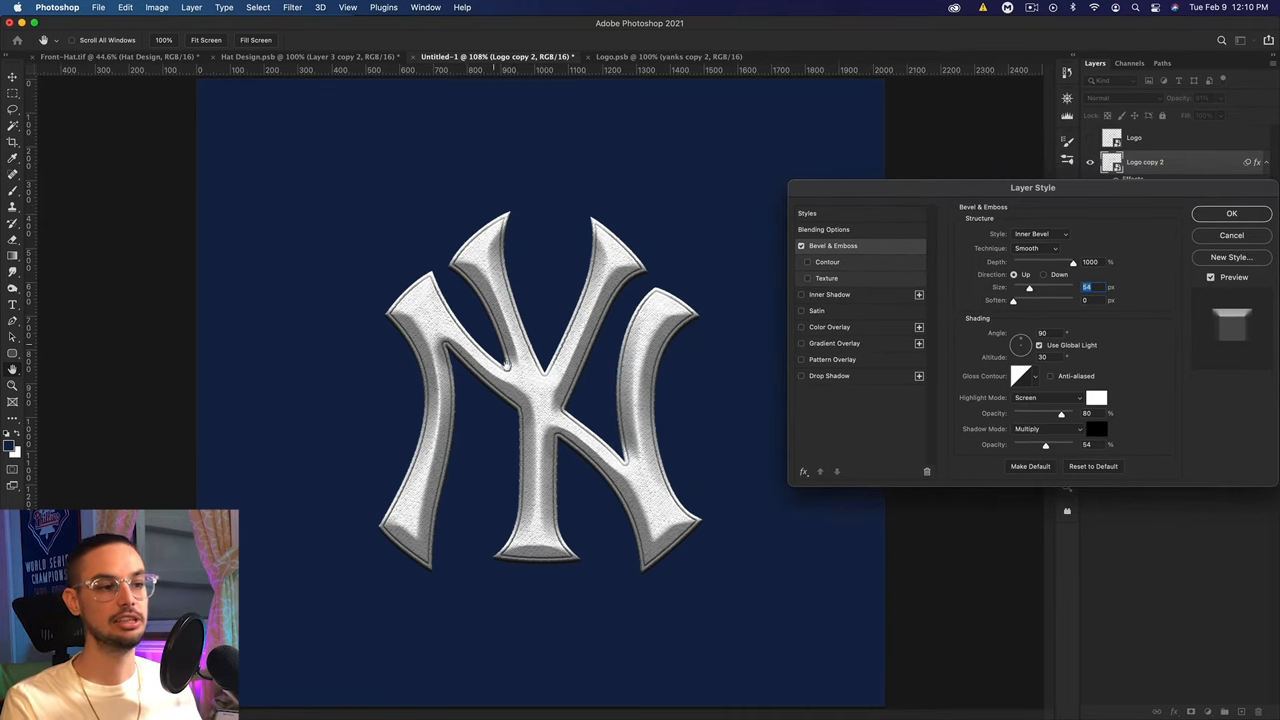
mouse_move(536, 444)
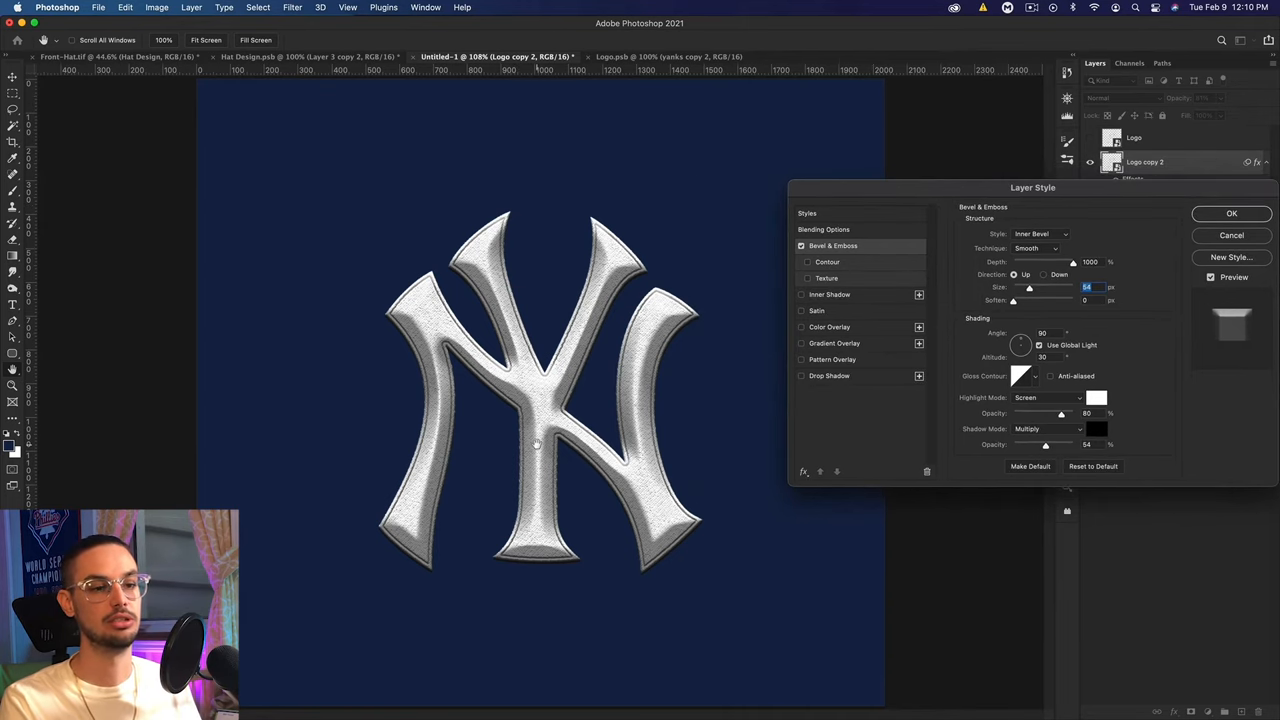
mouse_move(564, 292)
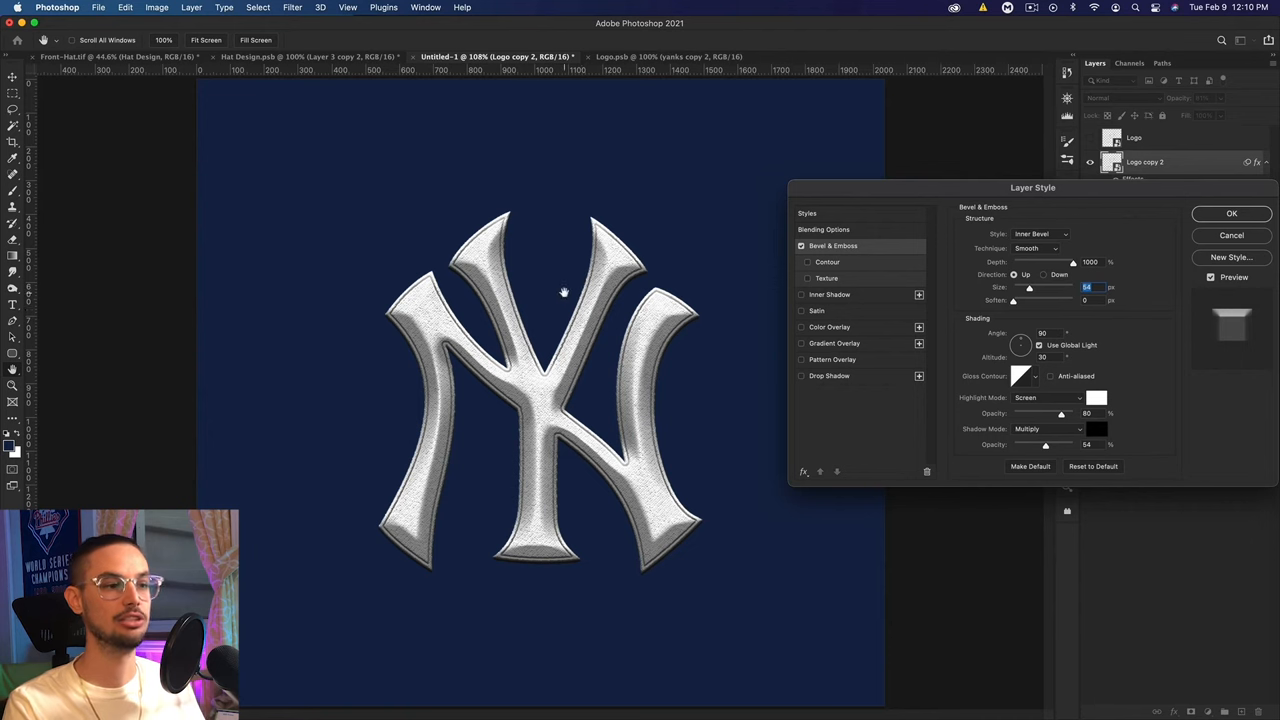
mouse_move(542, 318)
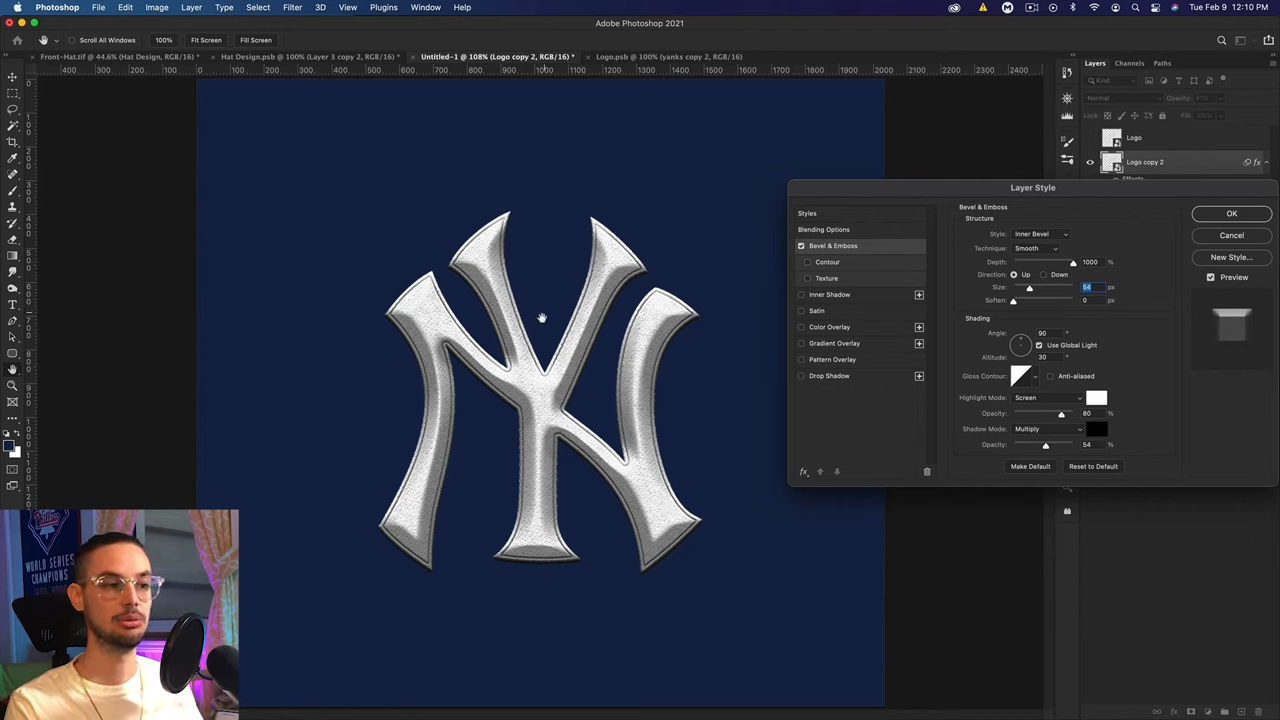
mouse_move(512, 220)
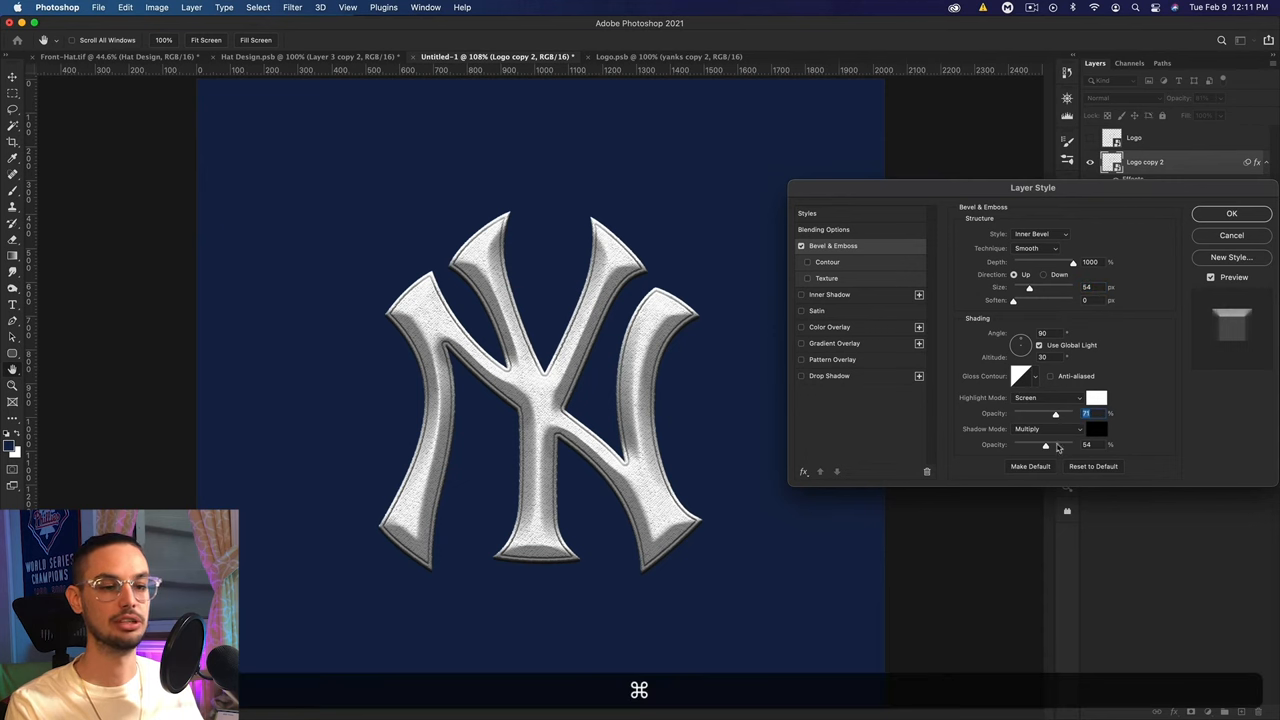
- Lower the bevel highlight and shadow opacity for softer shading
drag(1044, 444, 1032, 444)
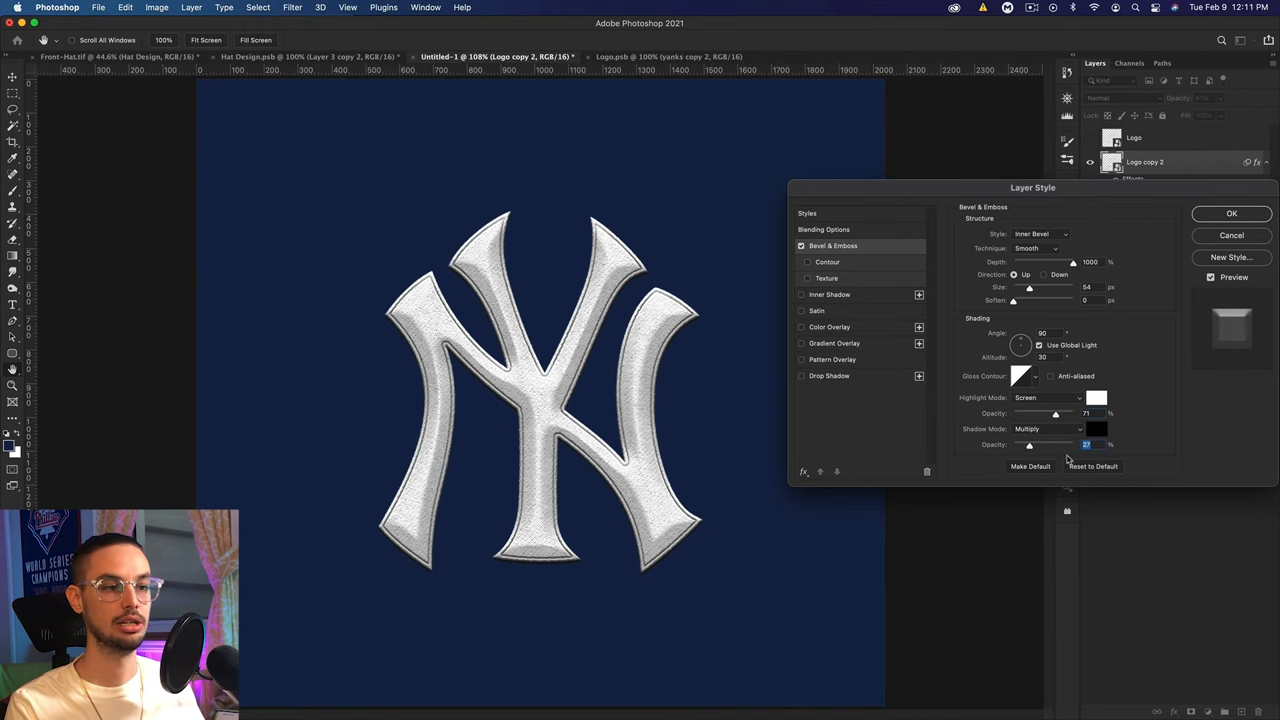
click(1232, 212)
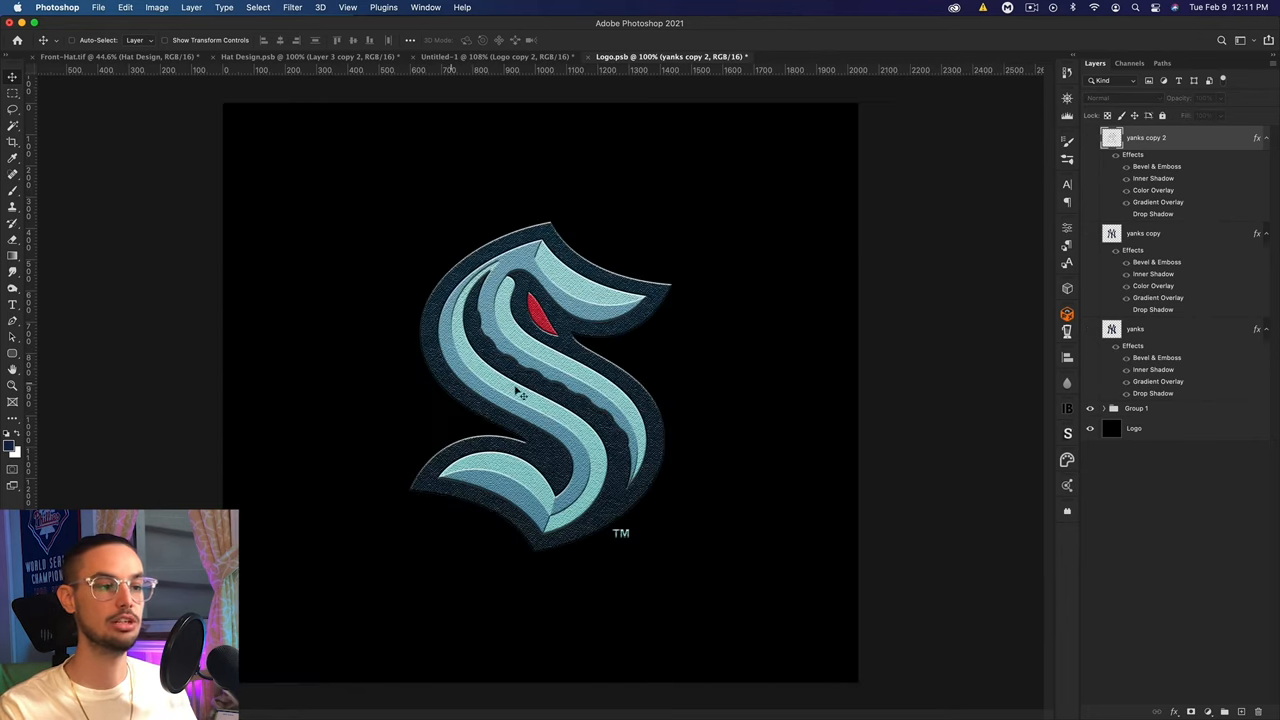
- Zoom in twice on the Kraken S to inspect its stitched texture
key(cmd+=)
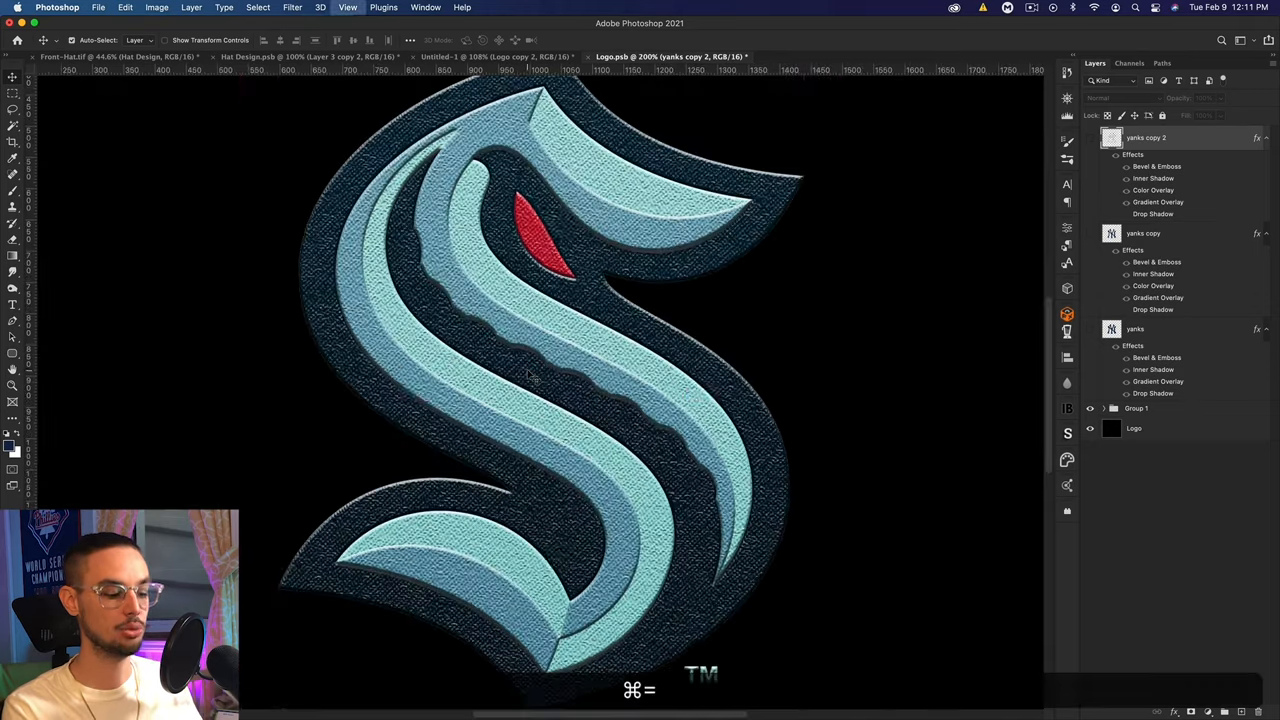
key(cmd+=)
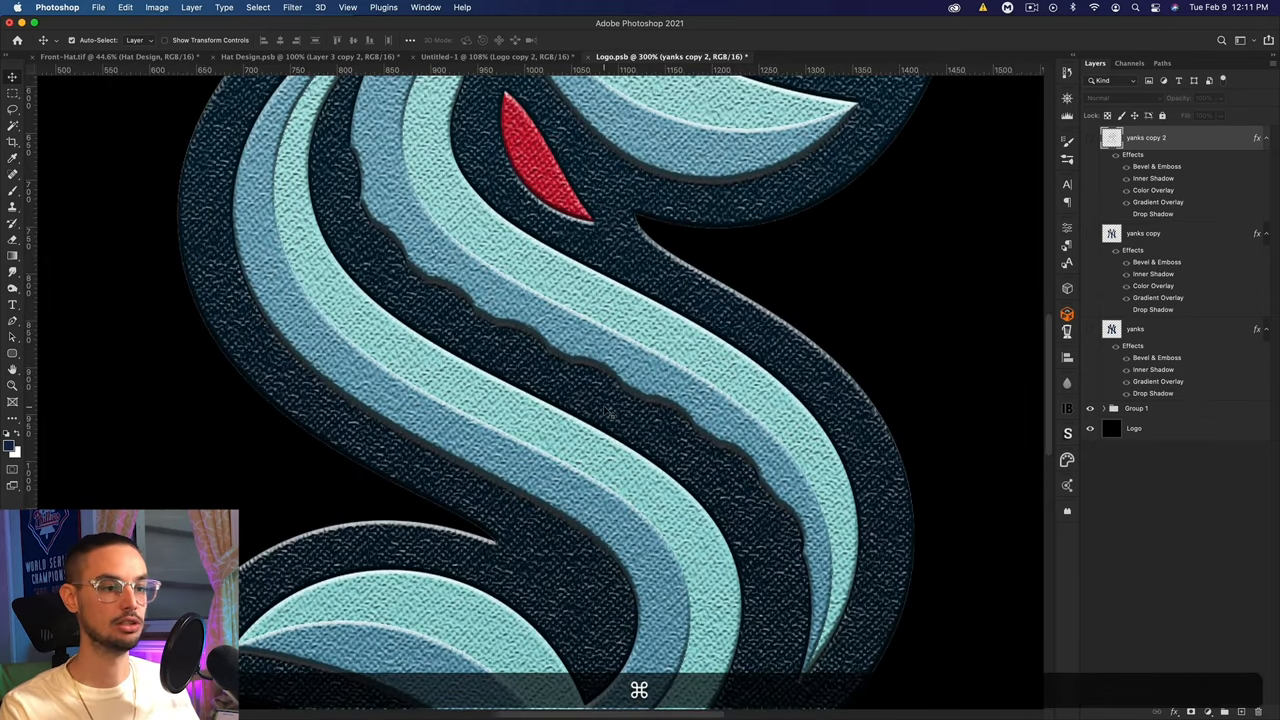